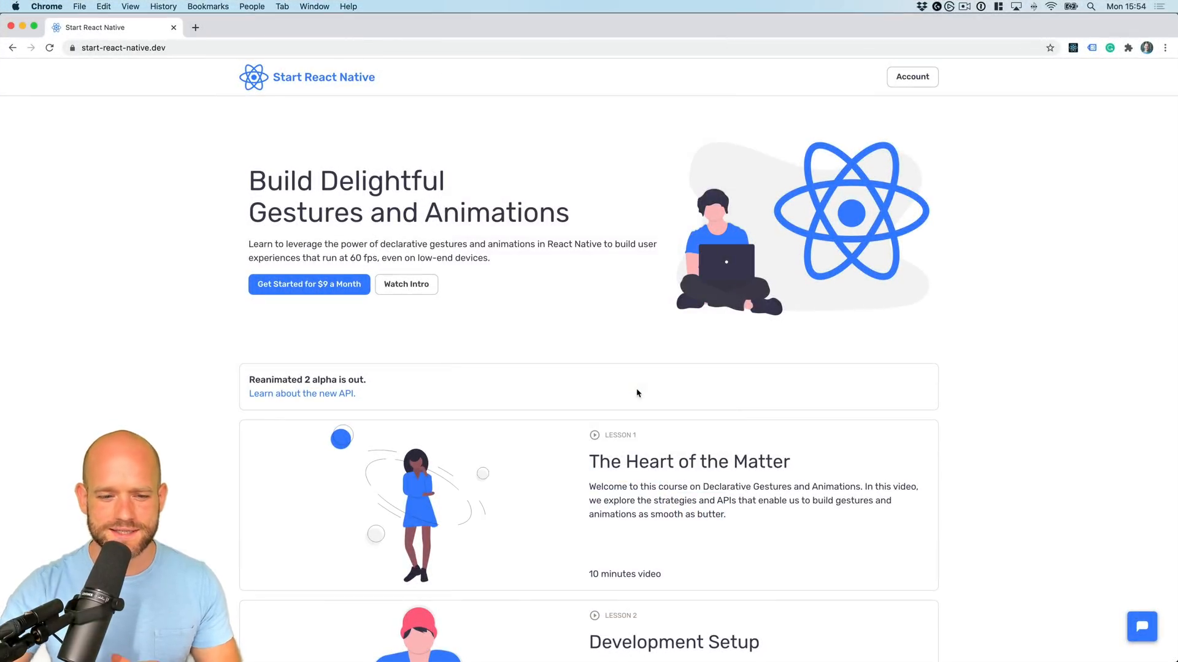
Open the new Reanimated 2 API page and scroll the lesson list to Graph Interactions.
left_click(302, 393)
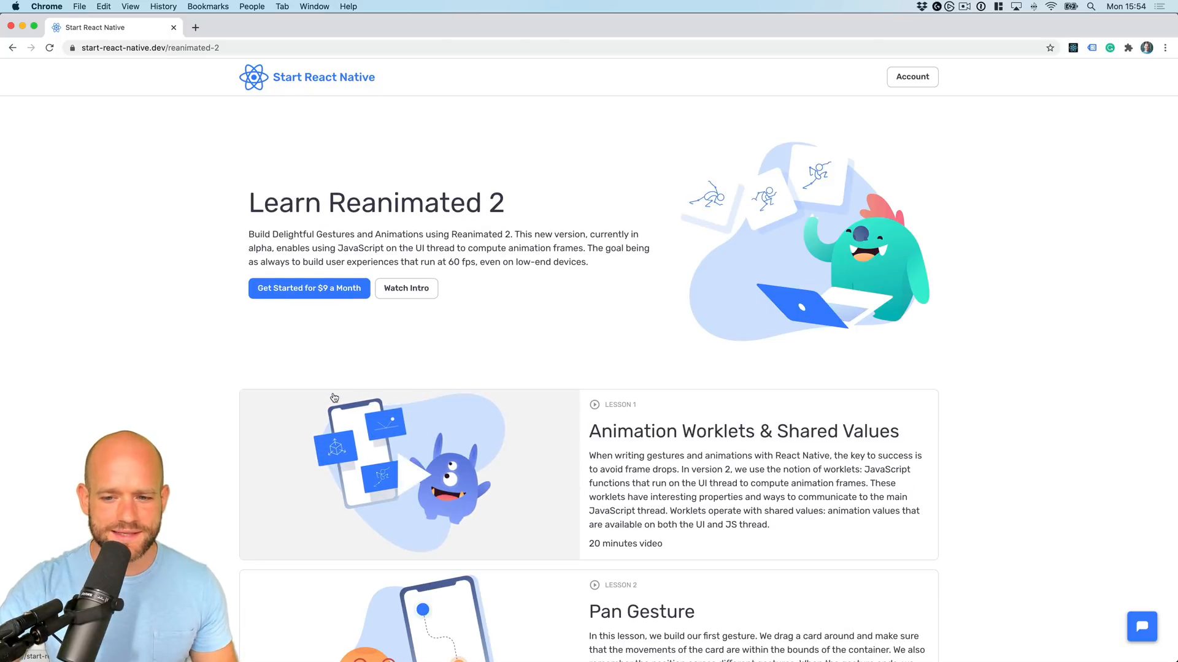
mouse_move(199, 385)
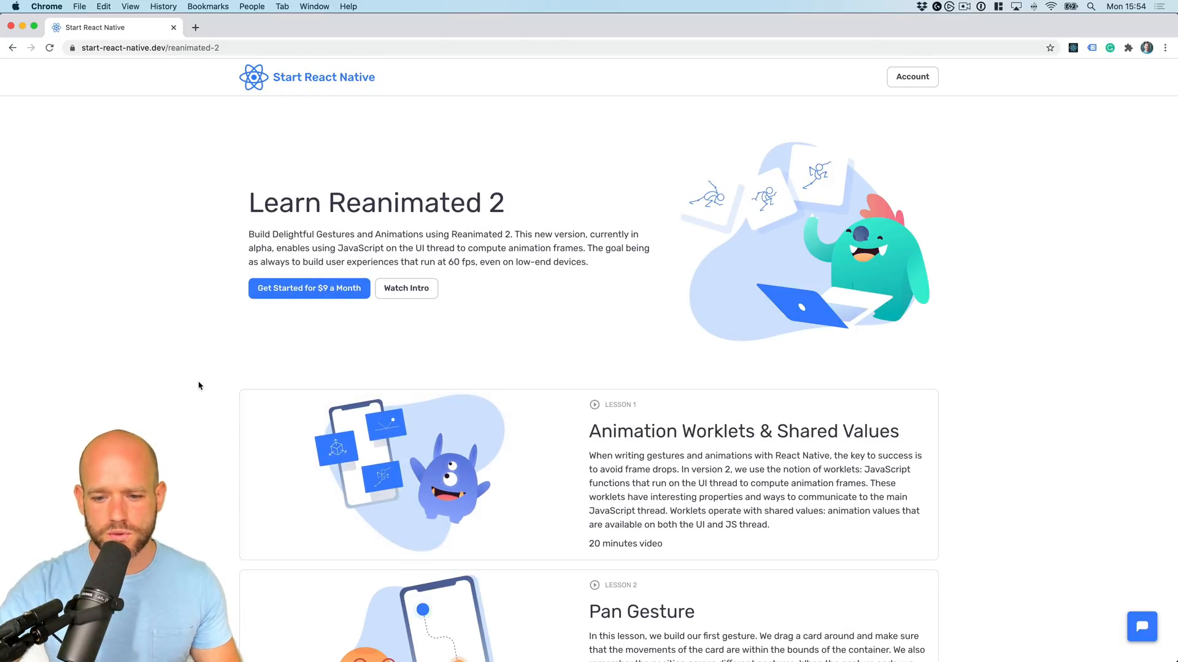
scroll("down", 3)
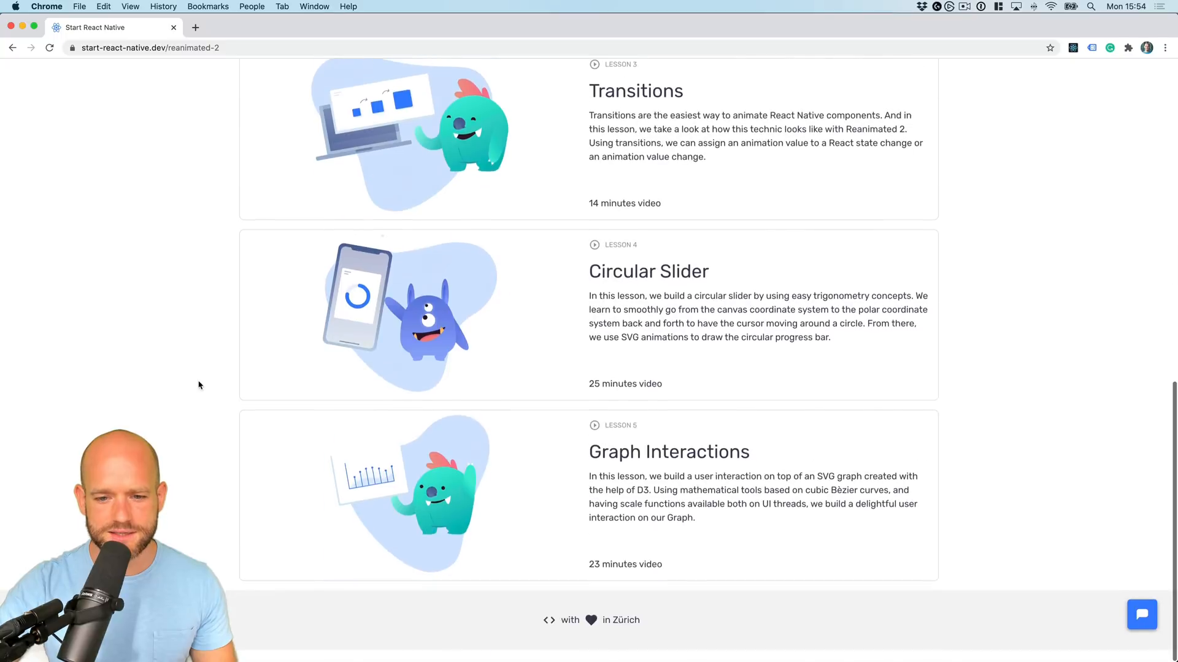
scroll("up", 3)
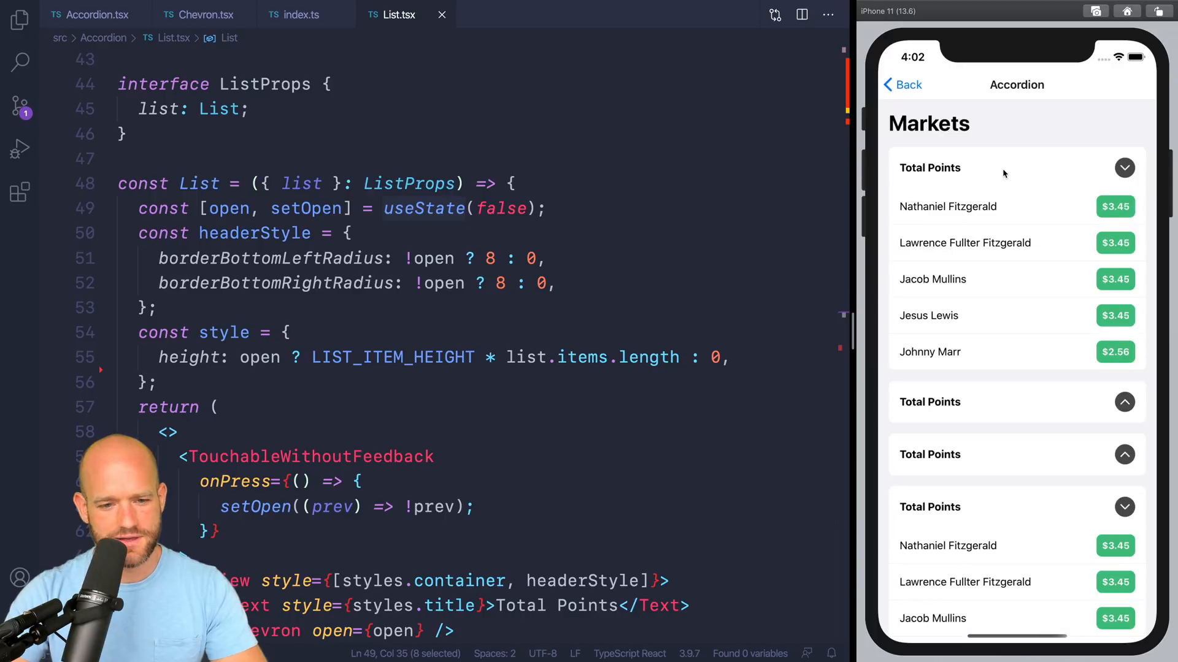
mouse_move(740, 266)
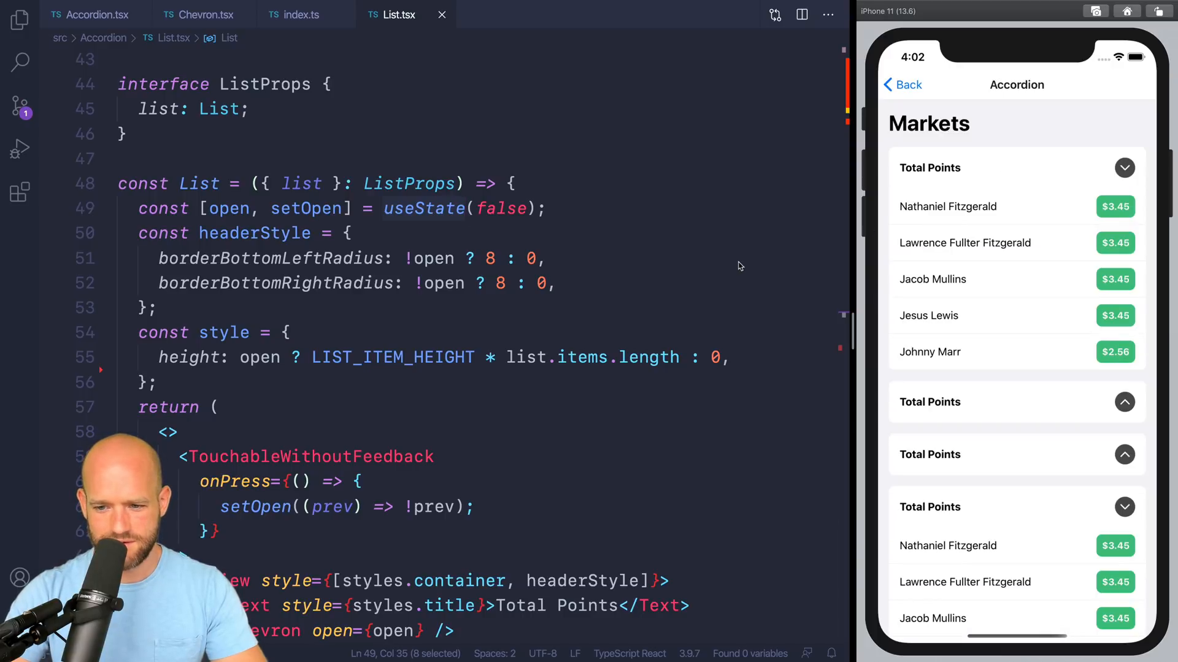
double_click(393, 357)
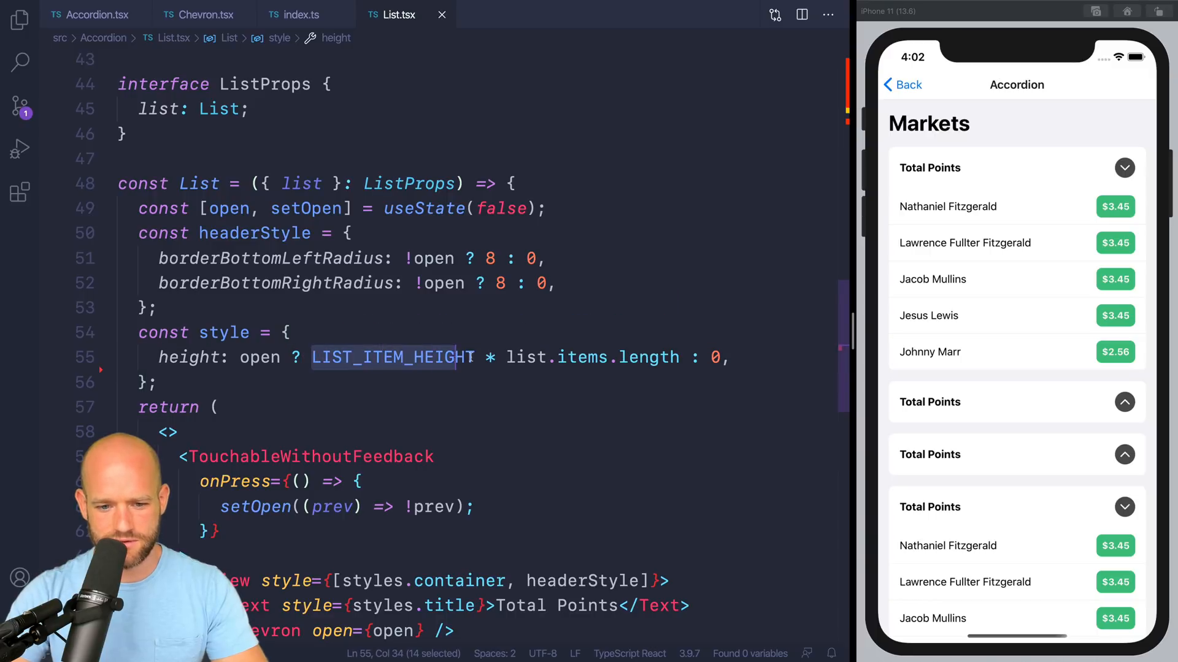
left_click(678, 357)
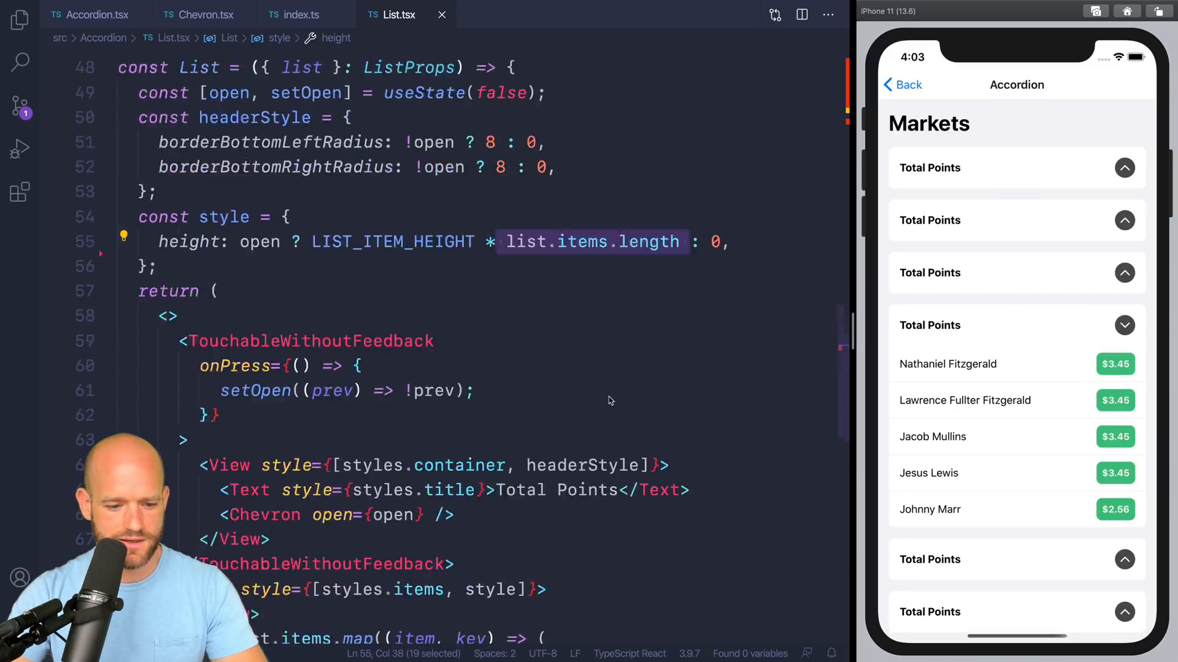
scroll("down", 3)
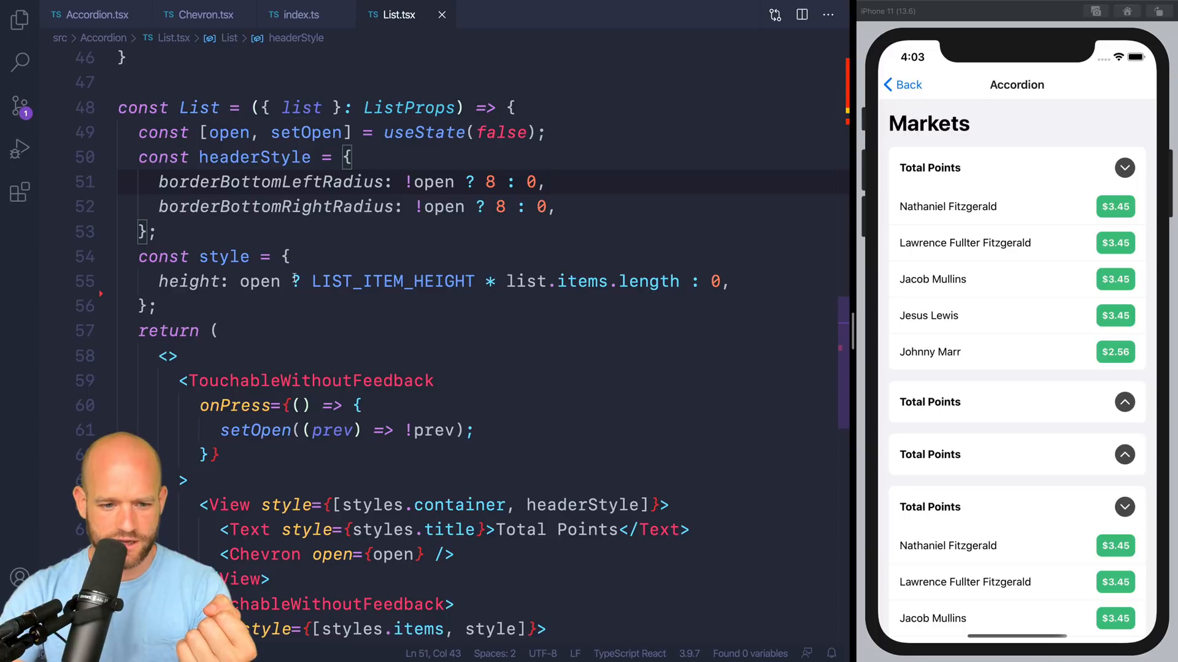
left_click_drag(307, 281, 732, 281)
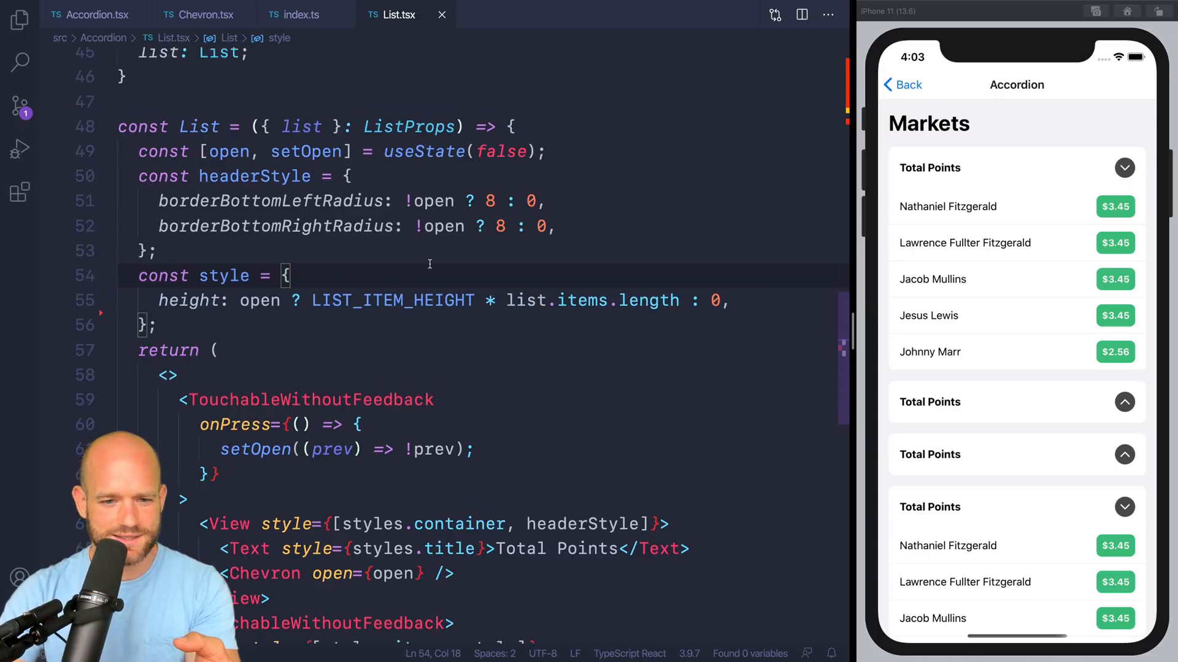
scroll("down", 3)
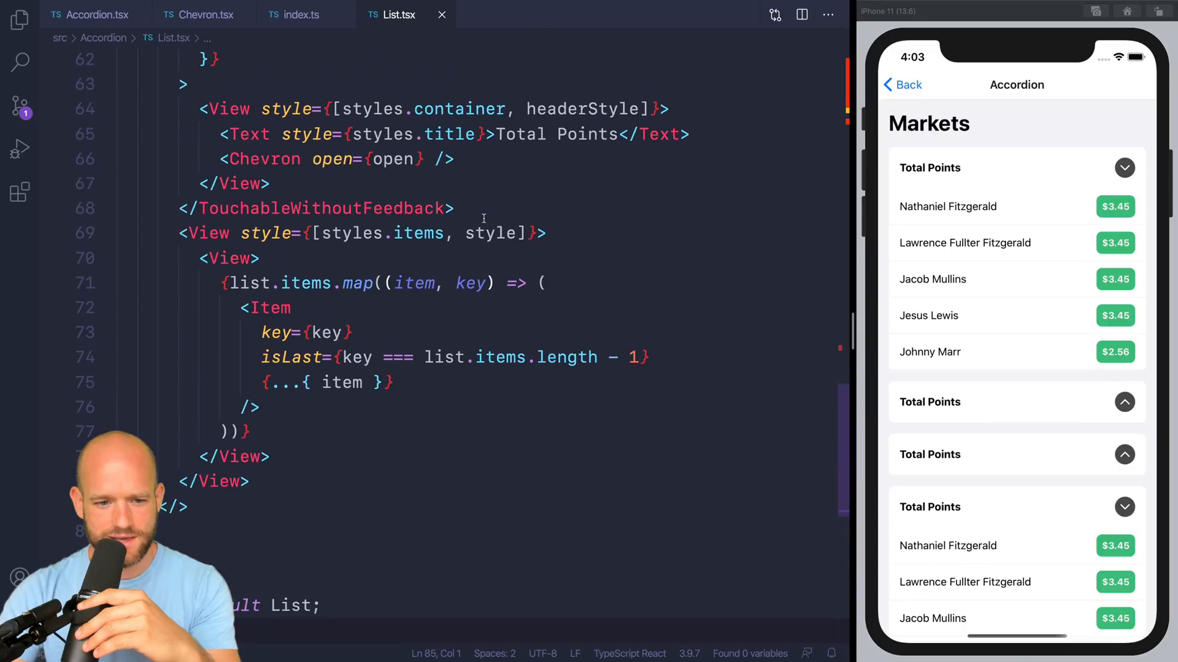
triple_click(363, 233)
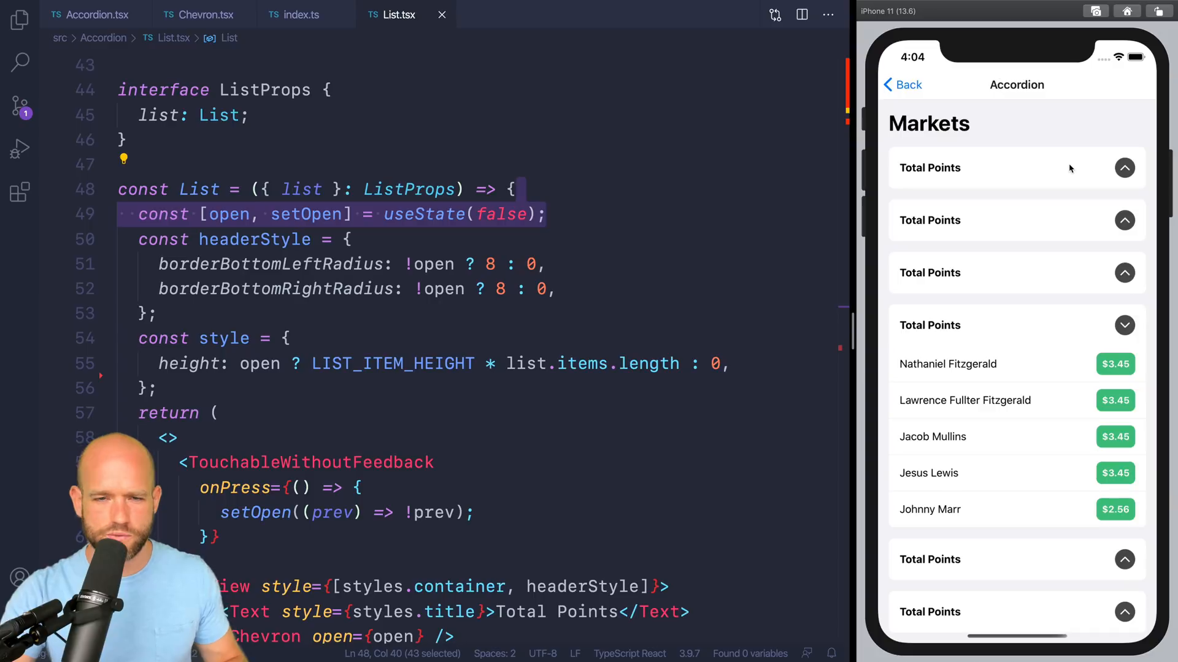
mouse_move(945, 185)
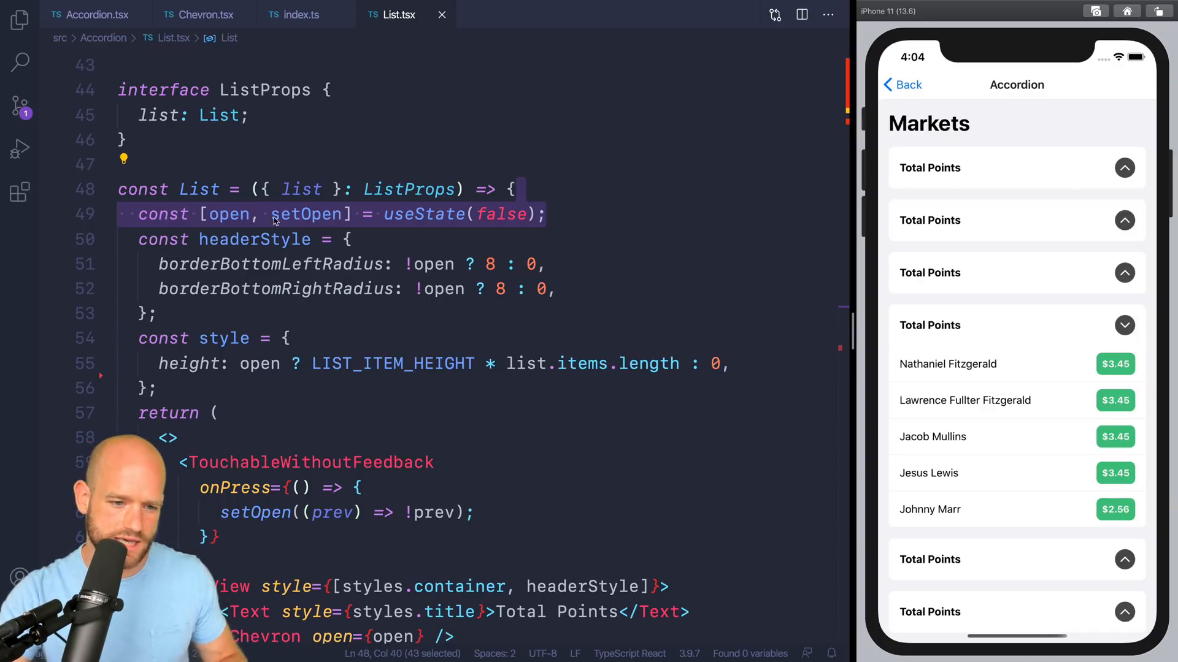
left_click(548, 214)
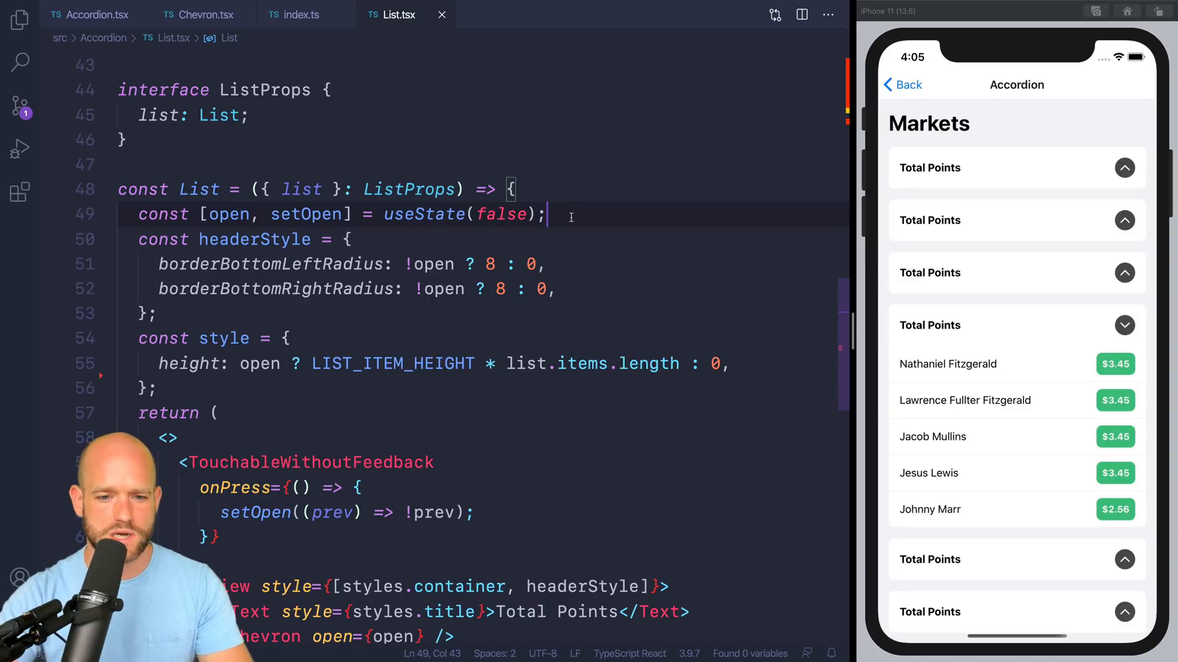
Add const transition = useTiming(open); below the useState line.
type("co")
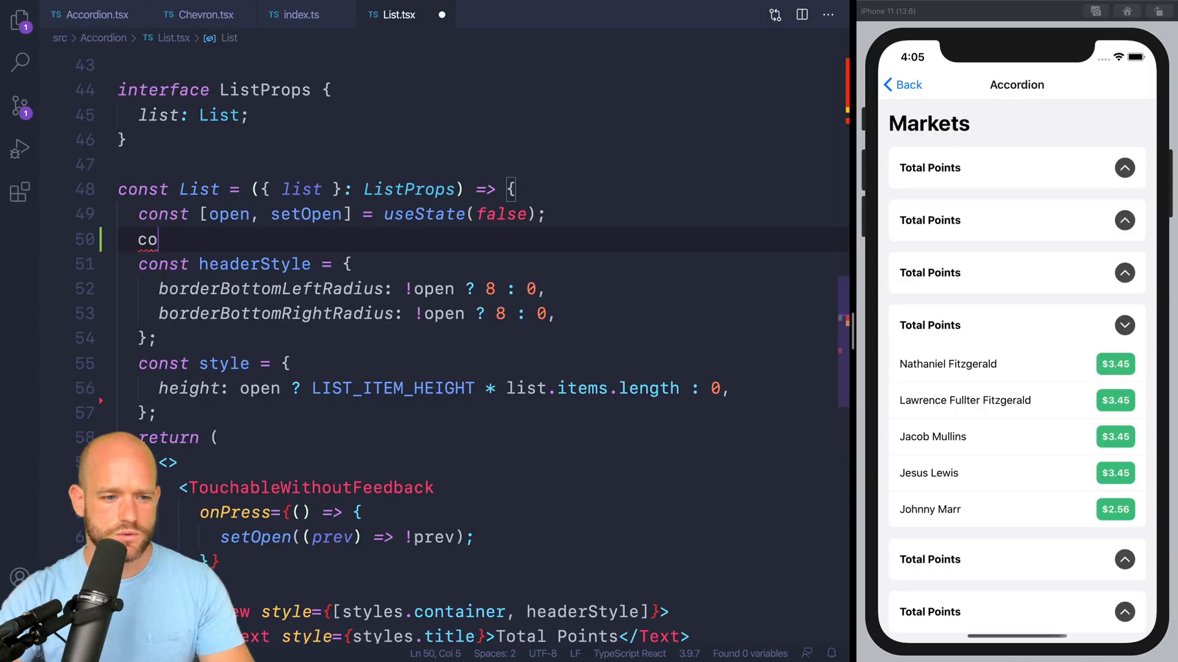
type("trans")
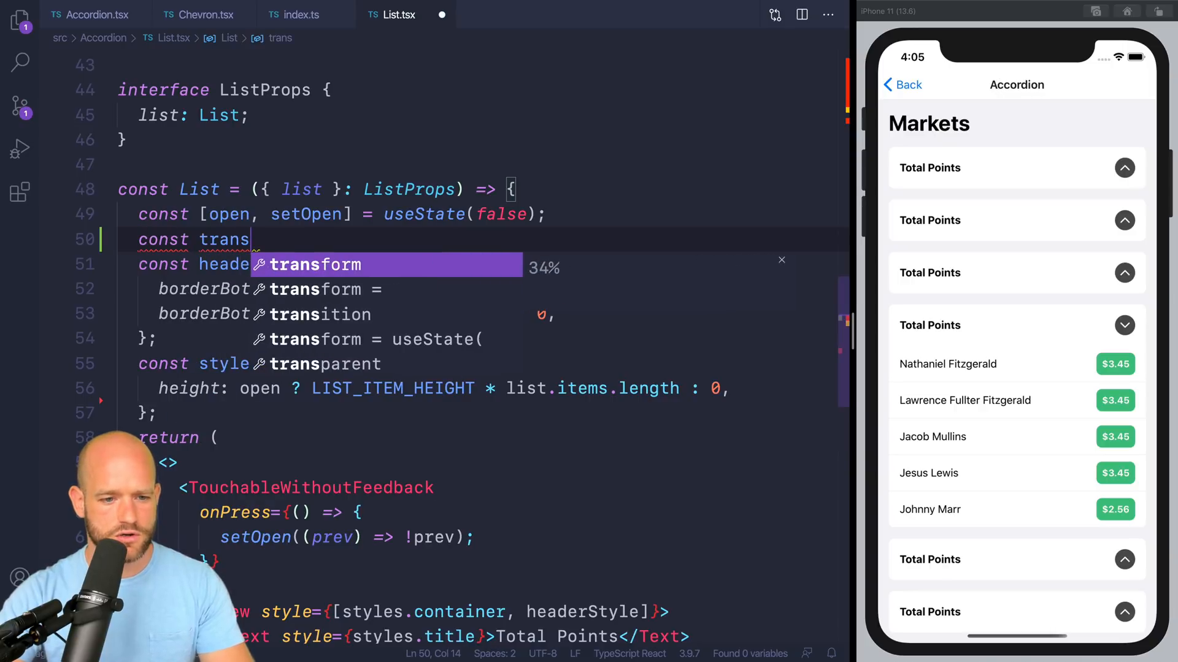
type("ition = useTiming(open);")
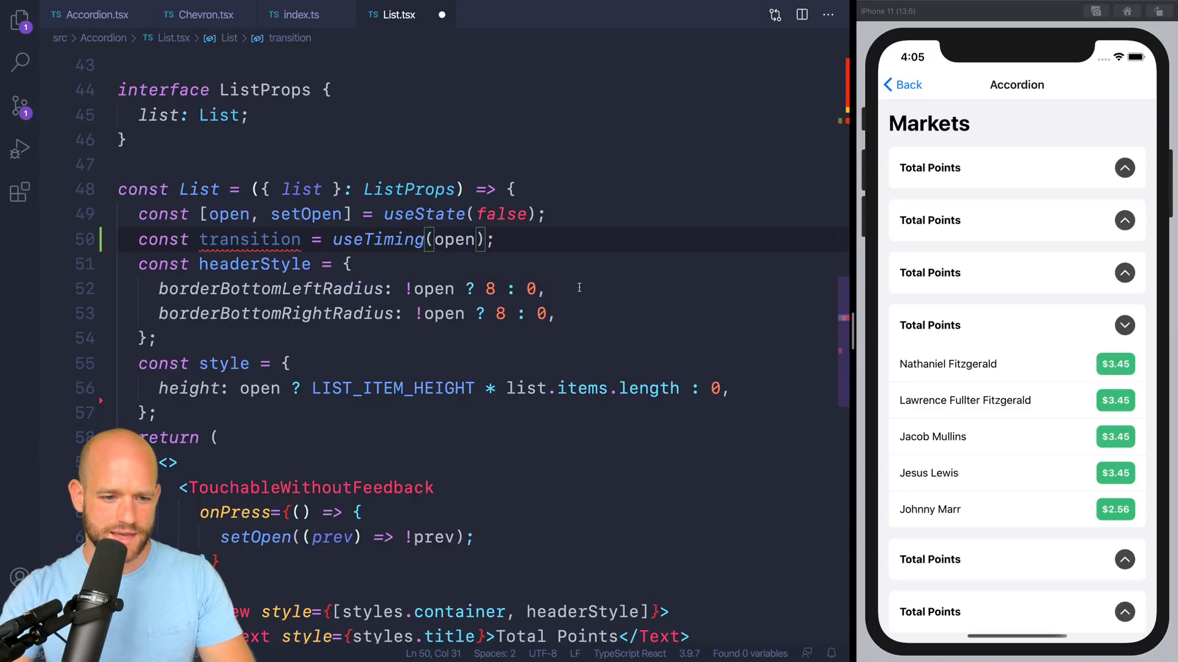
mouse_move(377, 239)
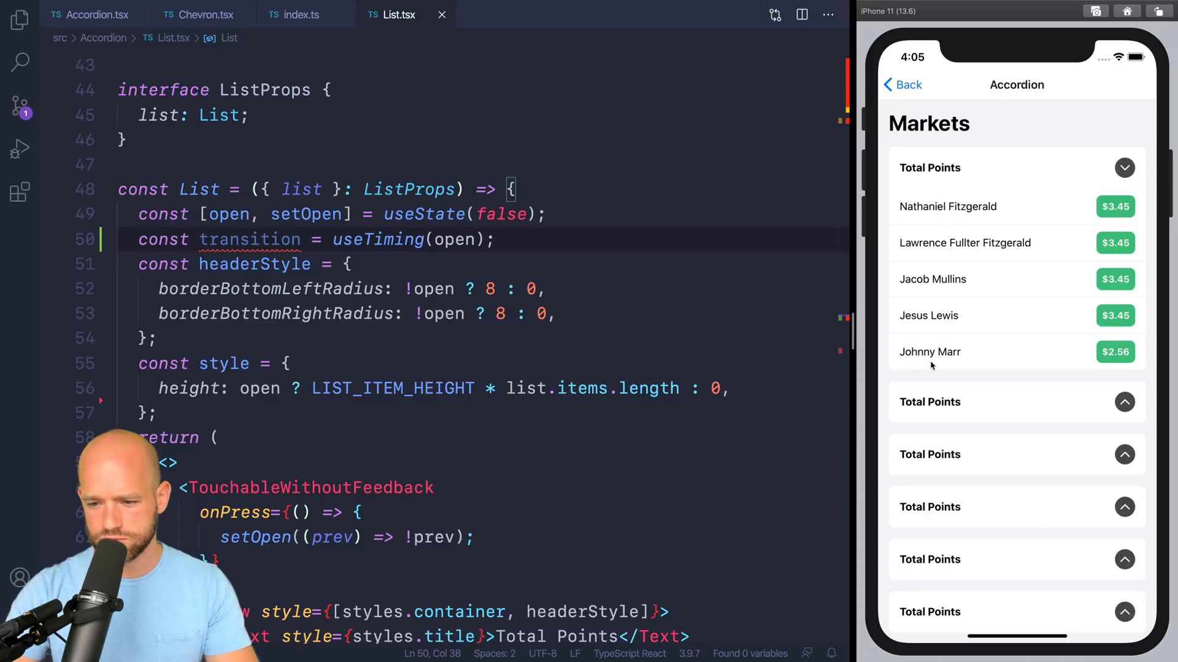
mouse_move(917, 187)
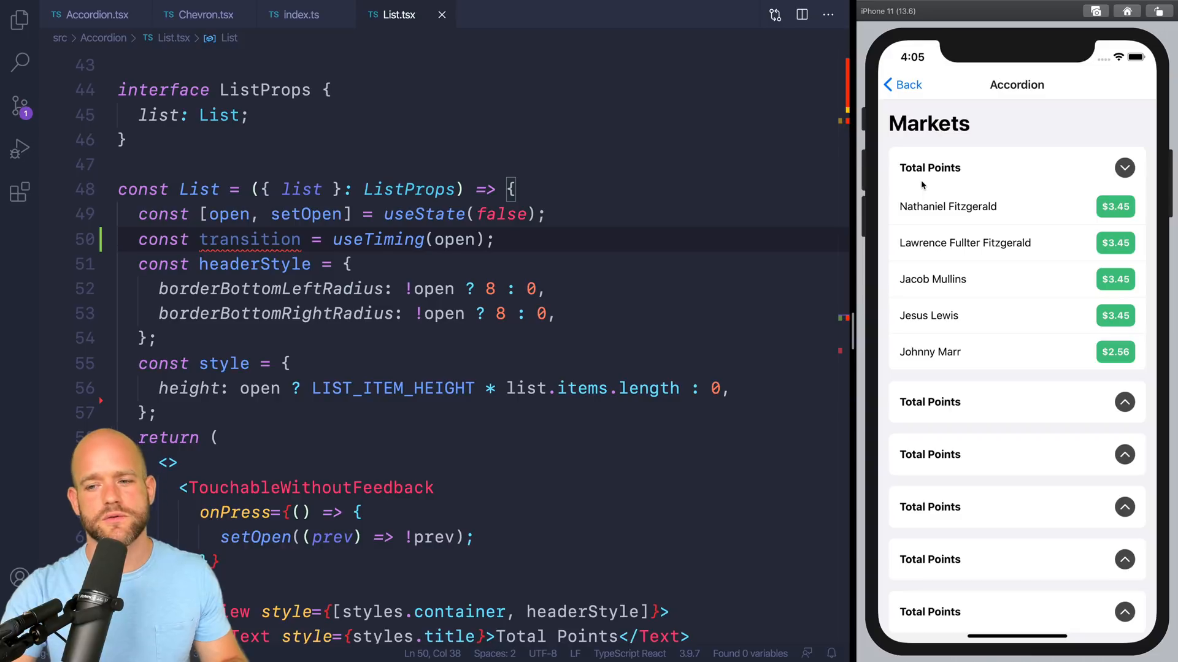
mouse_move(923, 173)
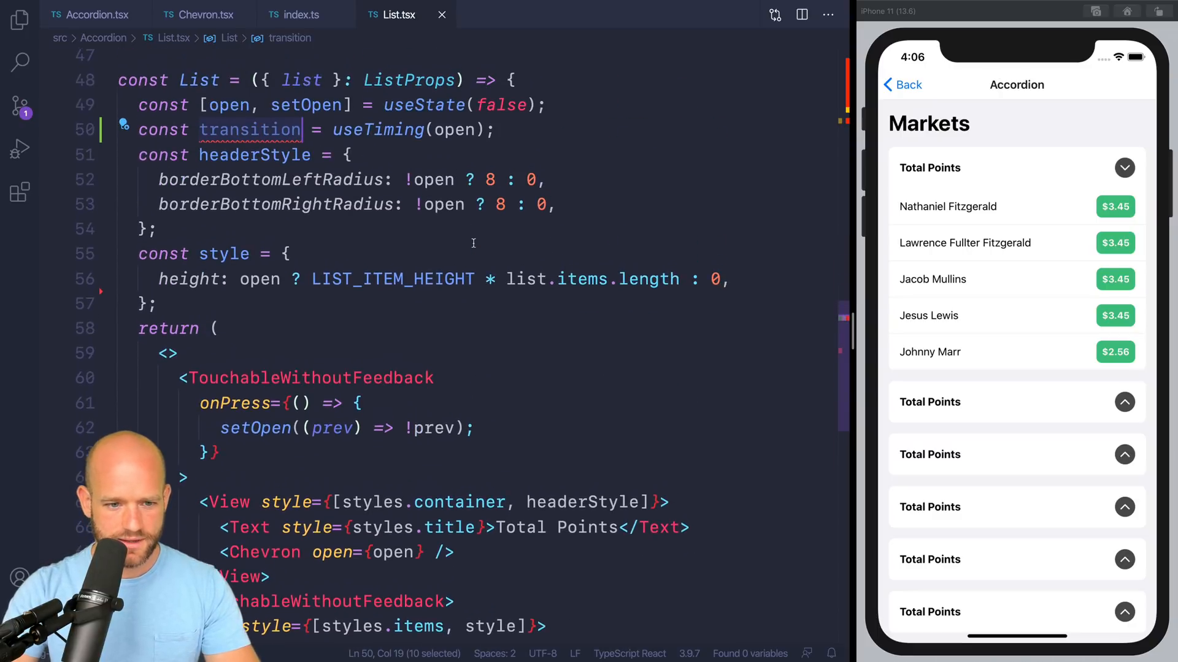
mouse_move(258, 280)
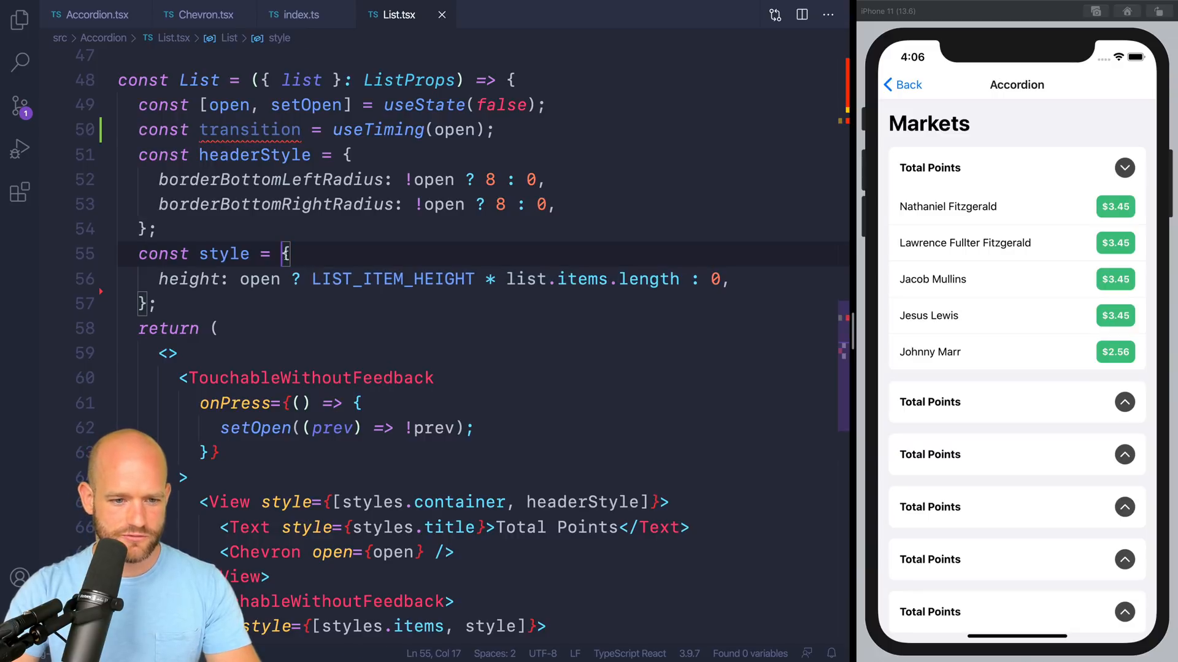
Make style a useAnimatedStyle with height mix(transition.value, 0, LIST_ITEM_HEIGHT * list.items.length).
type("us")
type("() => (")
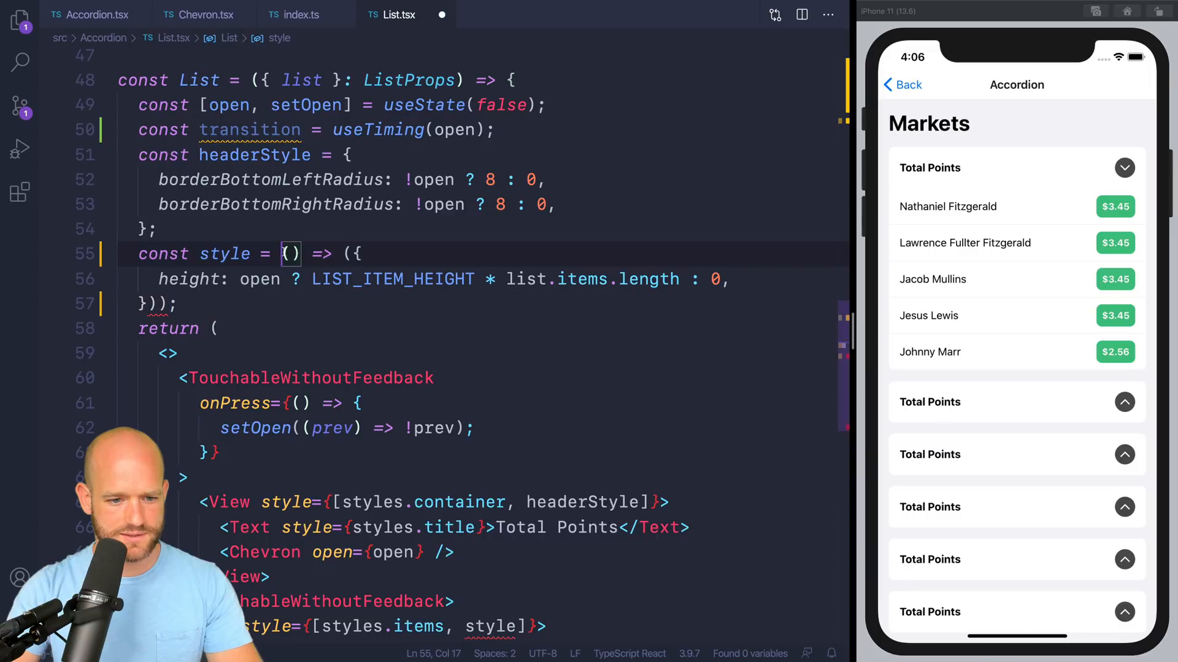
type("u(")
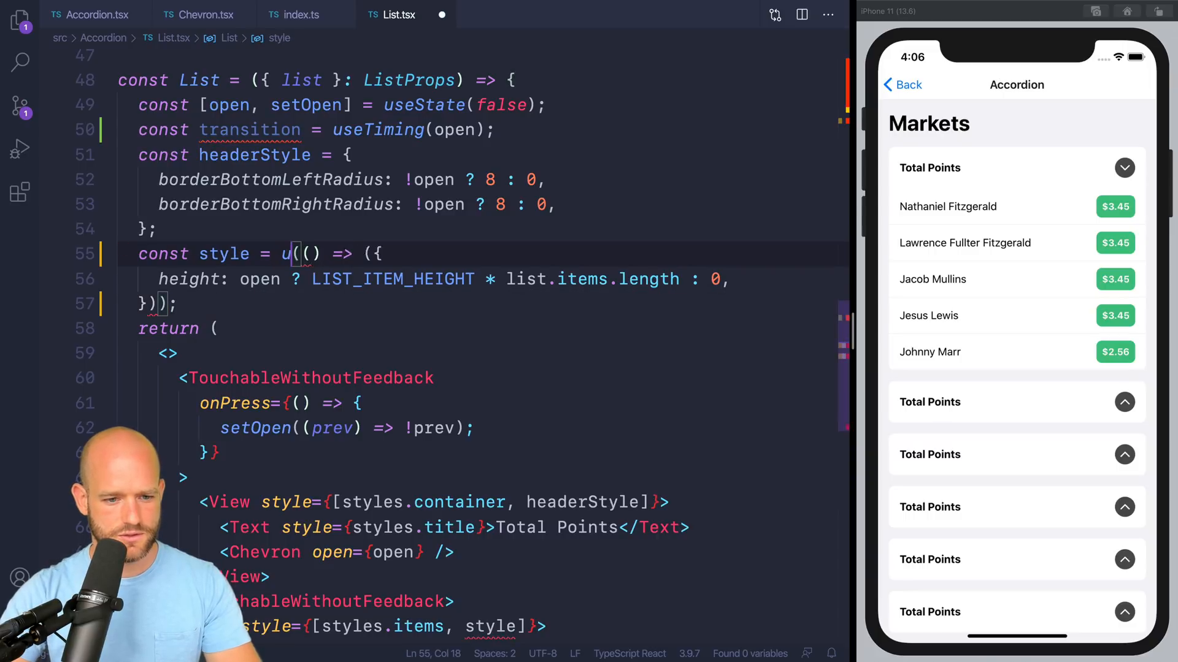
type("useAnimatedStyle")
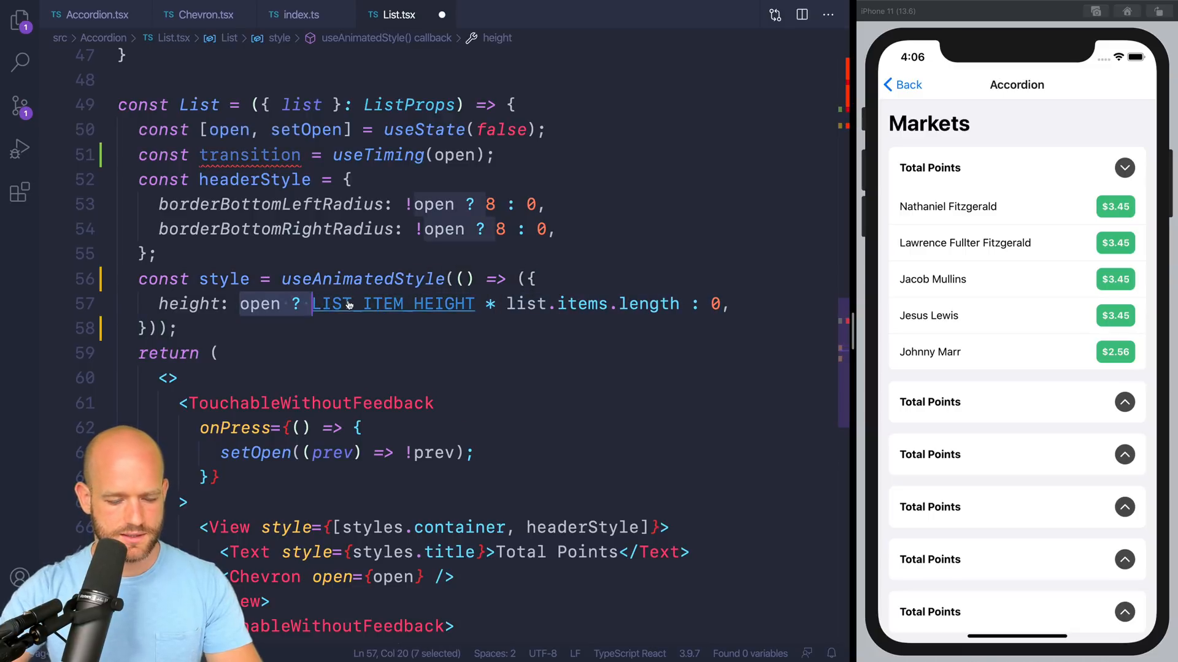
type("mix(transit")
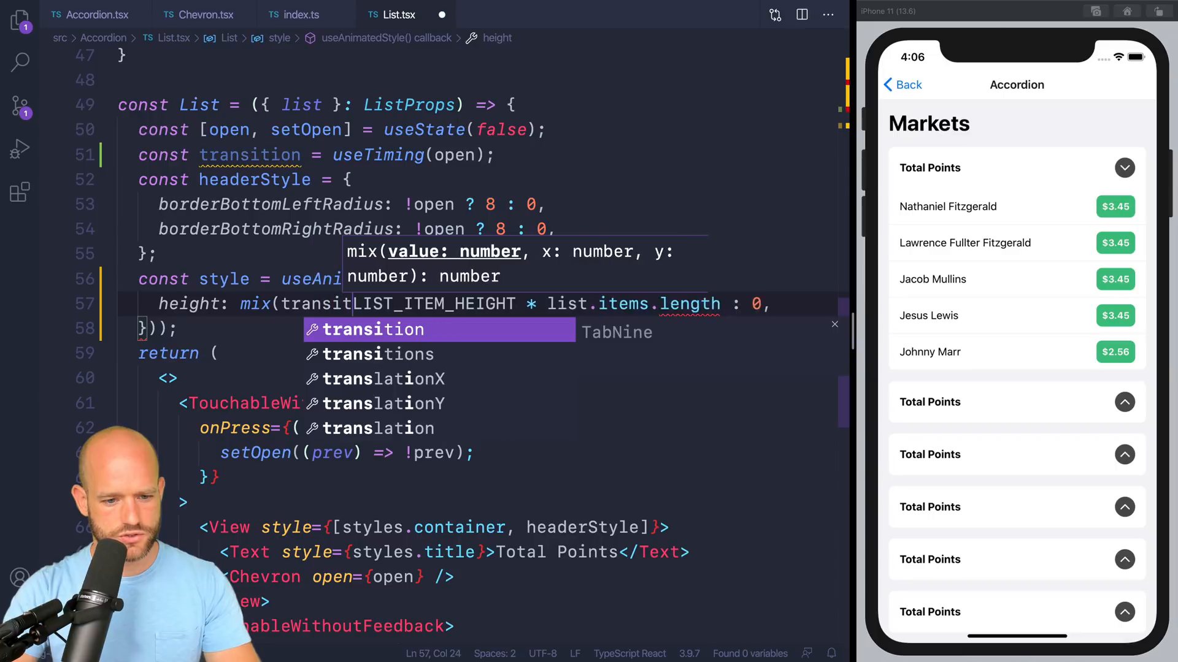
type(".valie")
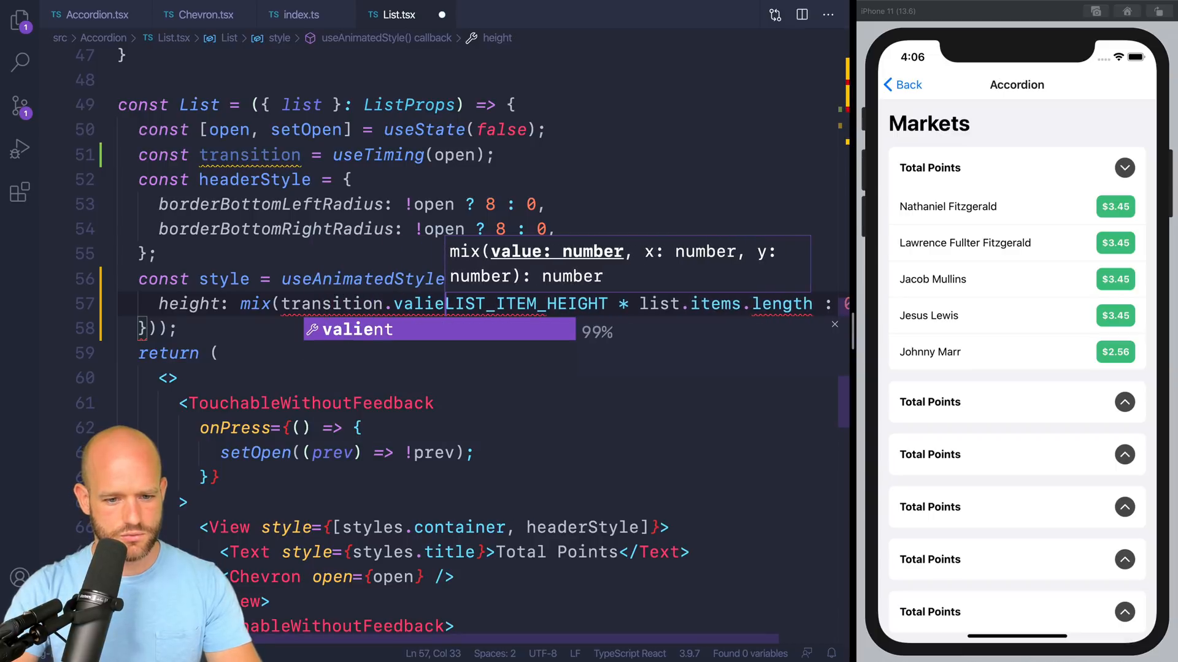
type(", 0,")
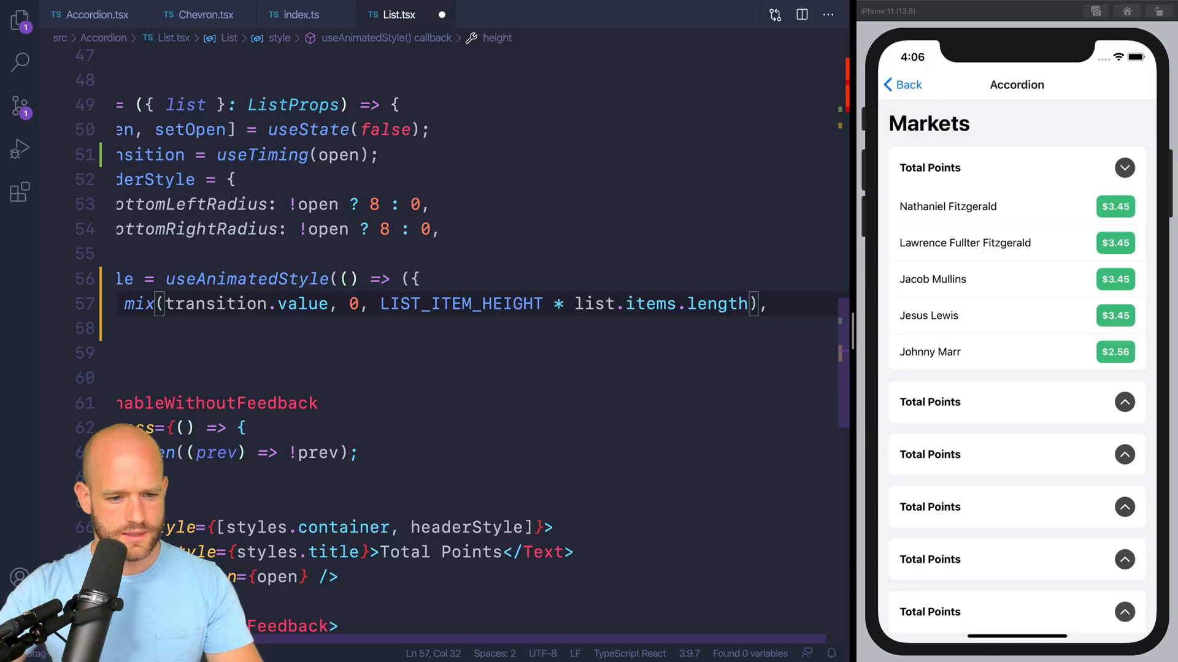
scroll("down", 3)
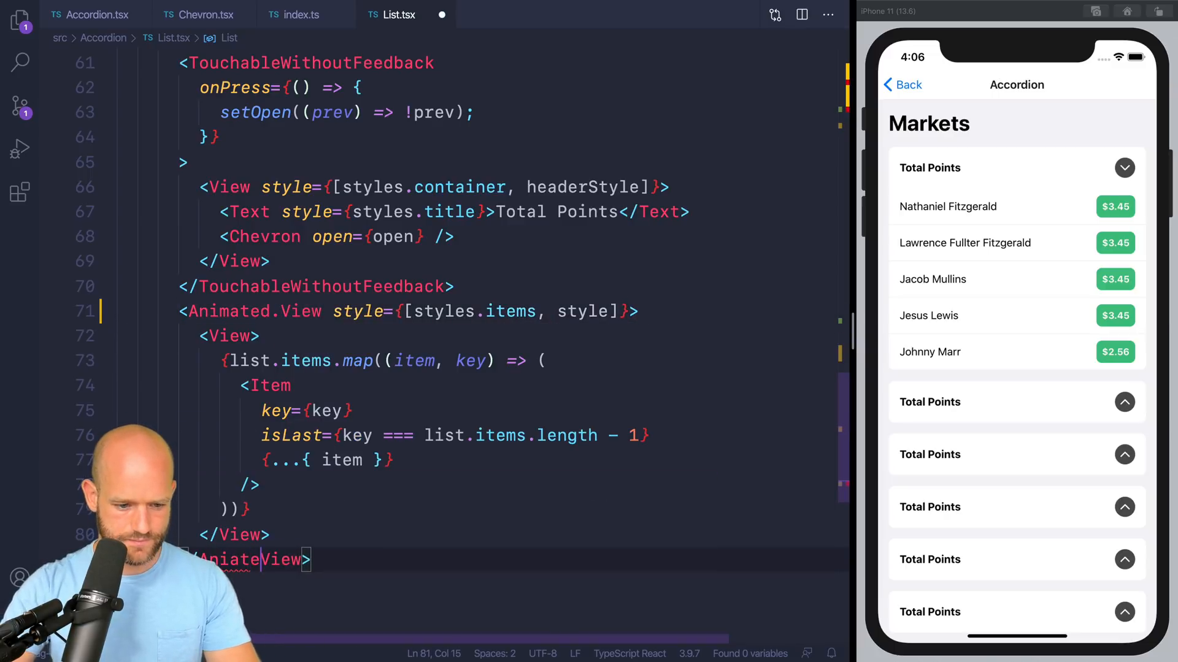
Wrap items in Animated.View and pass transition={transition} to Chevron, then go to Chevron.tsx.
type("Animated.")
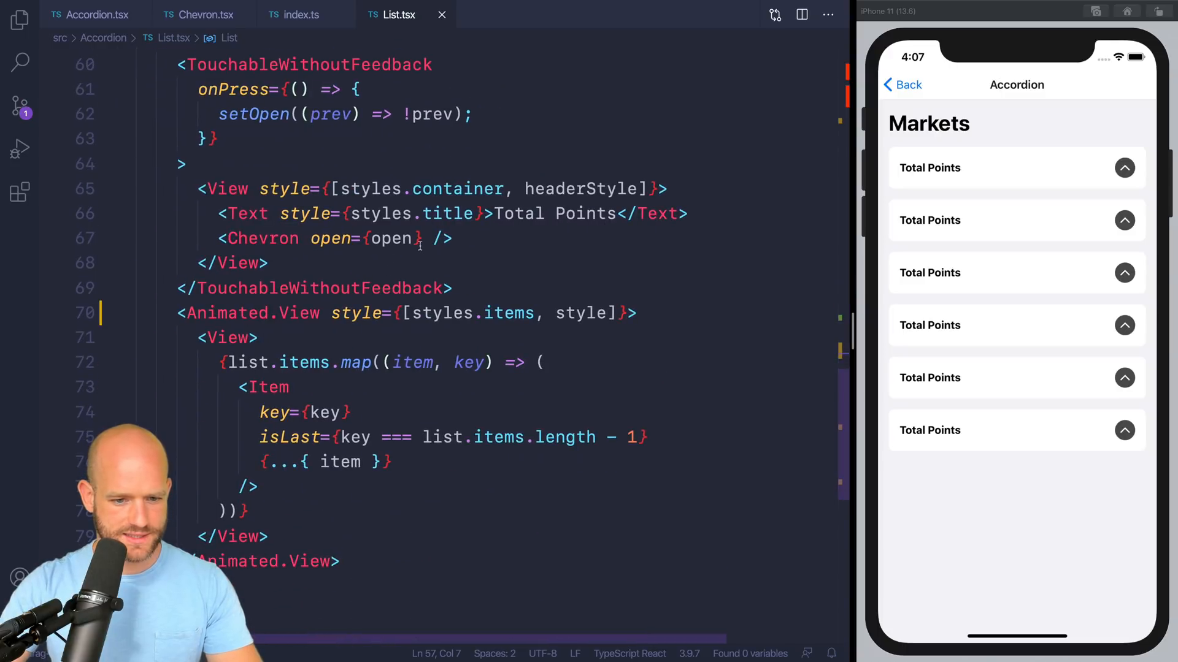
type("transiti")
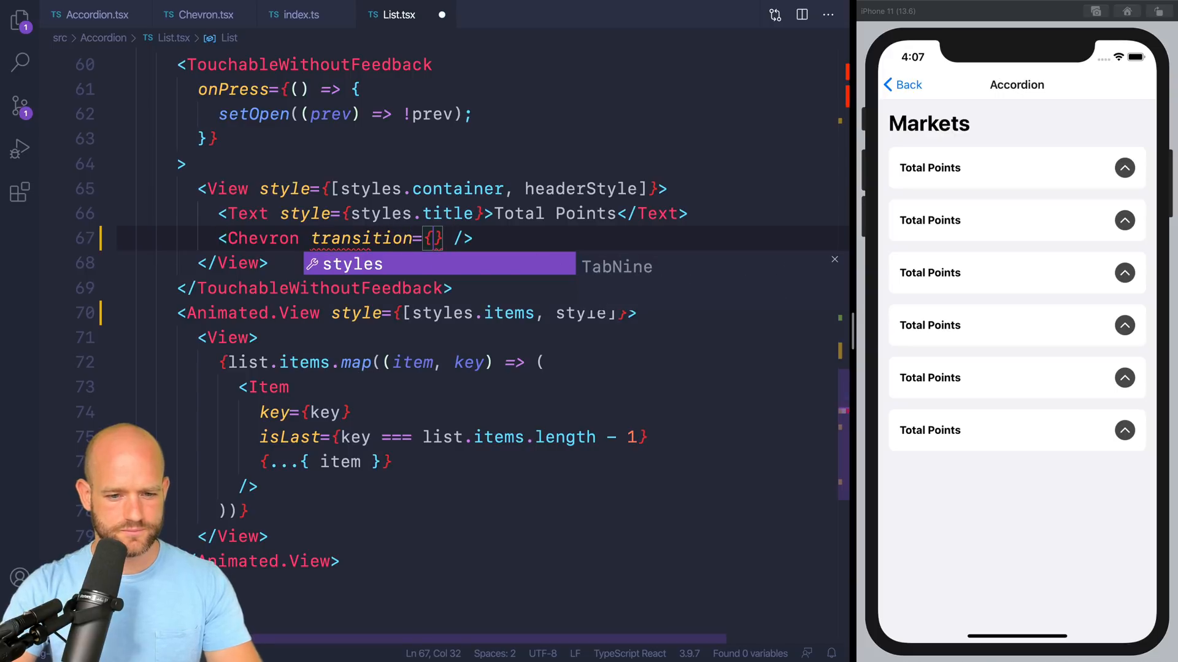
type("transition")
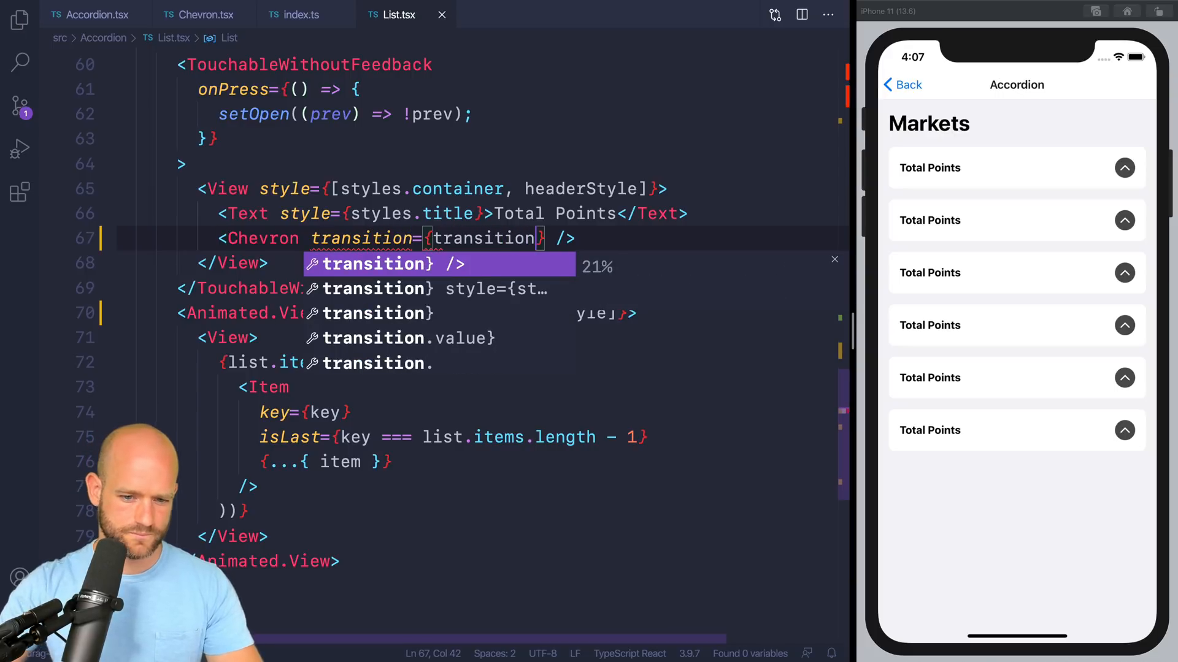
left_click(200, 15)
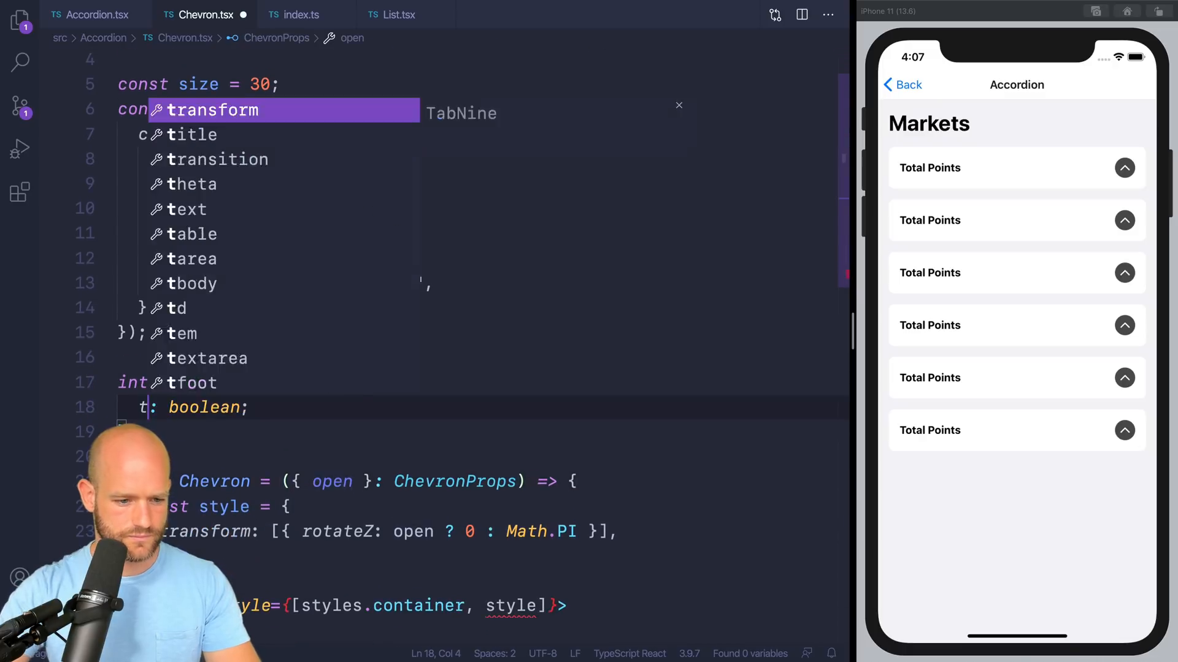
Type transition as Animated.SharedValue<number> and wrap the chevron in Animated.View.
type("ransition")
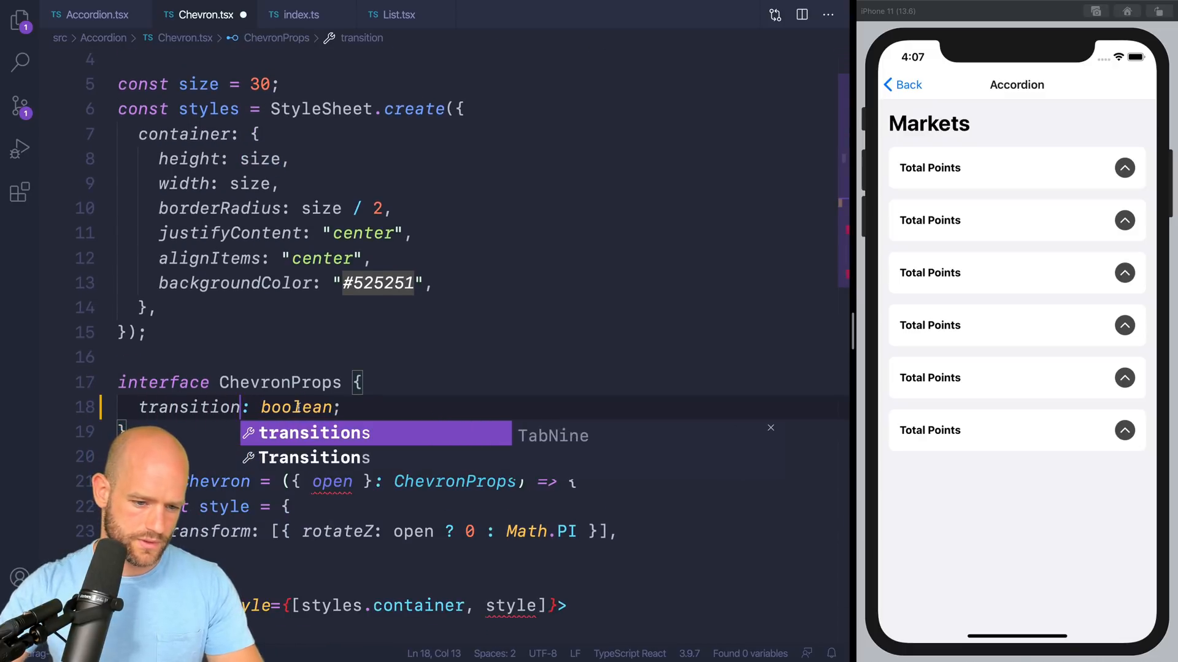
type("Animated.SharedValue<number>")
left_click(380, 481)
type("transiti")
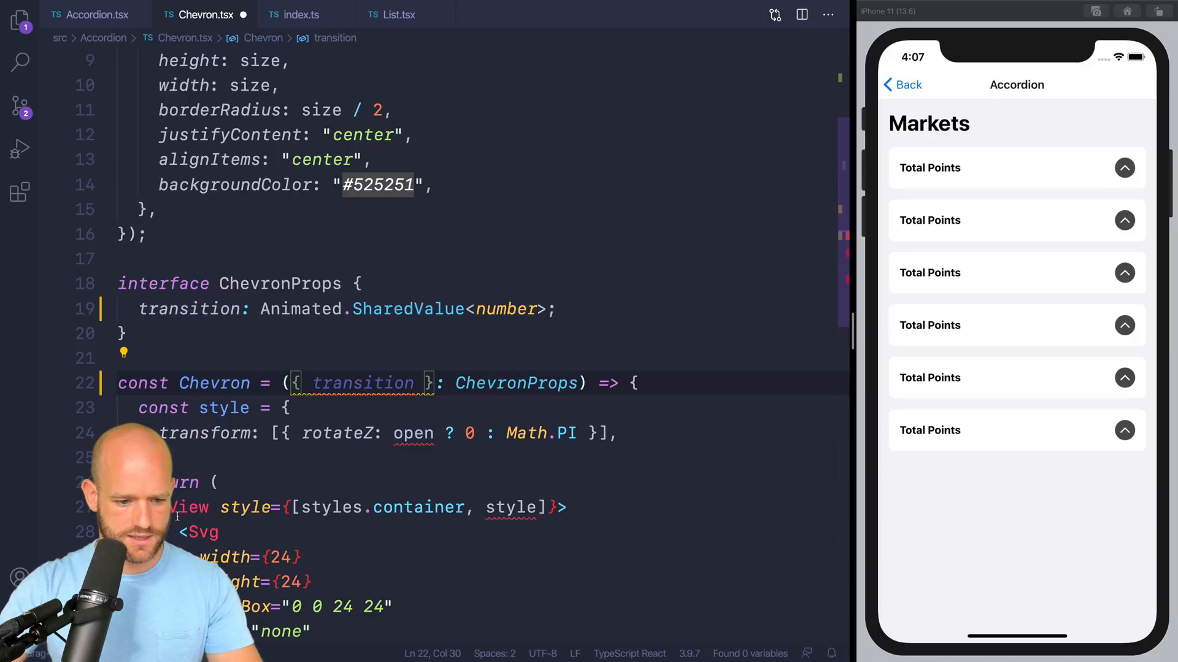
type("Animated.")
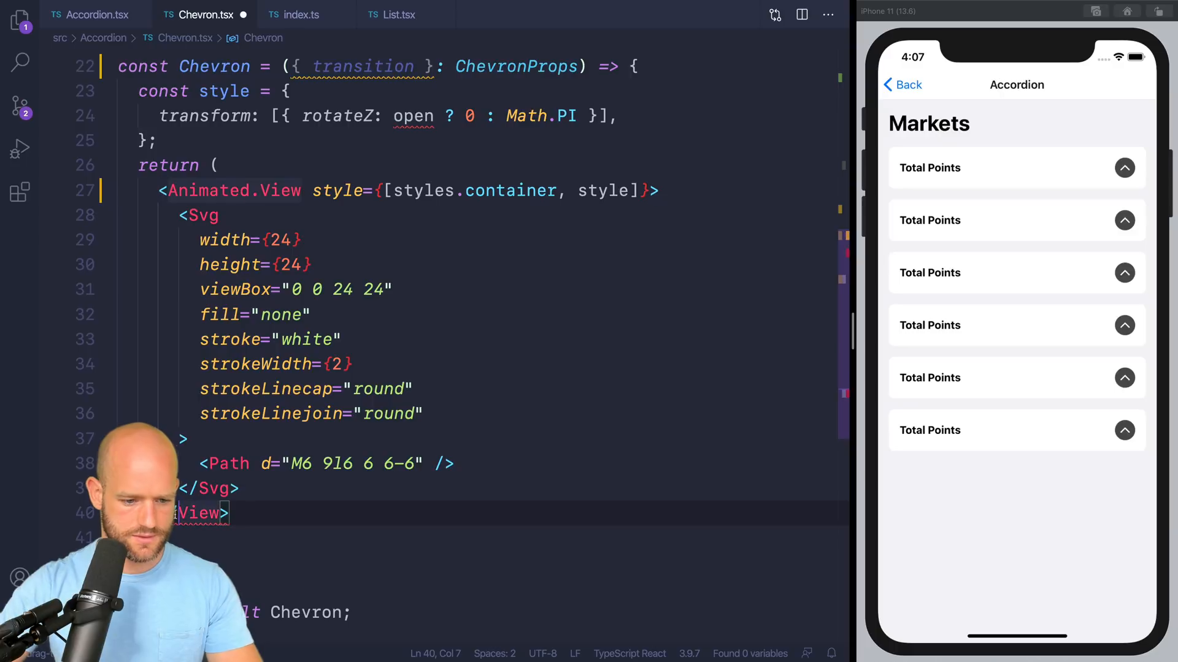
type("Animated.")
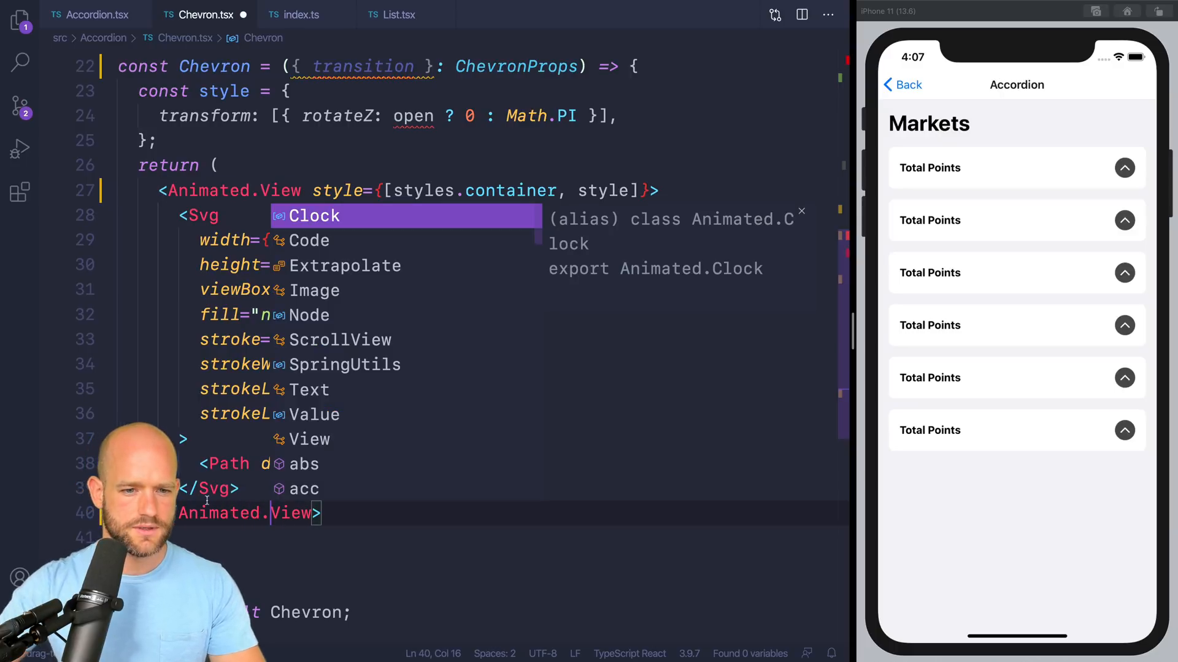
key("Escape")
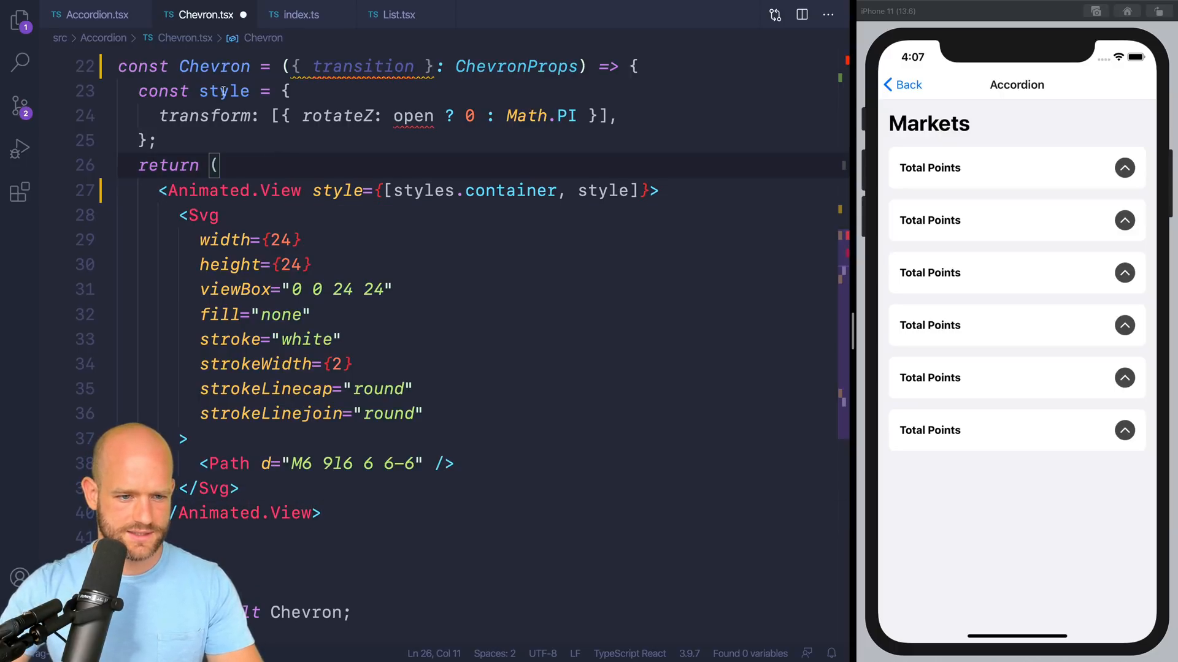
left_click(289, 90)
type("() => (")
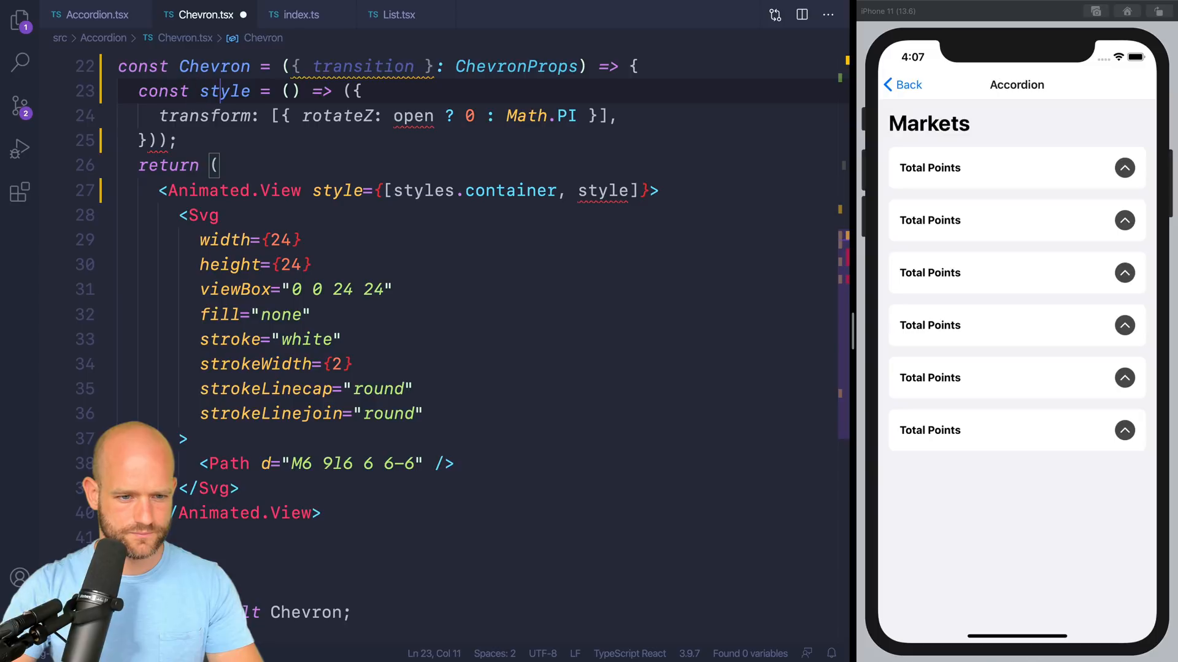
Rotate the icon with useAnimatedStyle using mix(transition.value, Math.PI, 0).
type("useAnimatedStyle(")
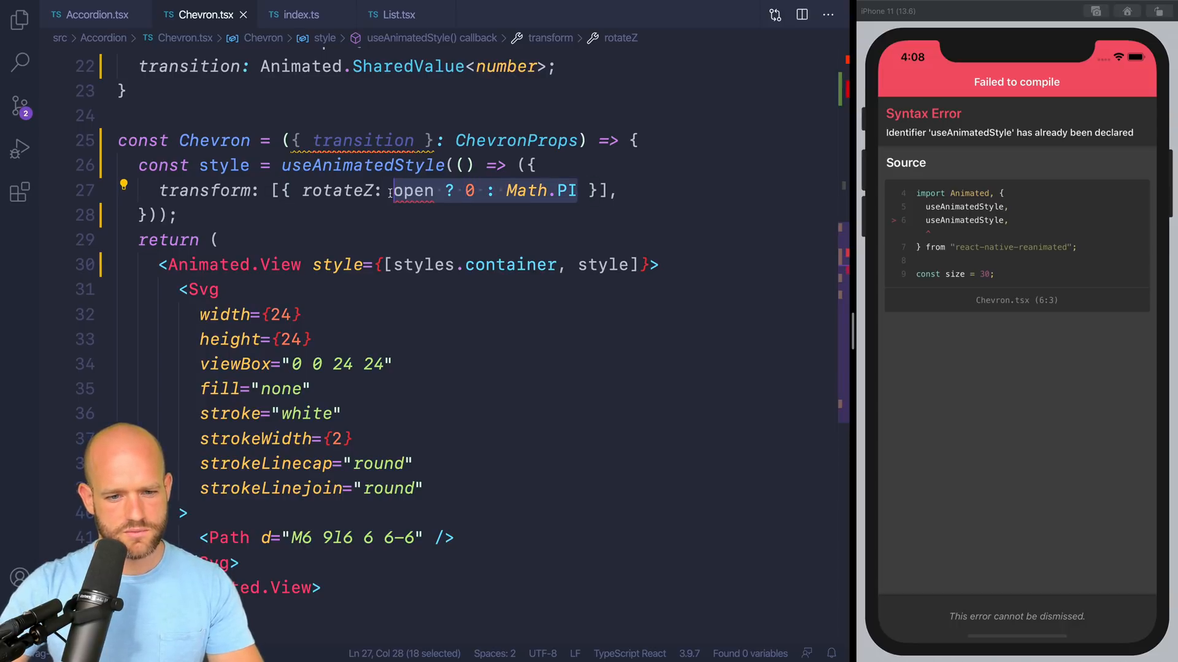
type("mix")
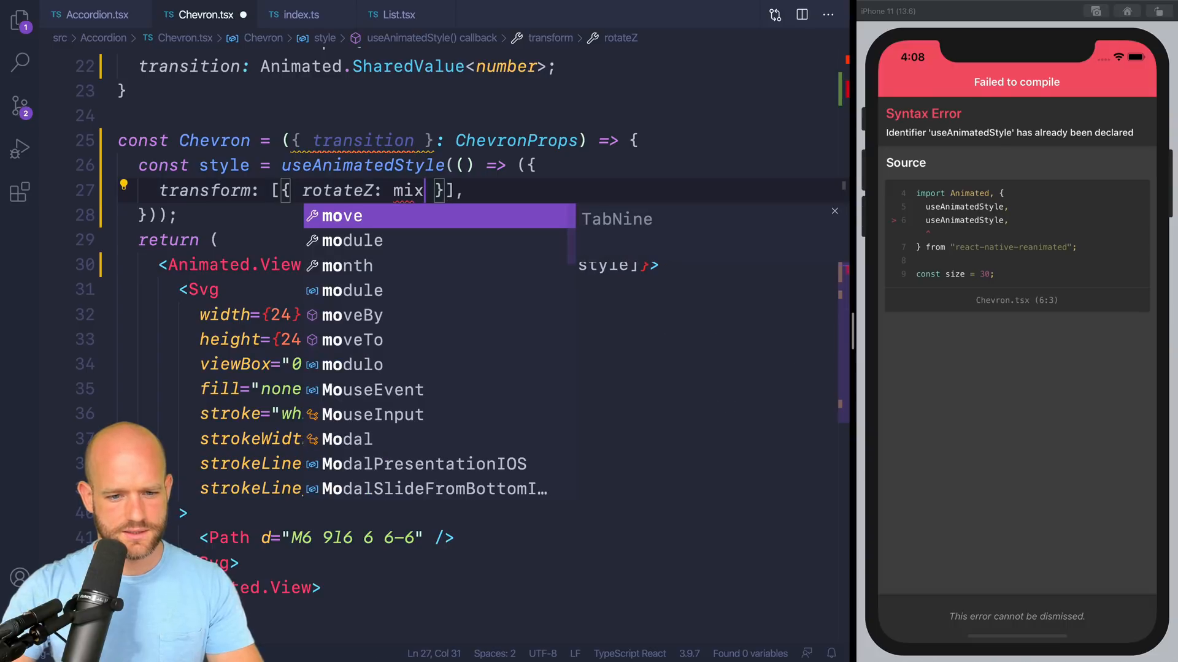
type("(transition.")
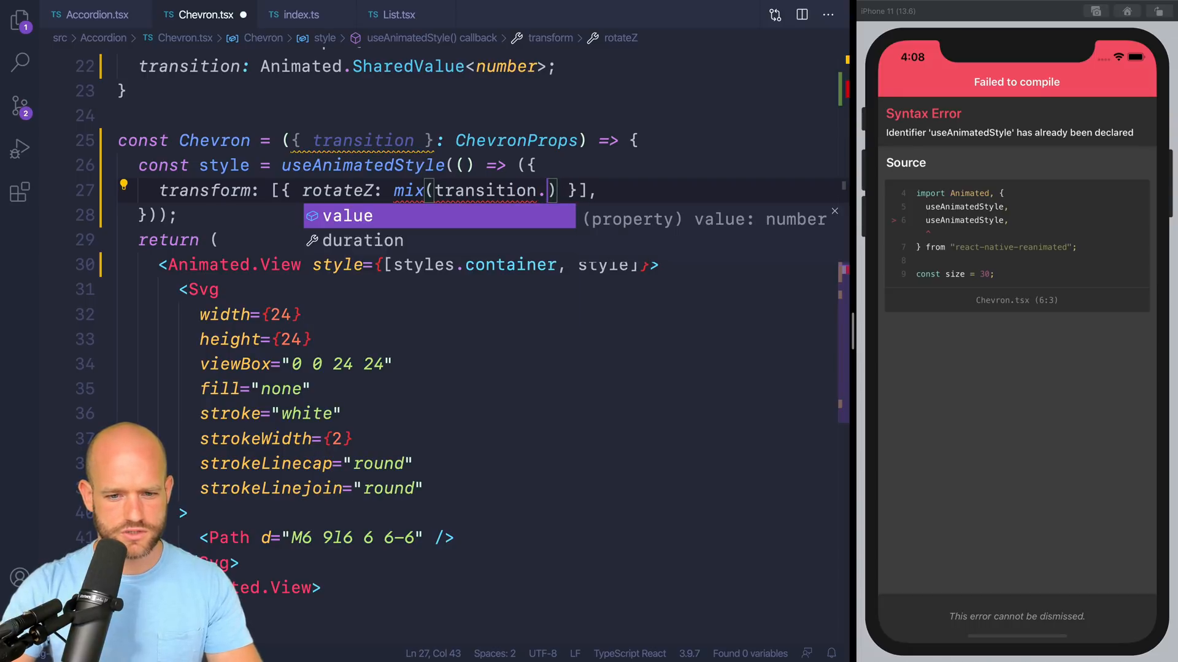
type("value, Ma")
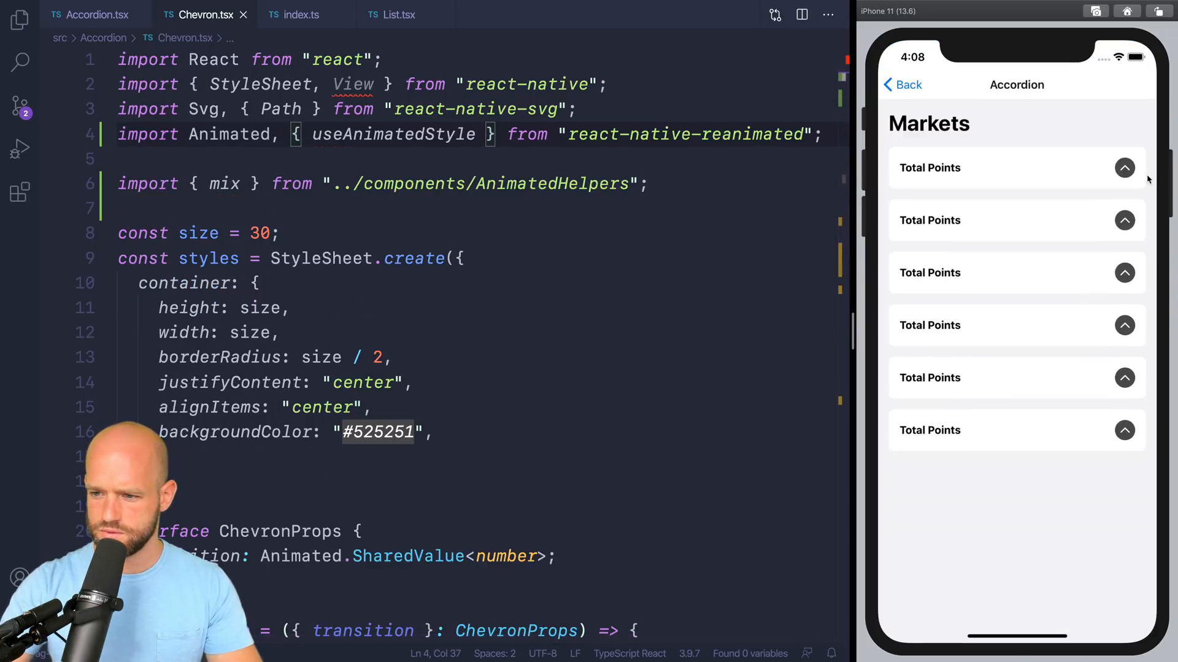
Toggle the first Total Points section in the simulator to test the chevron rotation.
left_click(1125, 168)
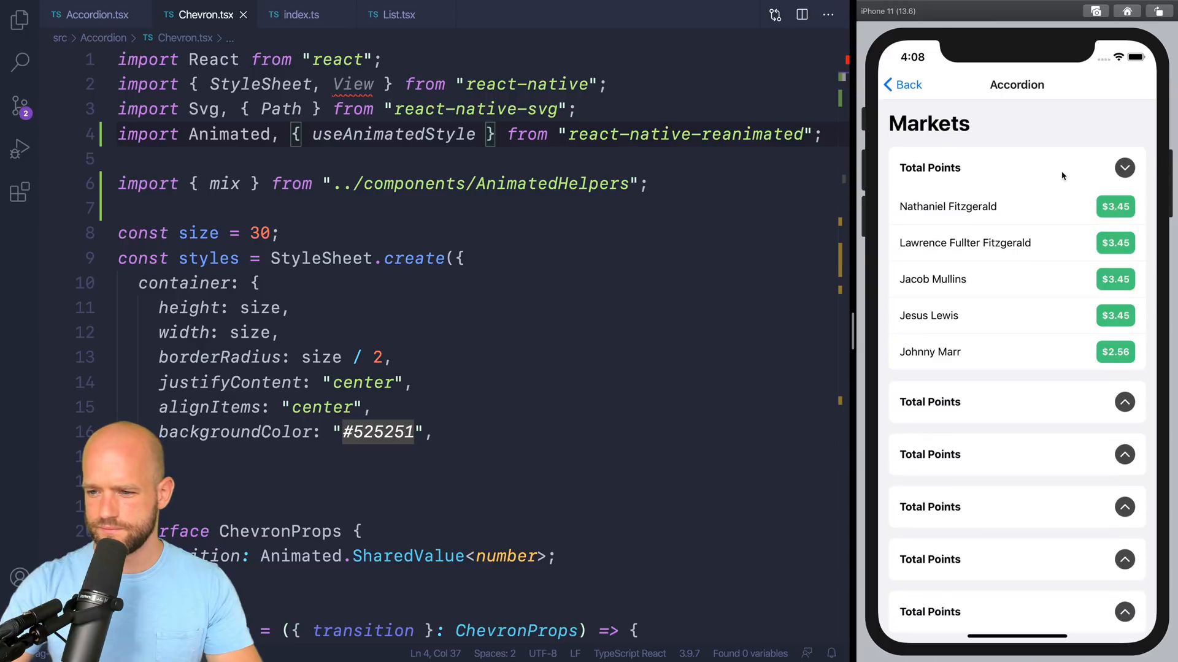
left_click(1125, 168)
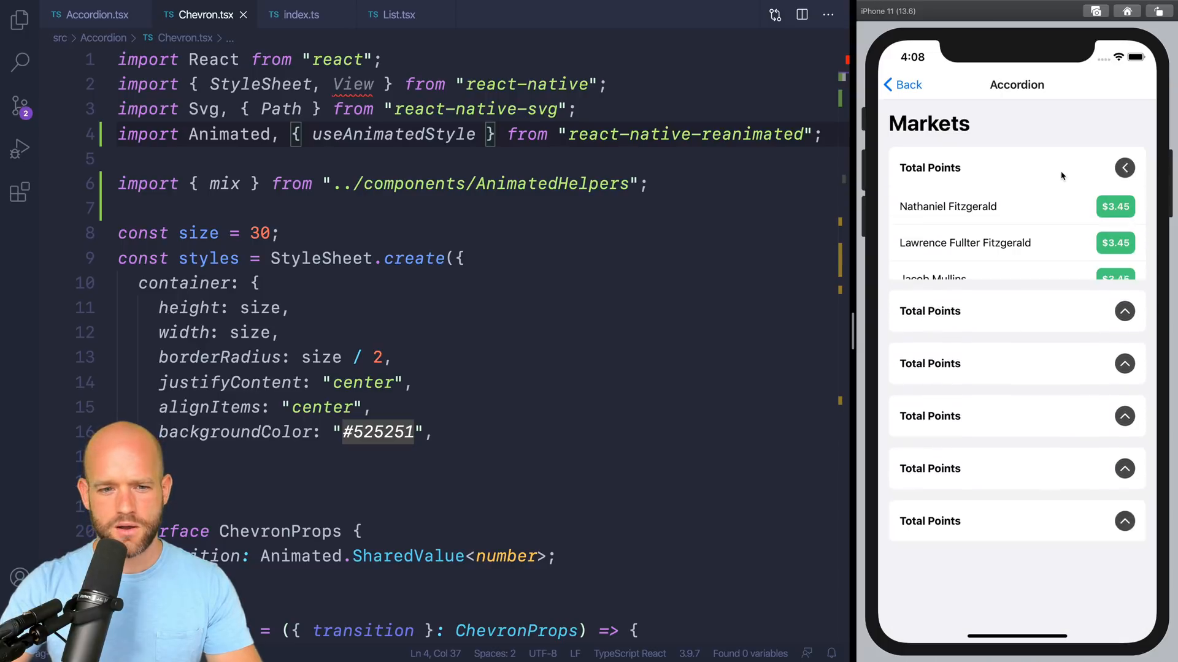
left_click(1125, 168)
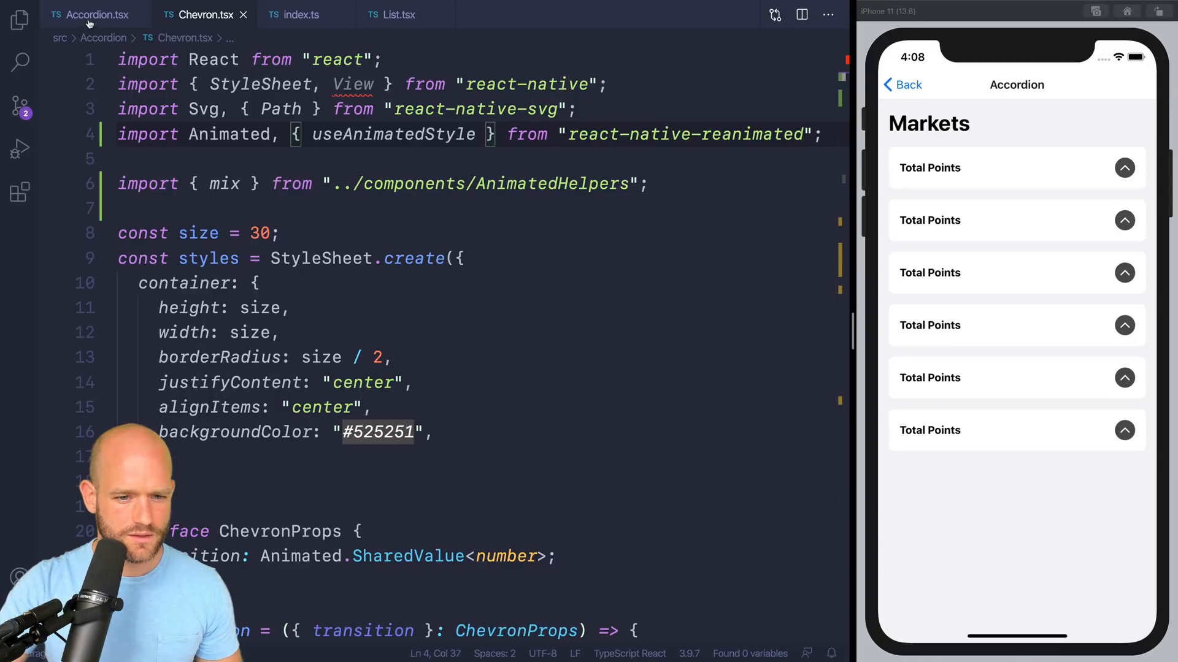
Review Accordion.tsx and Chevron.tsx, return to List.tsx and begin a const line after useState.
left_click(94, 15)
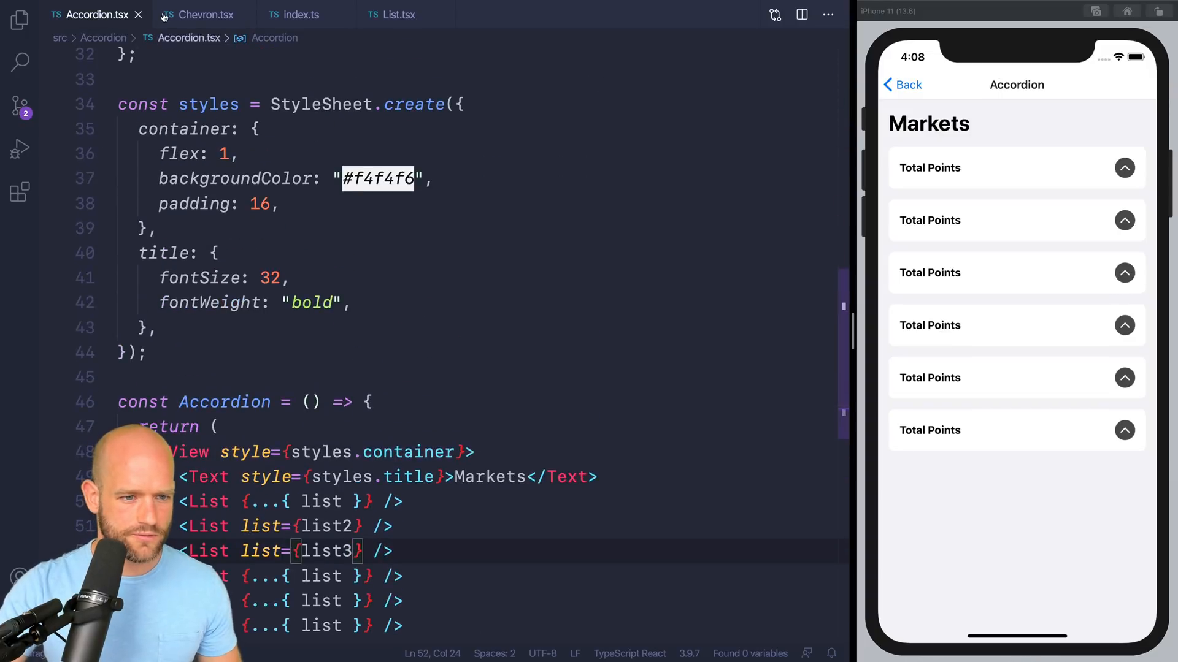
left_click(202, 15)
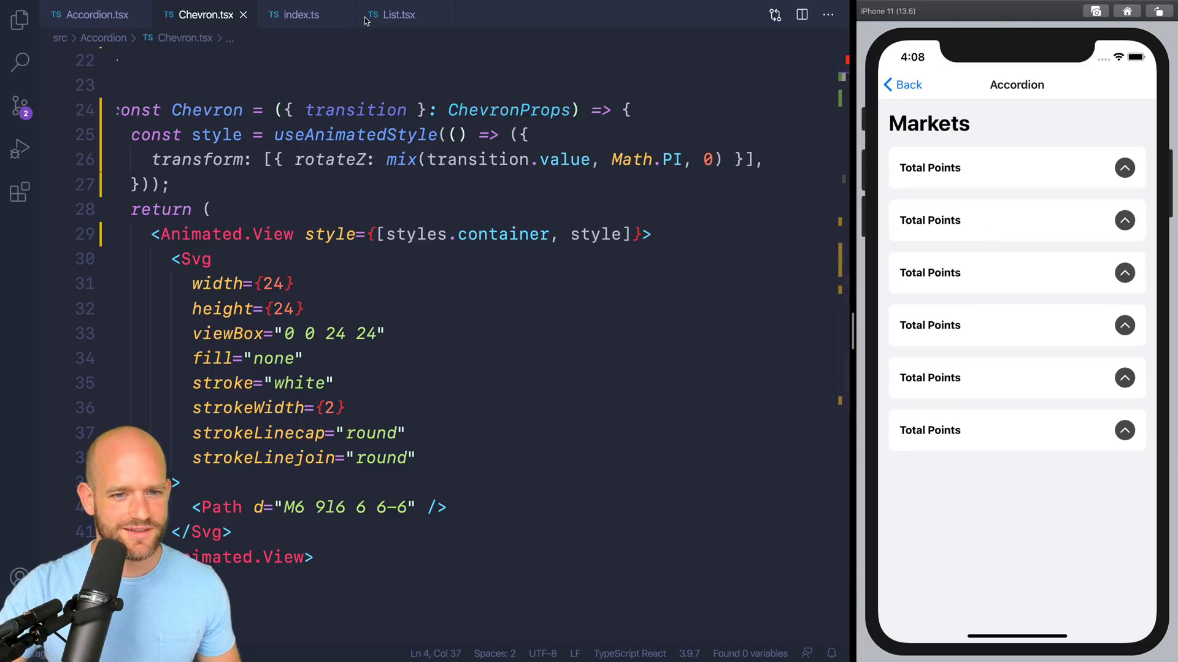
left_click(399, 15)
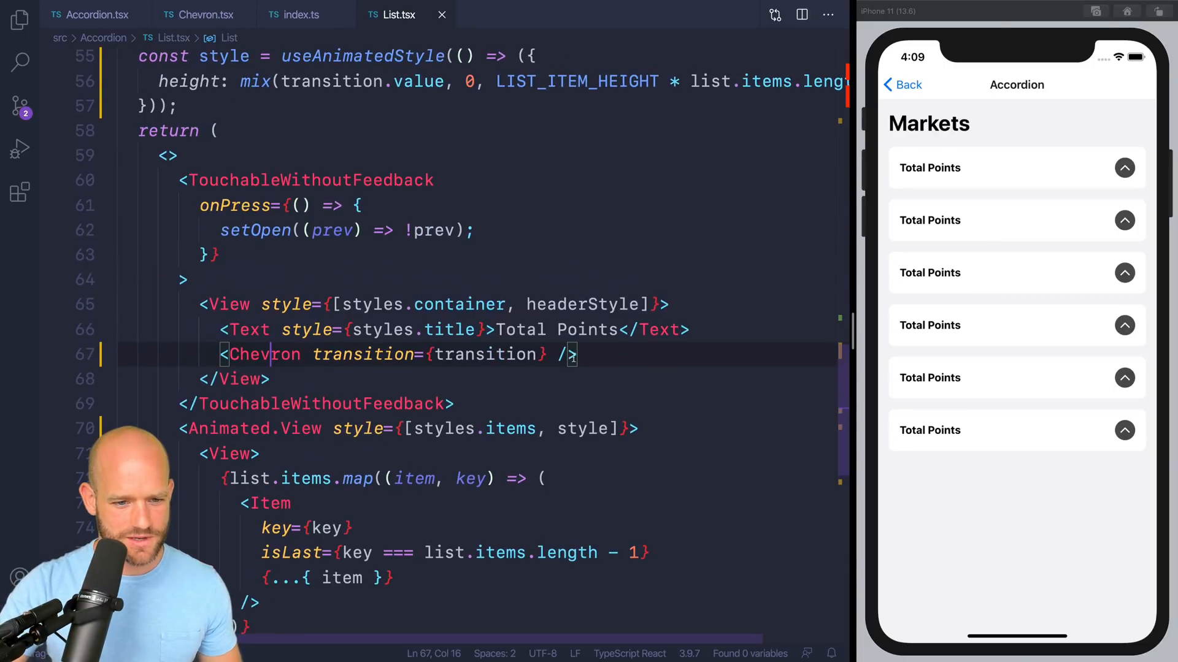
scroll("up", 3)
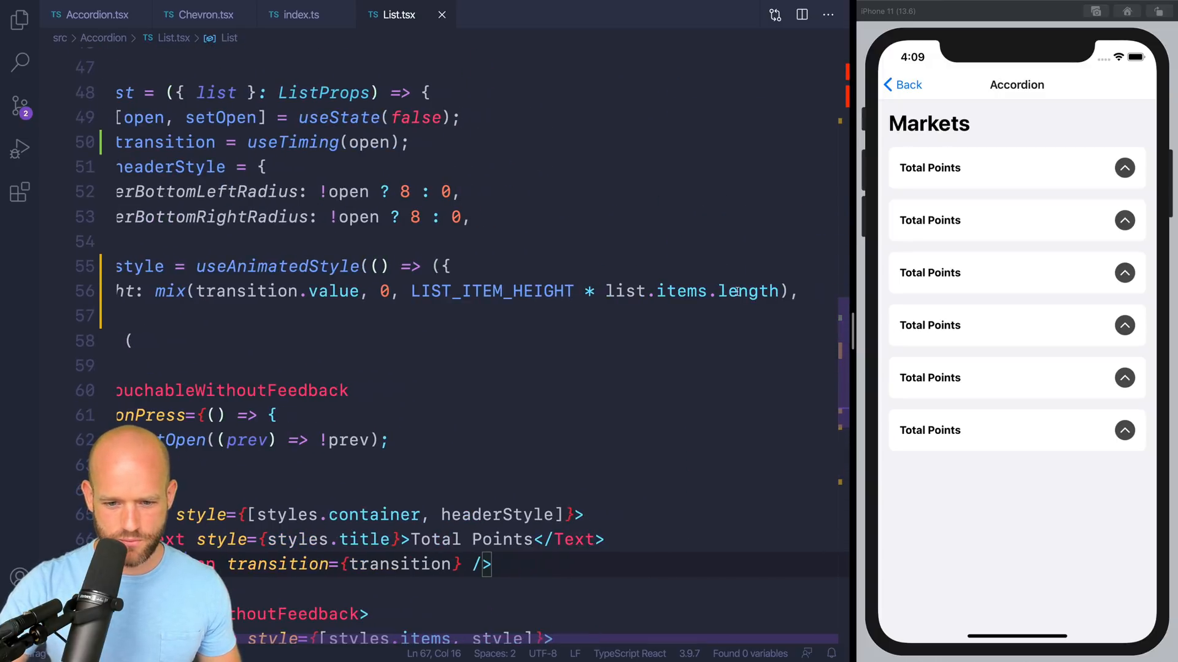
left_click_drag(411, 292, 782, 292)
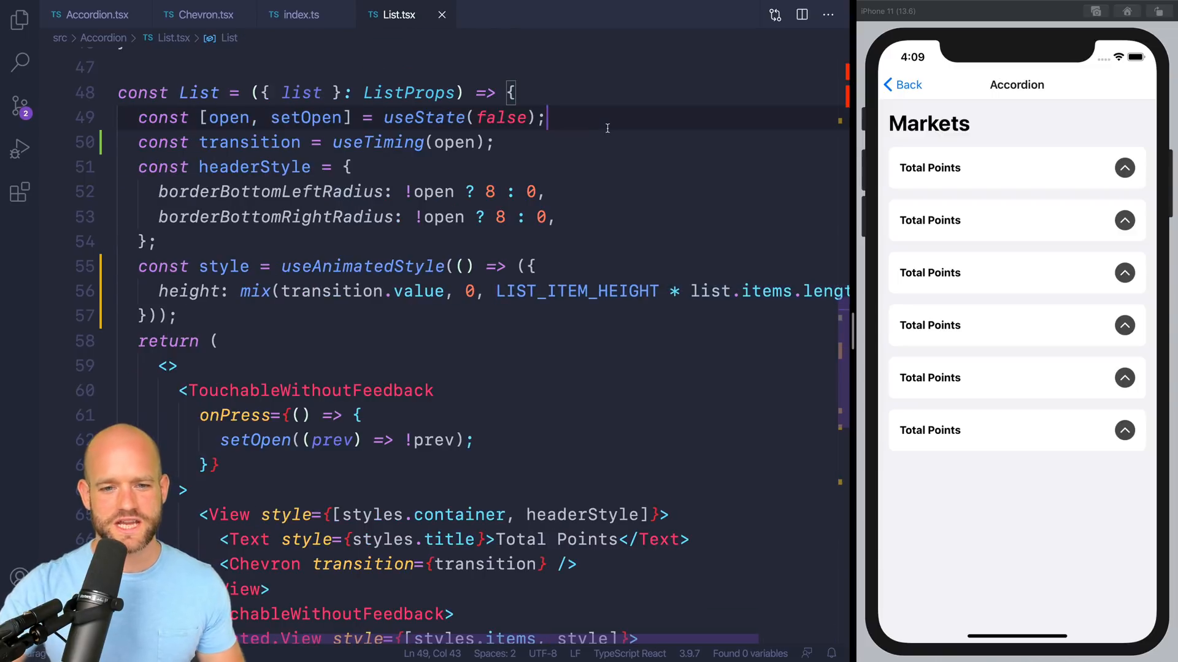
type("const")
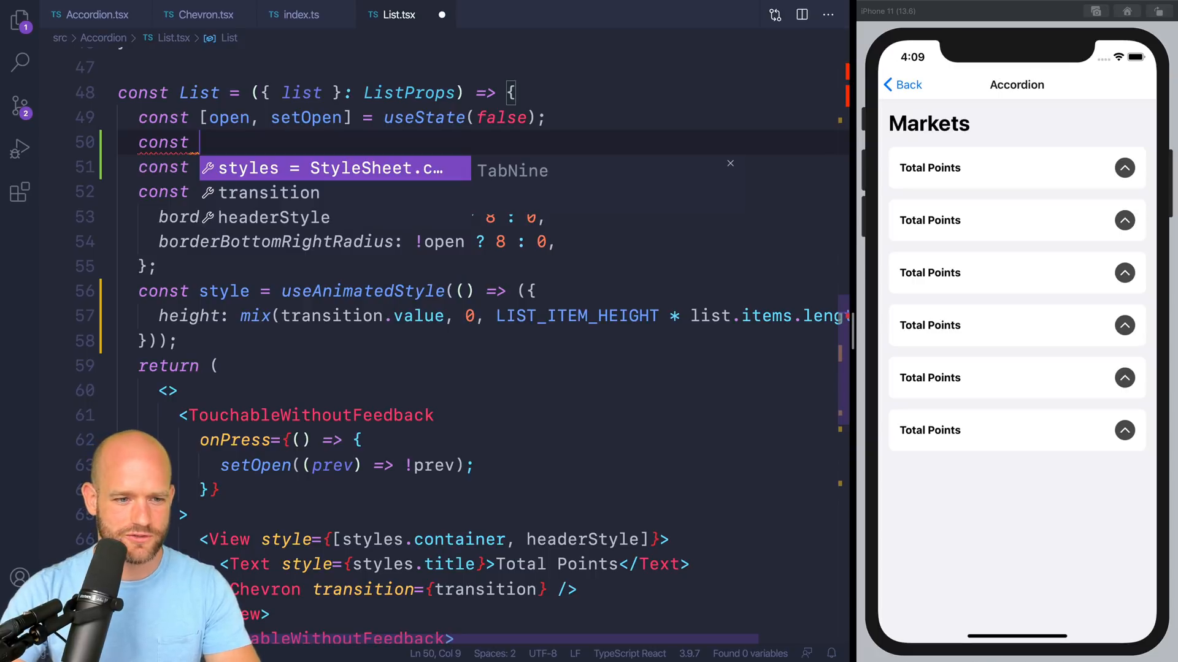
Declare const height = useSharedValue(0).
type("mea")
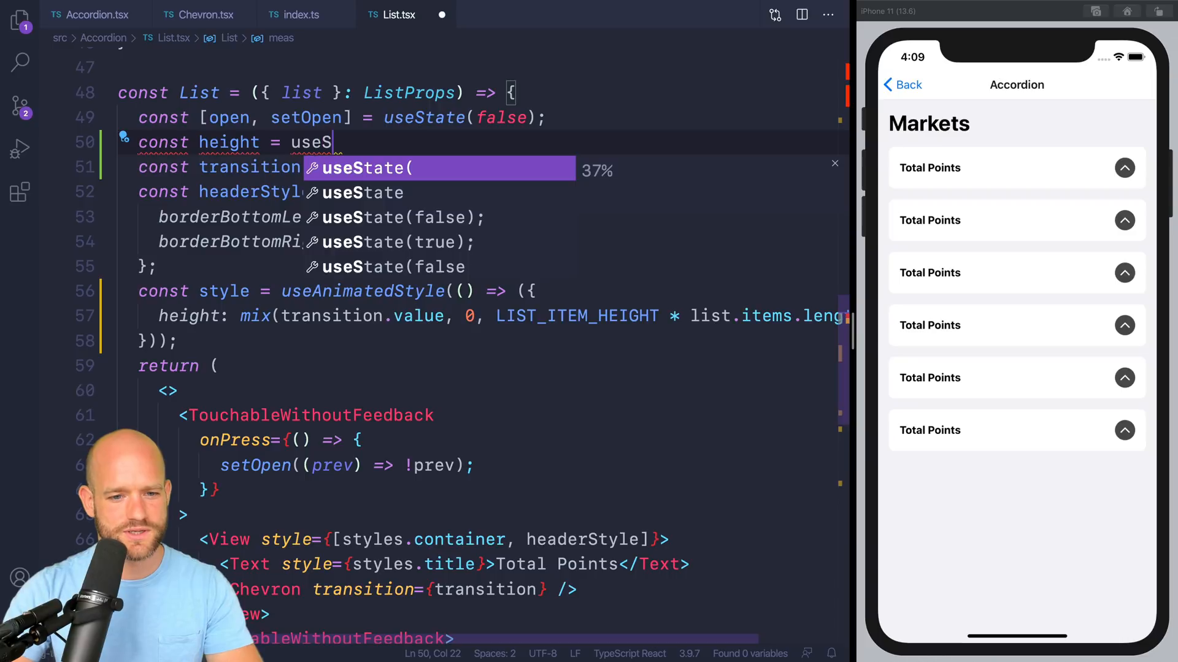
type("haredValue(0);")
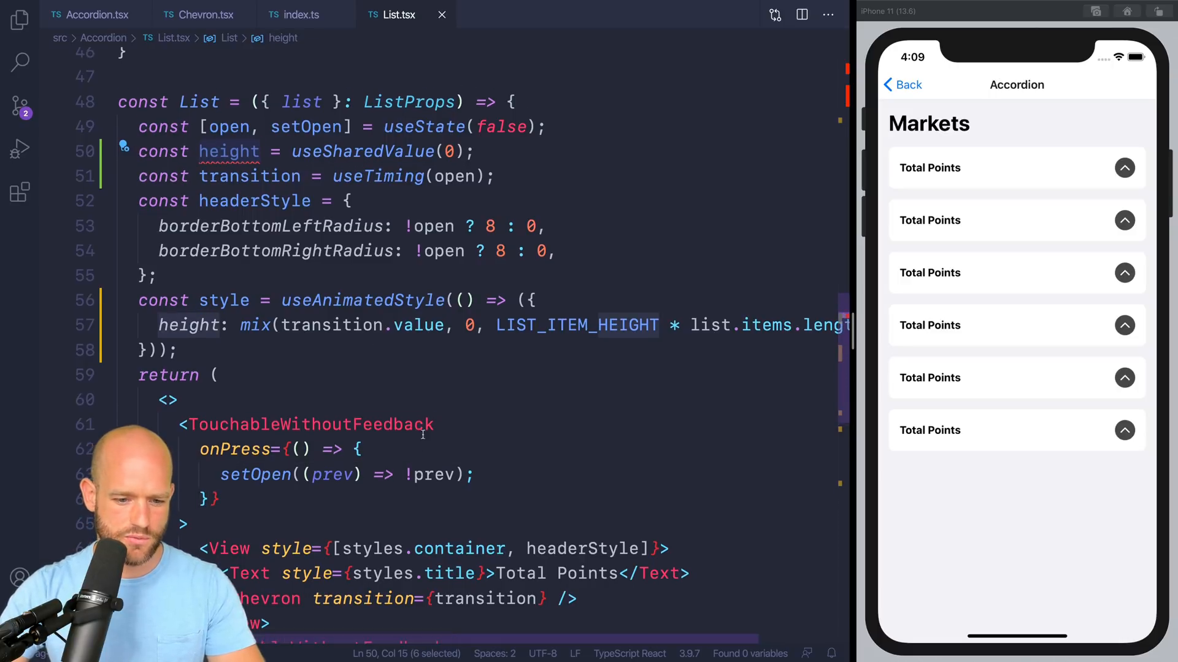
In onPress add if (height.value === 0) { runOnUI(...) }.
type("if")
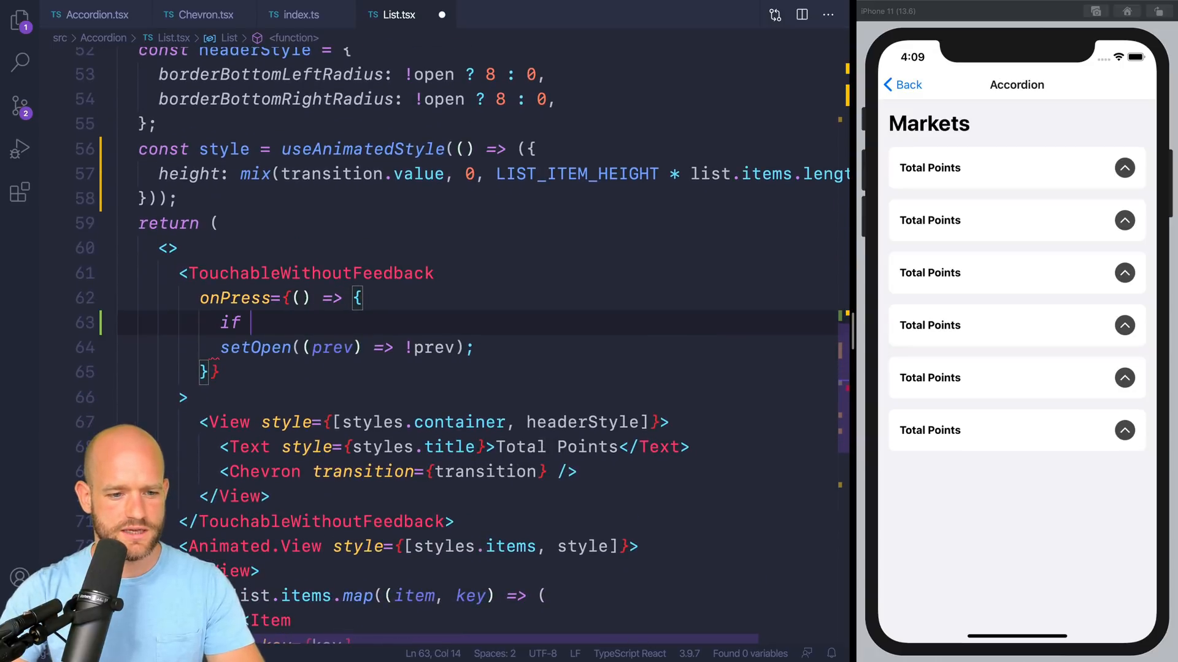
type("height.v a)")
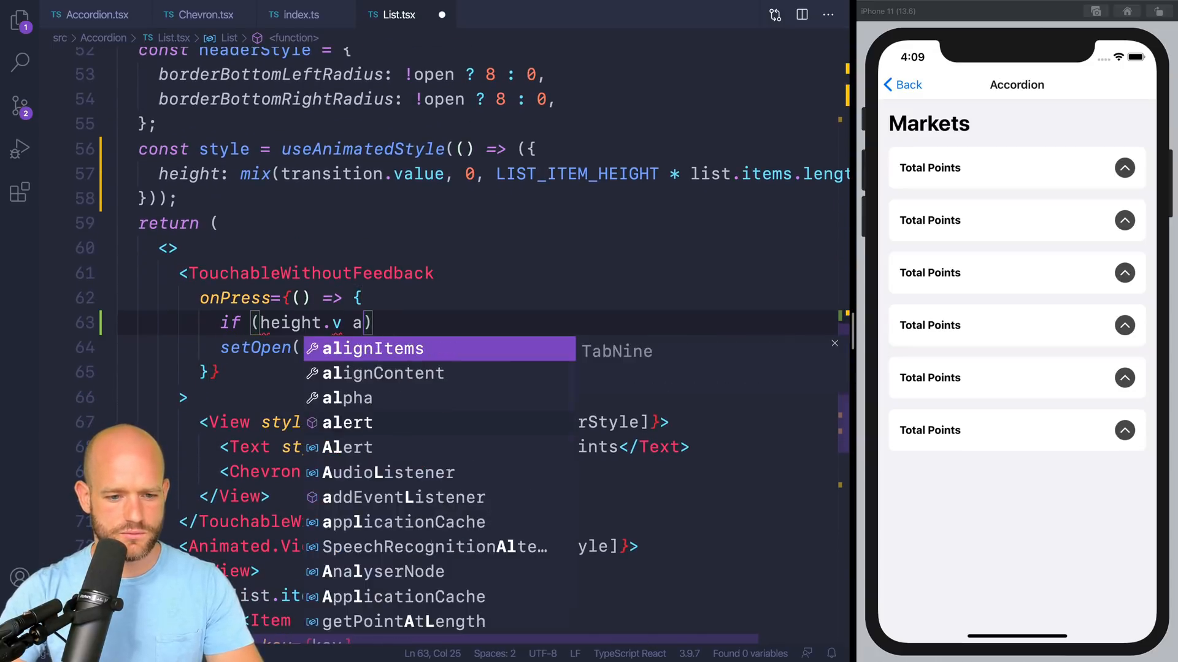
type("value === 0")
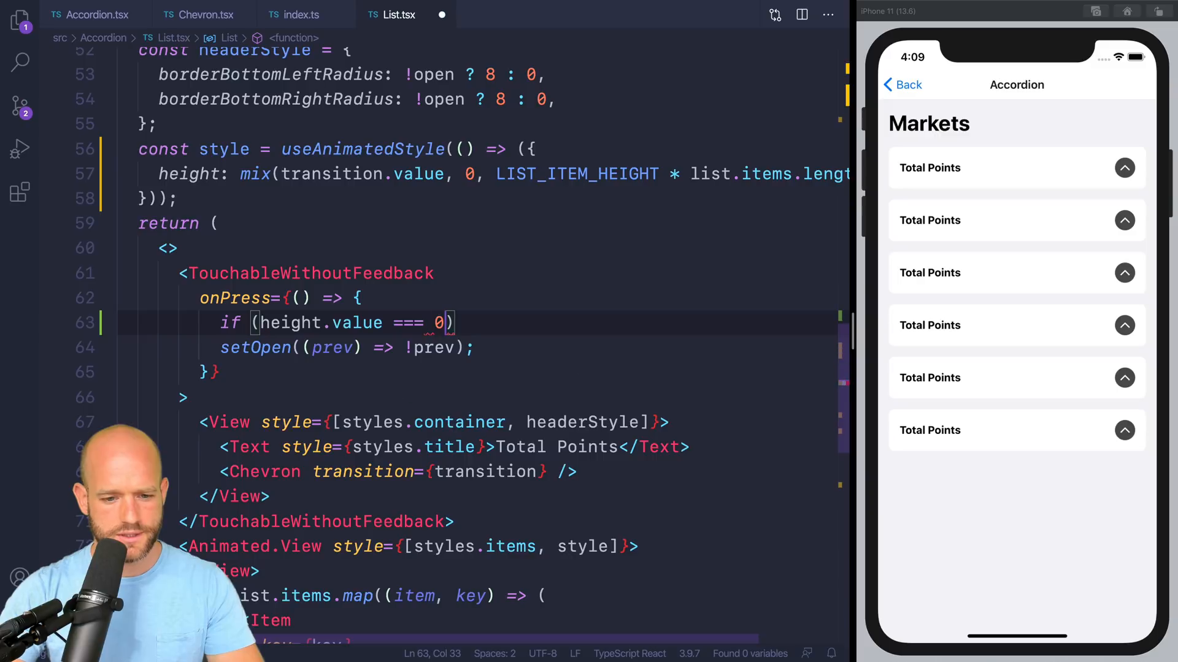
type("{")
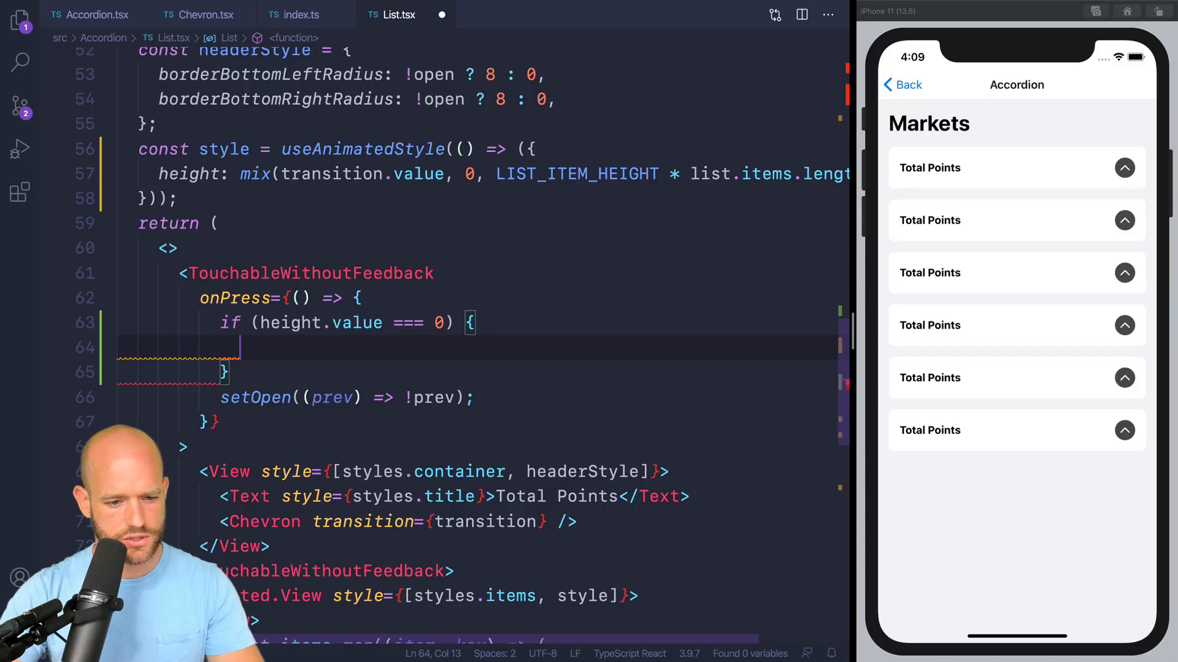
type("runOnUI(() => {")
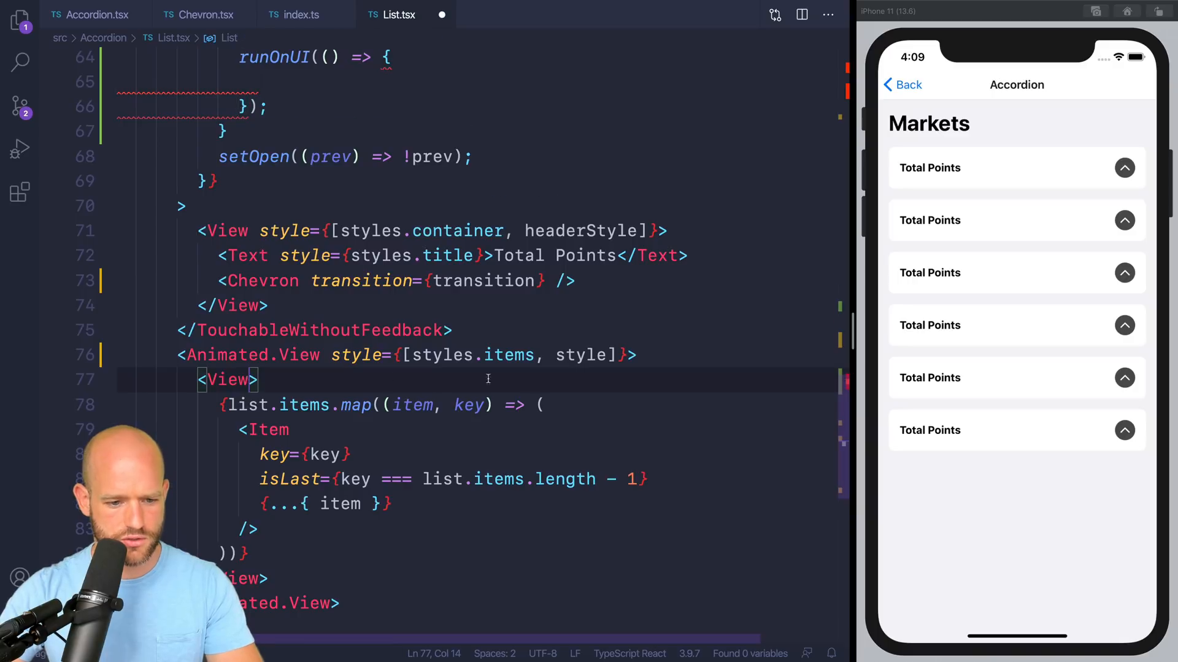
Add a ref on the View and make the runOnUI callback a "worklet" invoked with ().
type("ref={}")
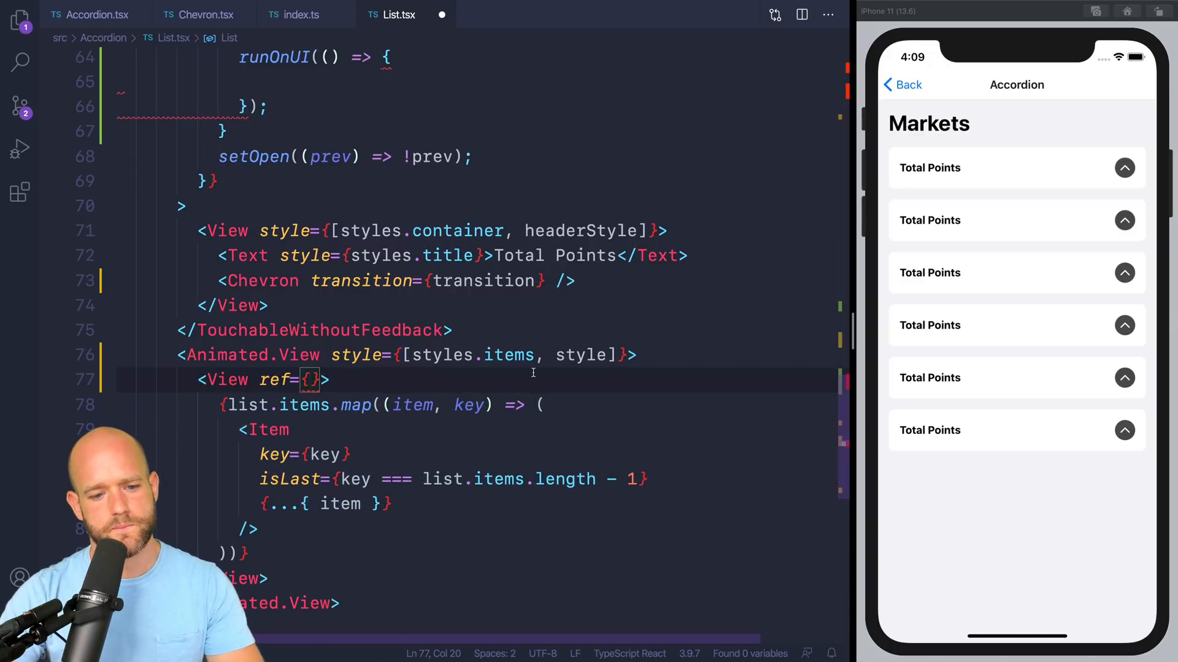
type("a")
type("list")
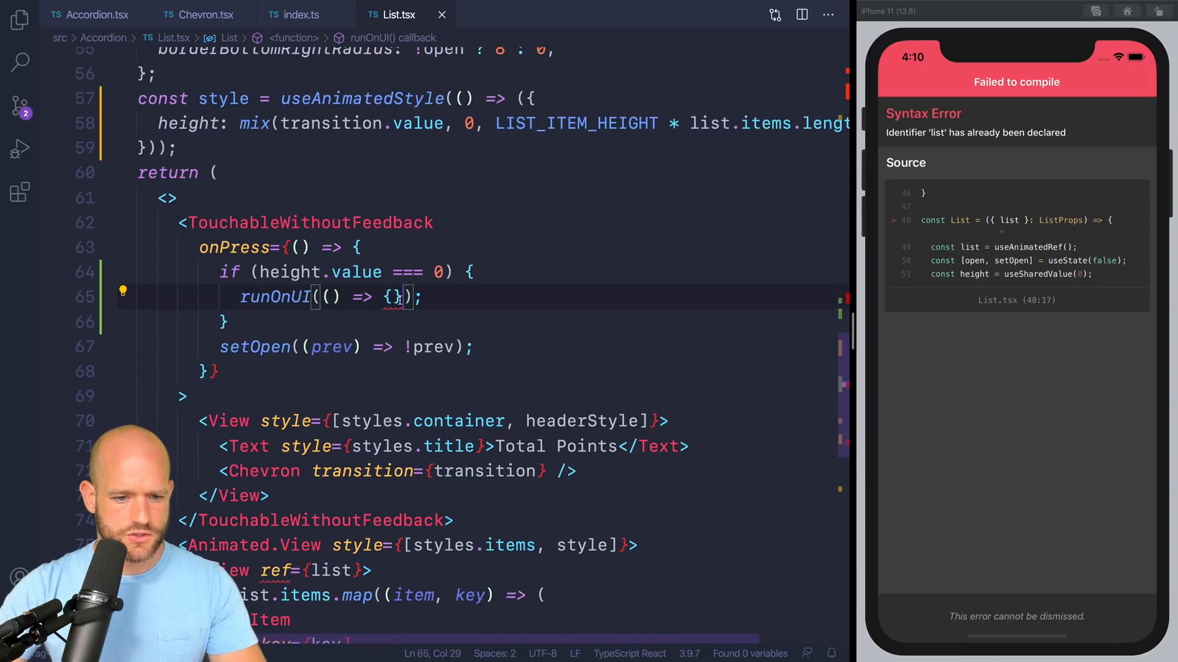
type(")_")
type("\"wh")
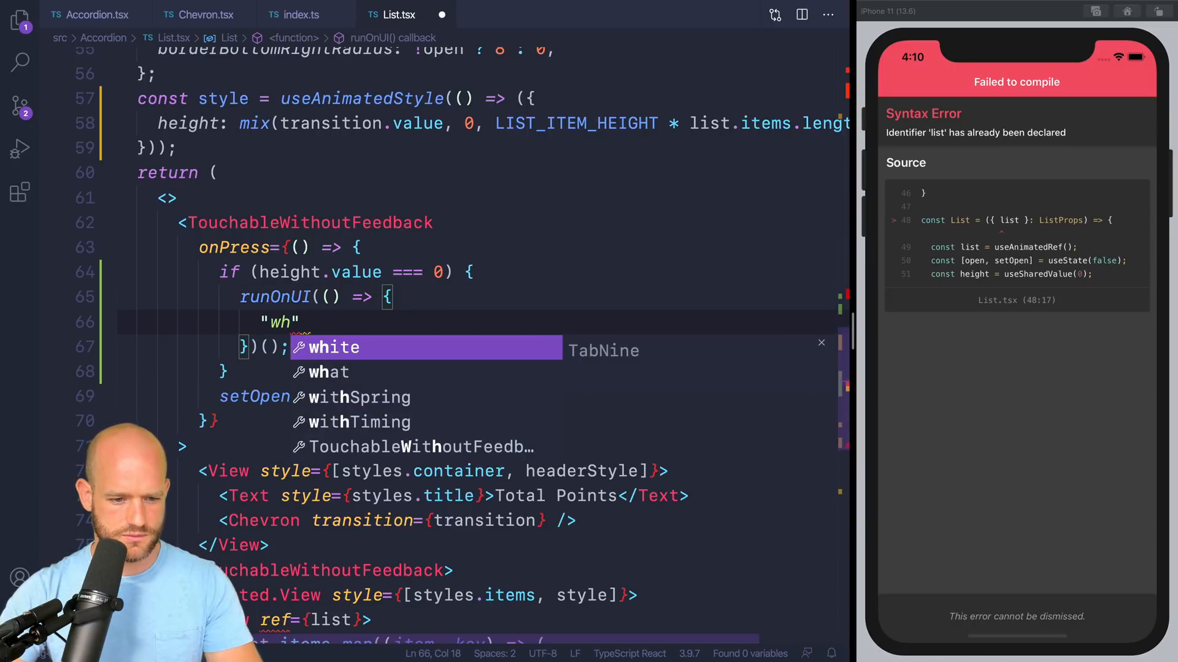
type("orklet")
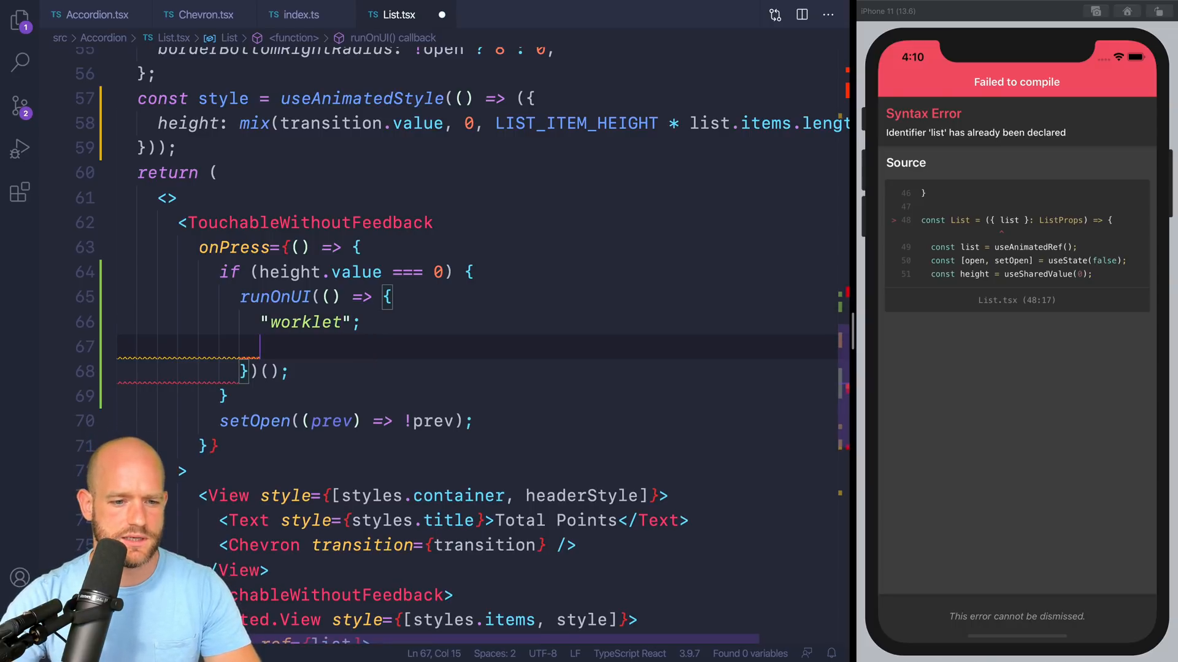
type("if")
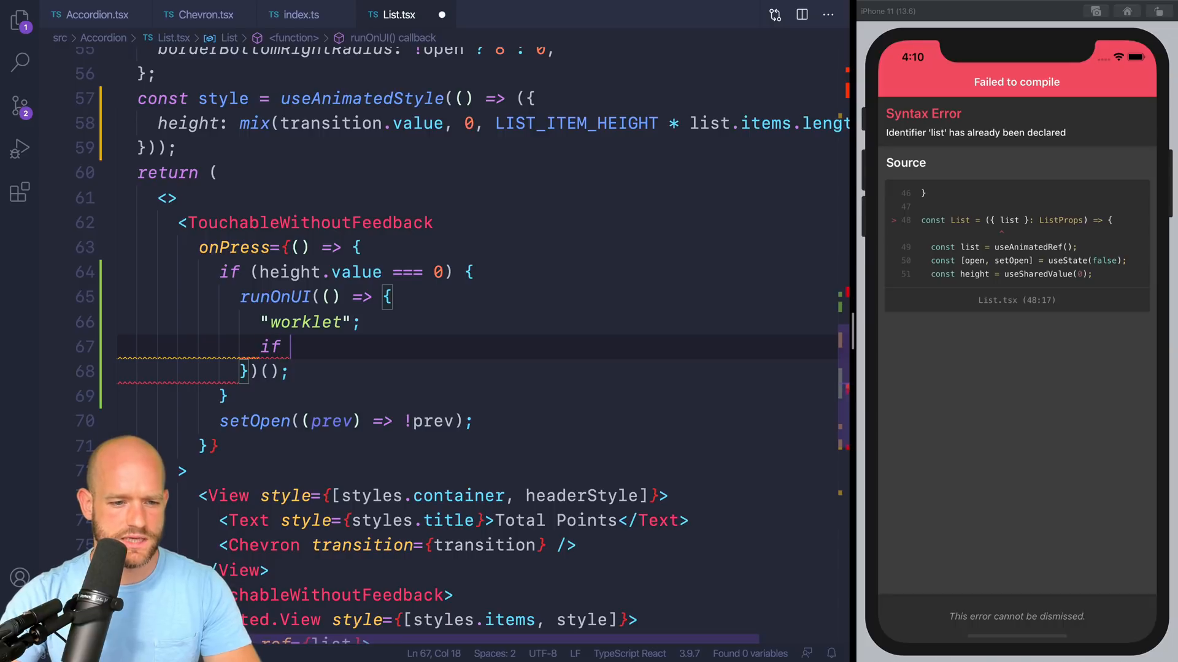
key("BackSpace")
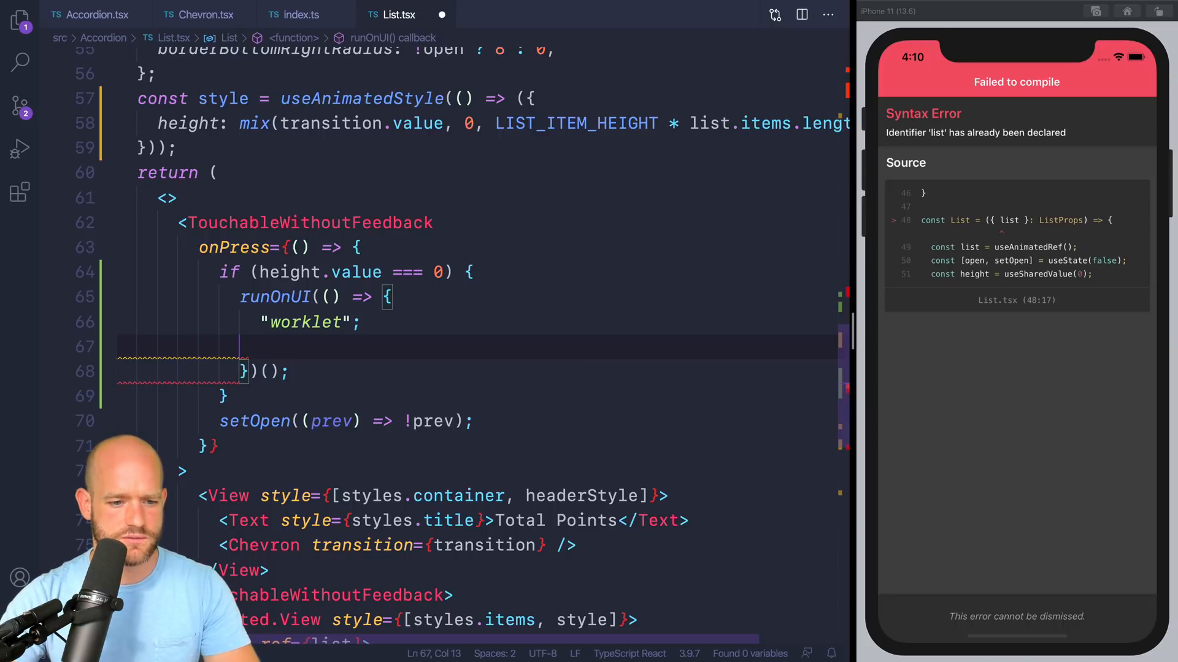
Assign height.value = measure(list).height; inside the worklet.
type("measure")
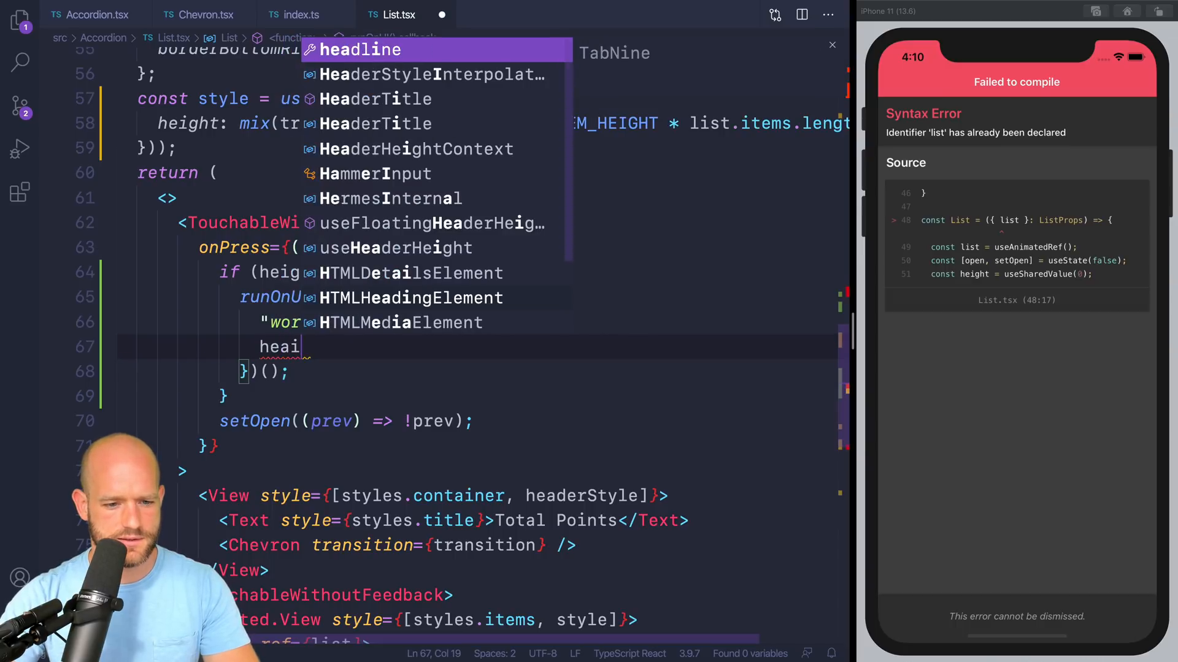
key("Backspace")
type("ight.value =")
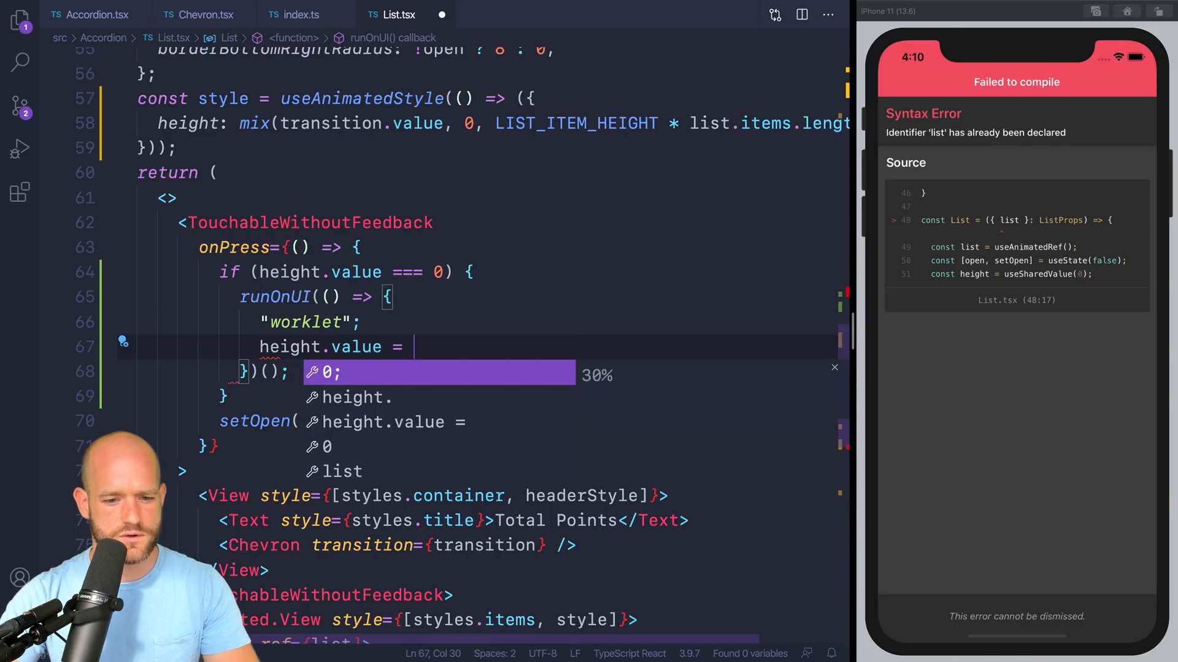
type("measure(list)")
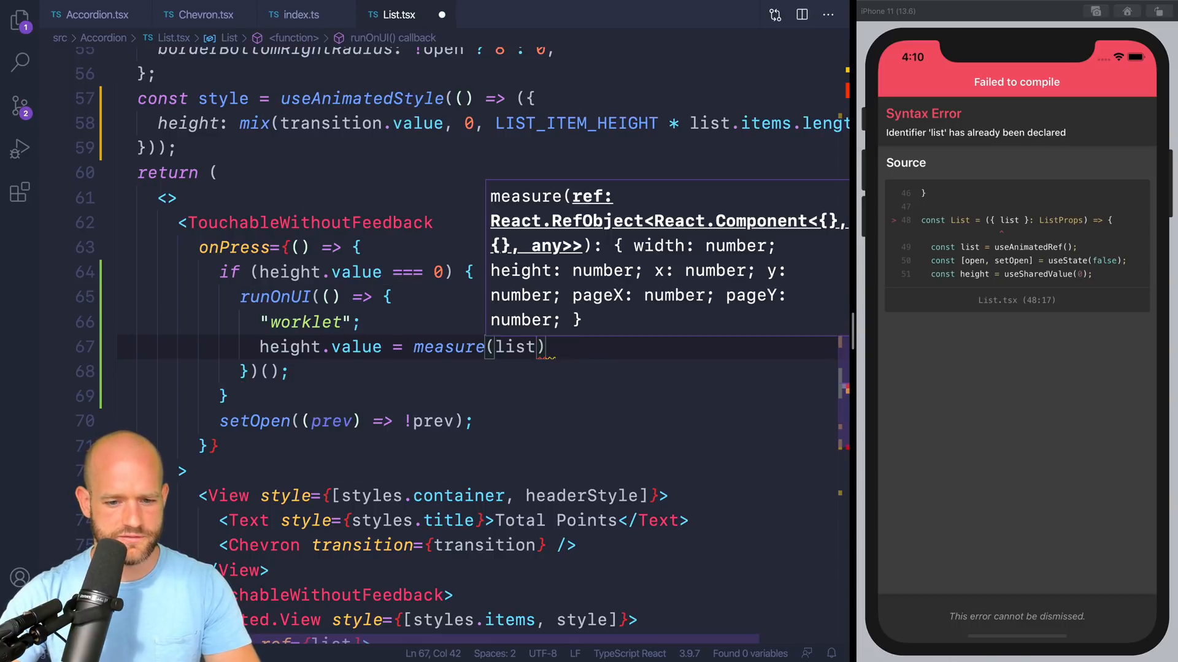
type(".height")
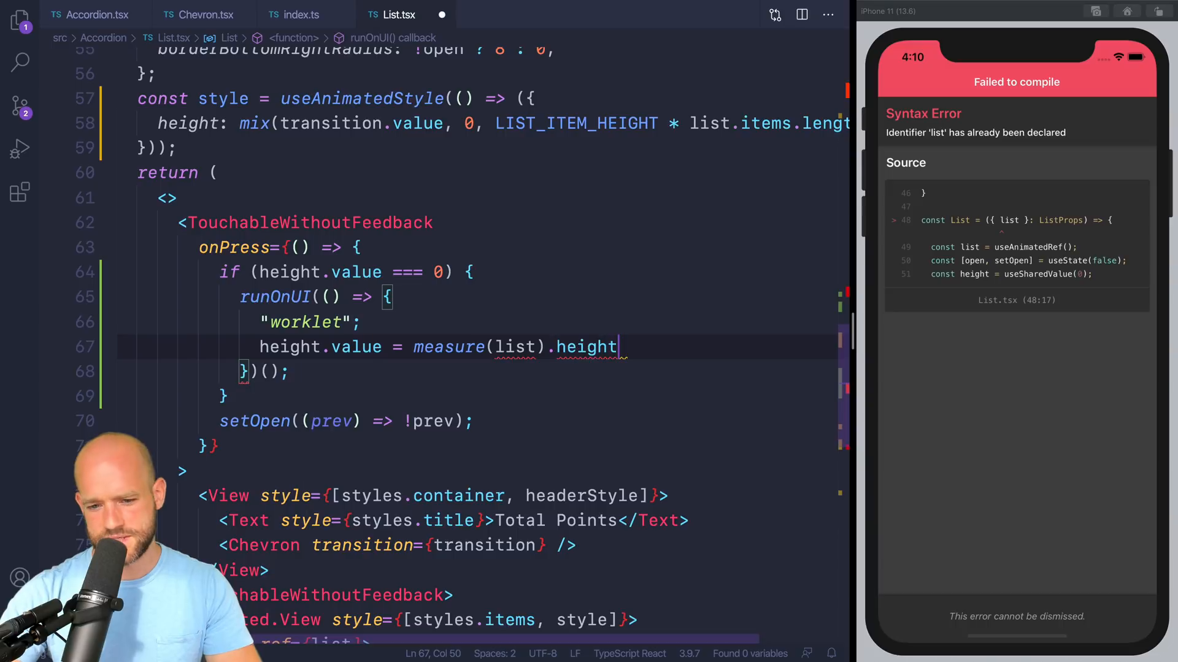
type(";")
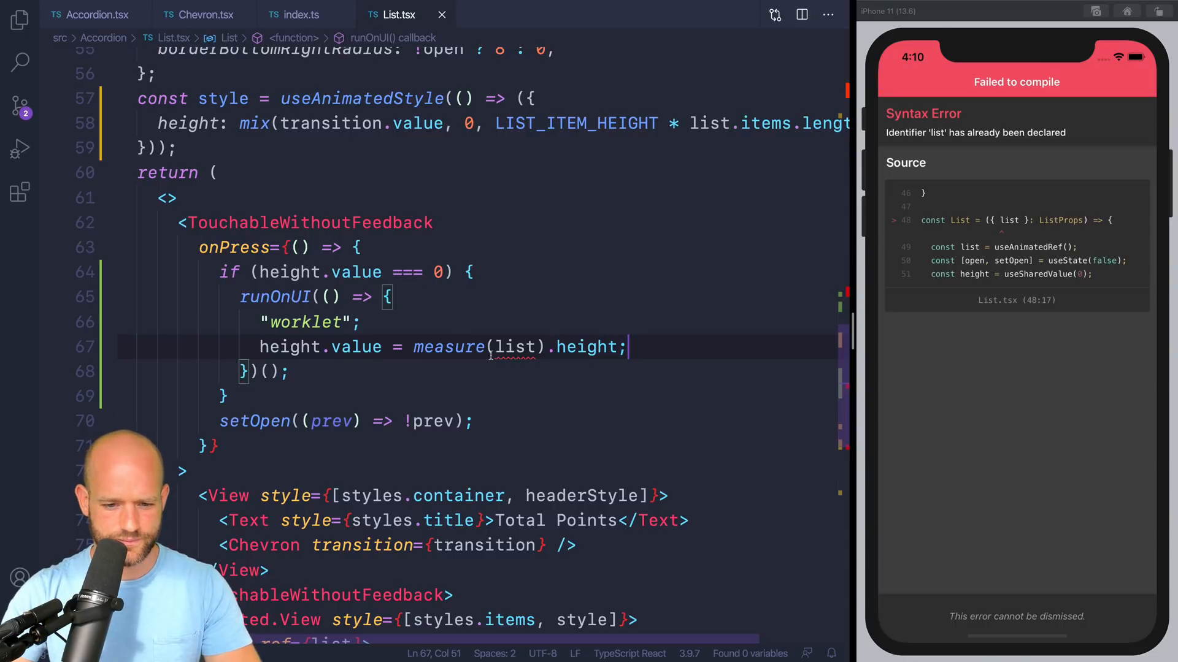
mouse_move(516, 346)
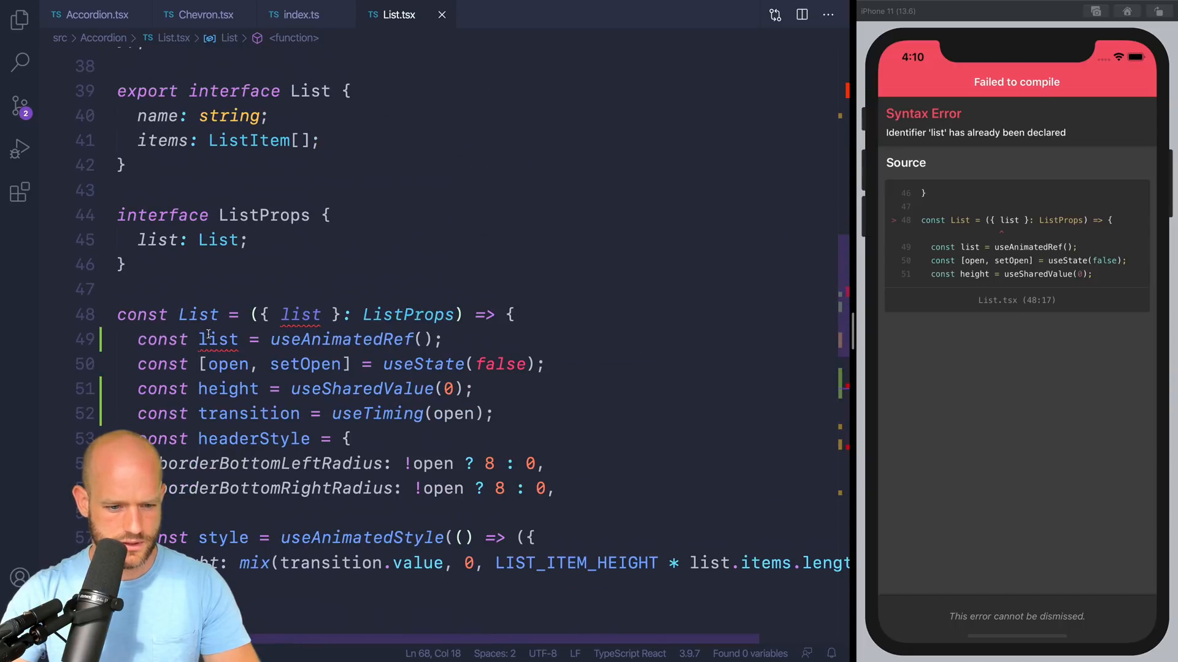
Rename the duplicate list ref to aRef, measuring it and attaching ref={aRef} to the inner View.
double_click(219, 340)
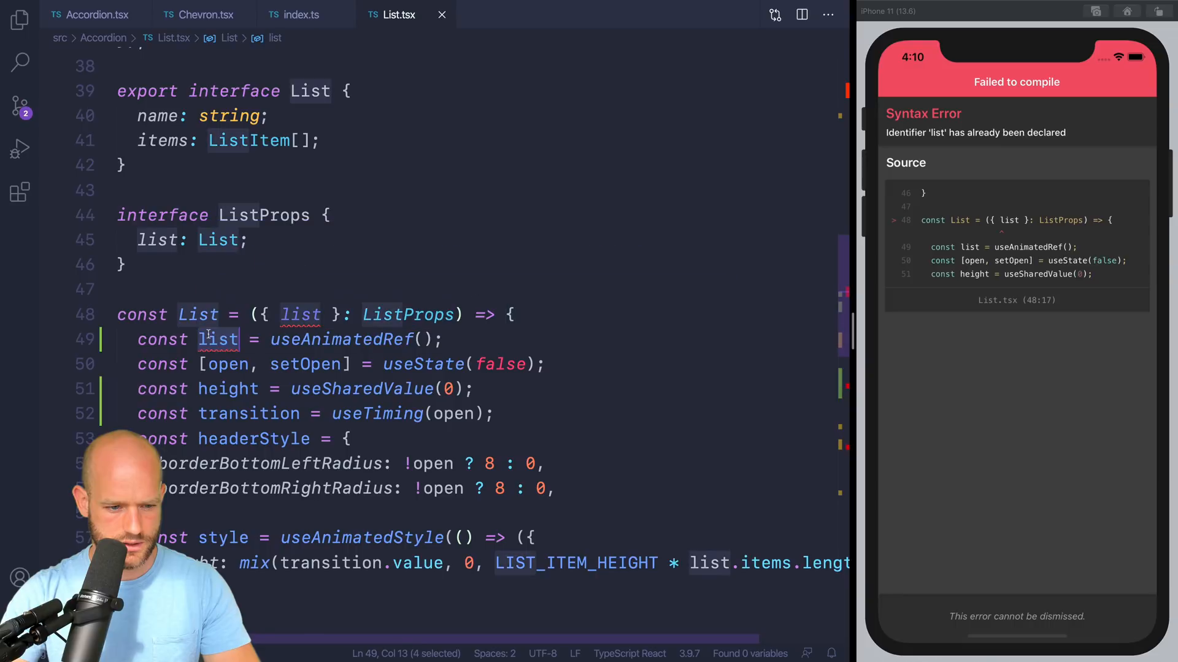
mouse_move(342, 338)
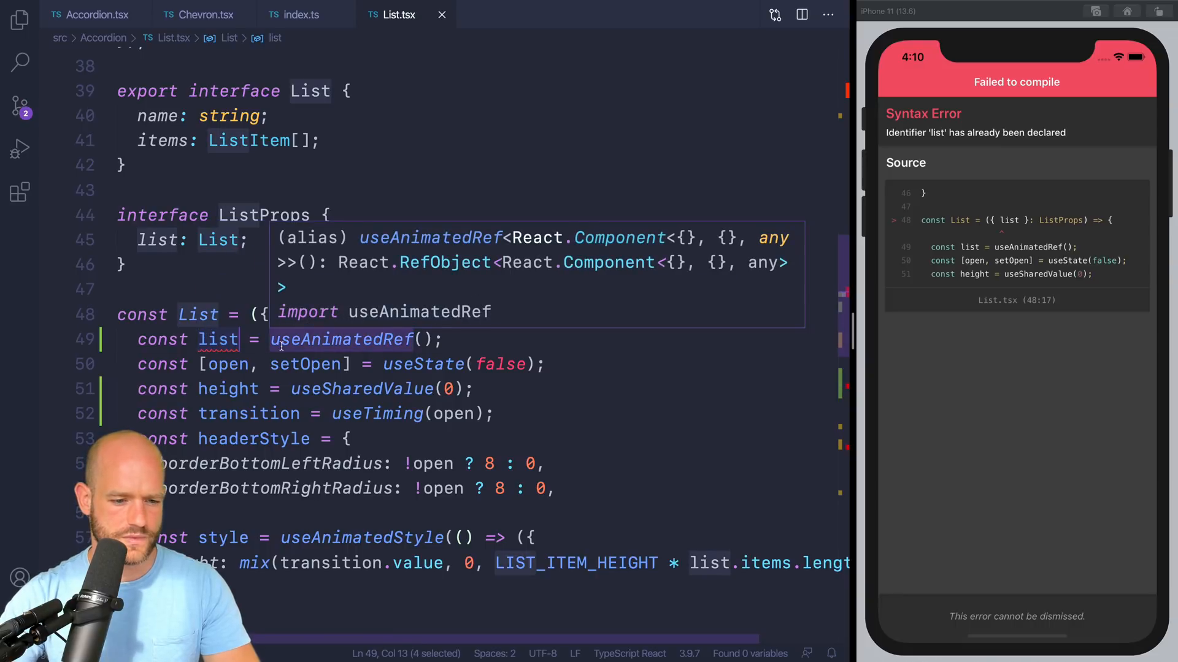
type("aRef}>")
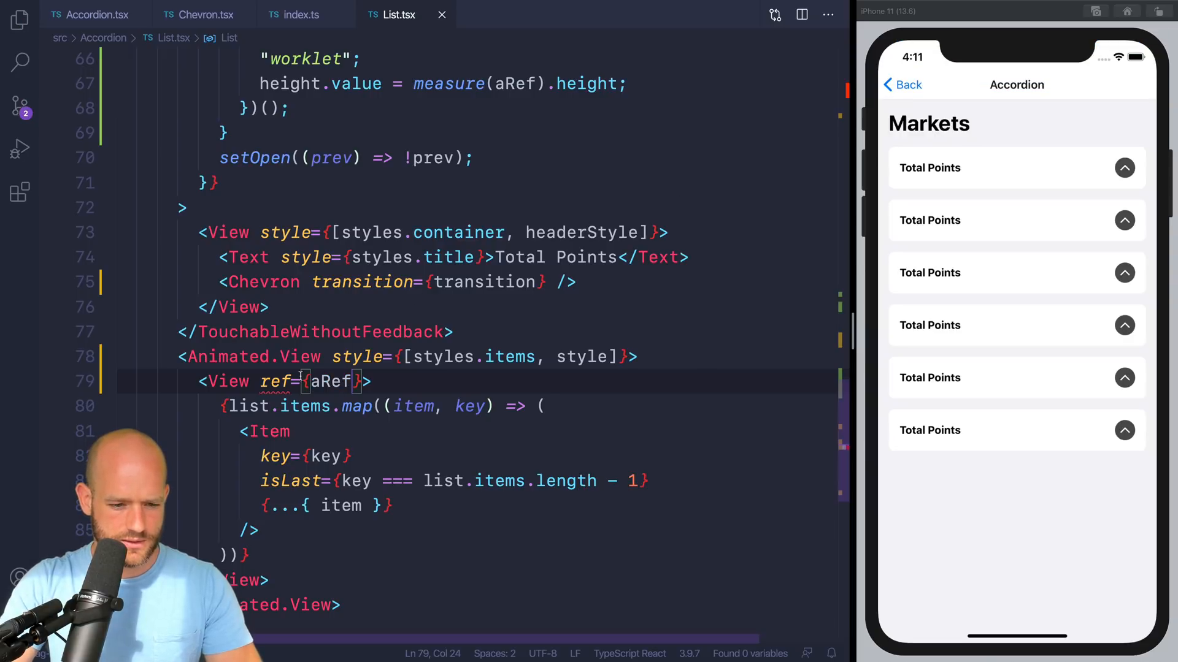
mouse_move(274, 382)
type("height: mix(, 0, LIST_ITEM_HEIGHT * list.items.length),")
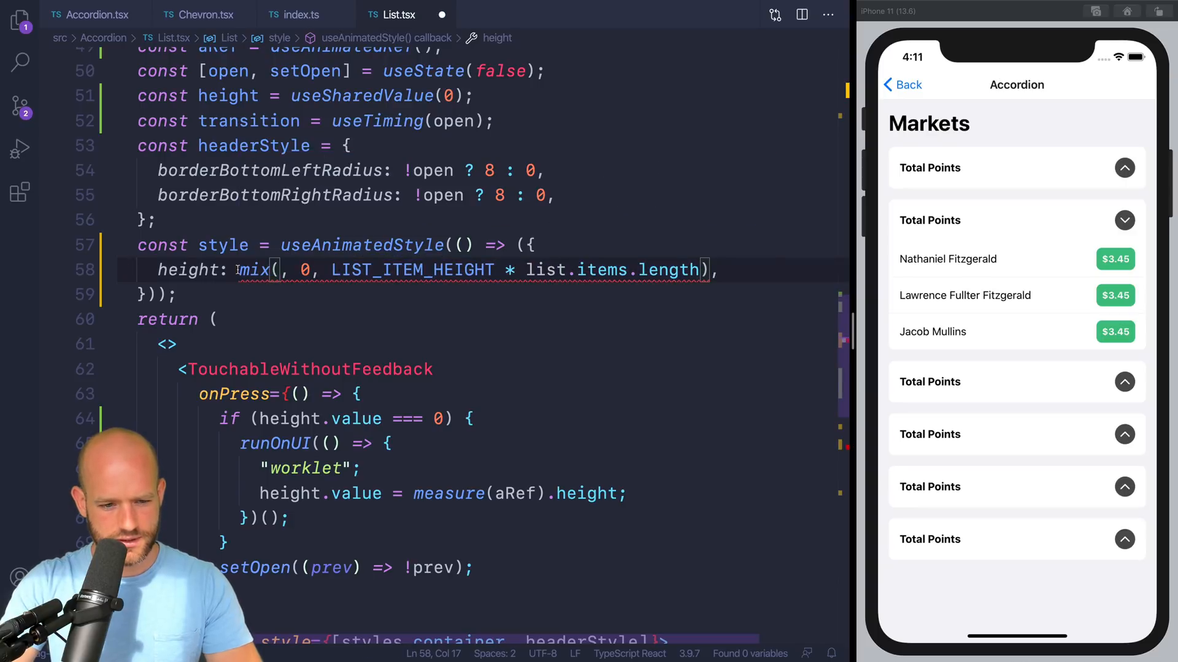
Replace the mix height with 1 + transition.value * height.value.
type("1 ,")
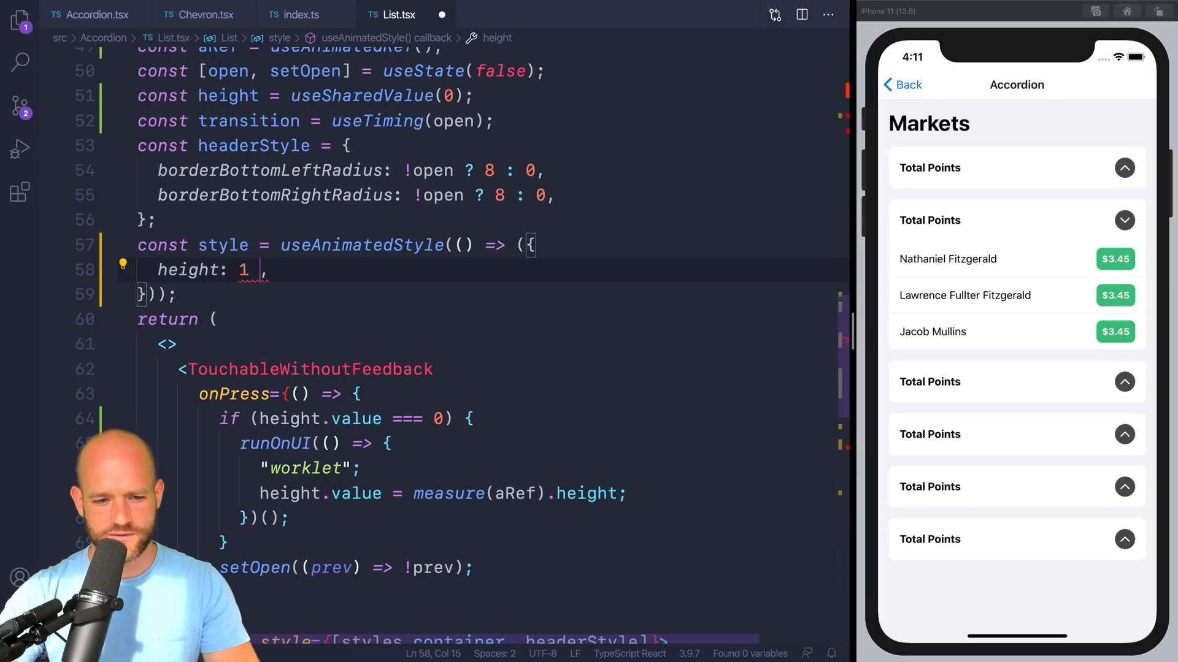
type("+")
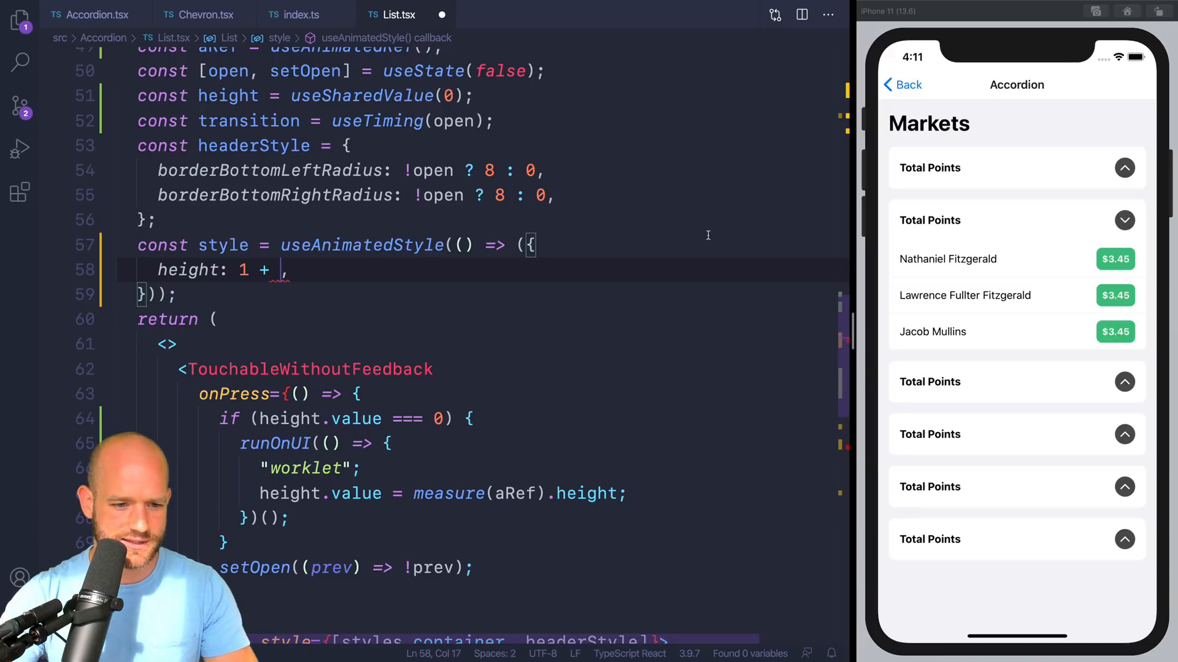
type("t")
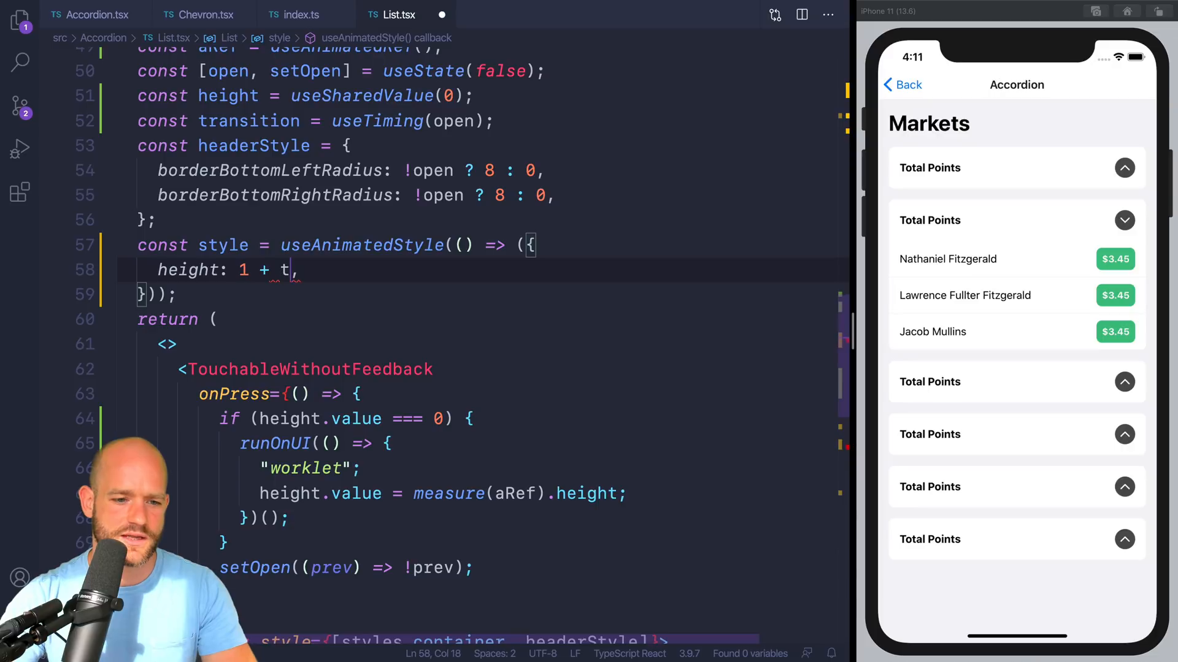
type("rans")
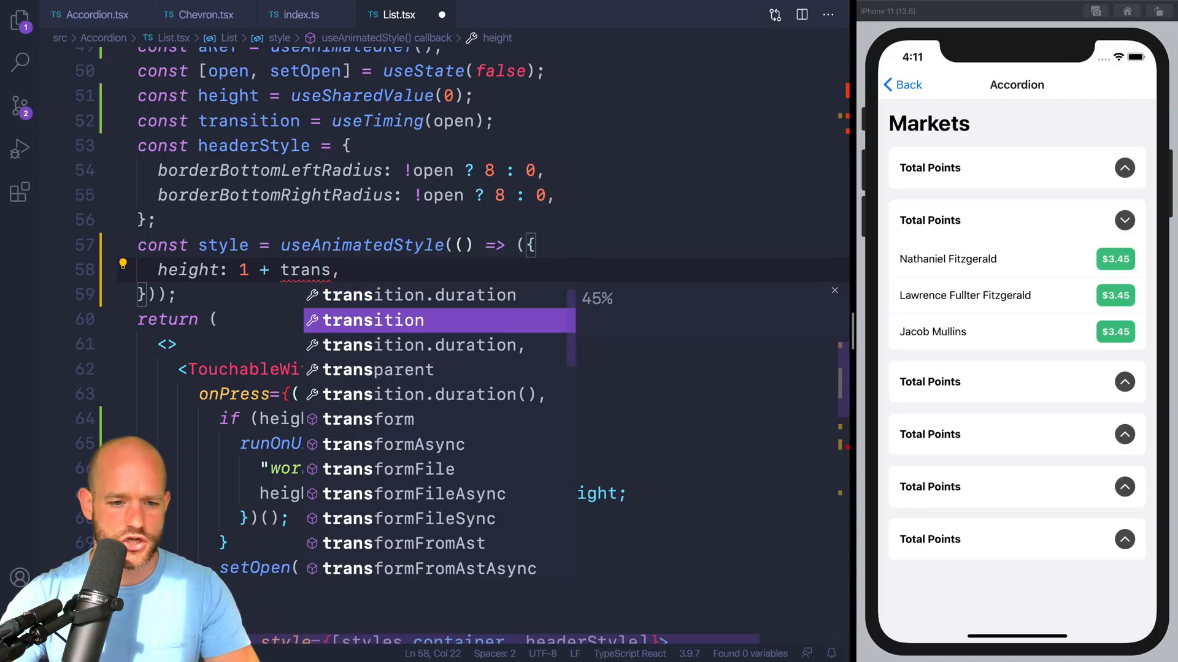
type("ransition * v")
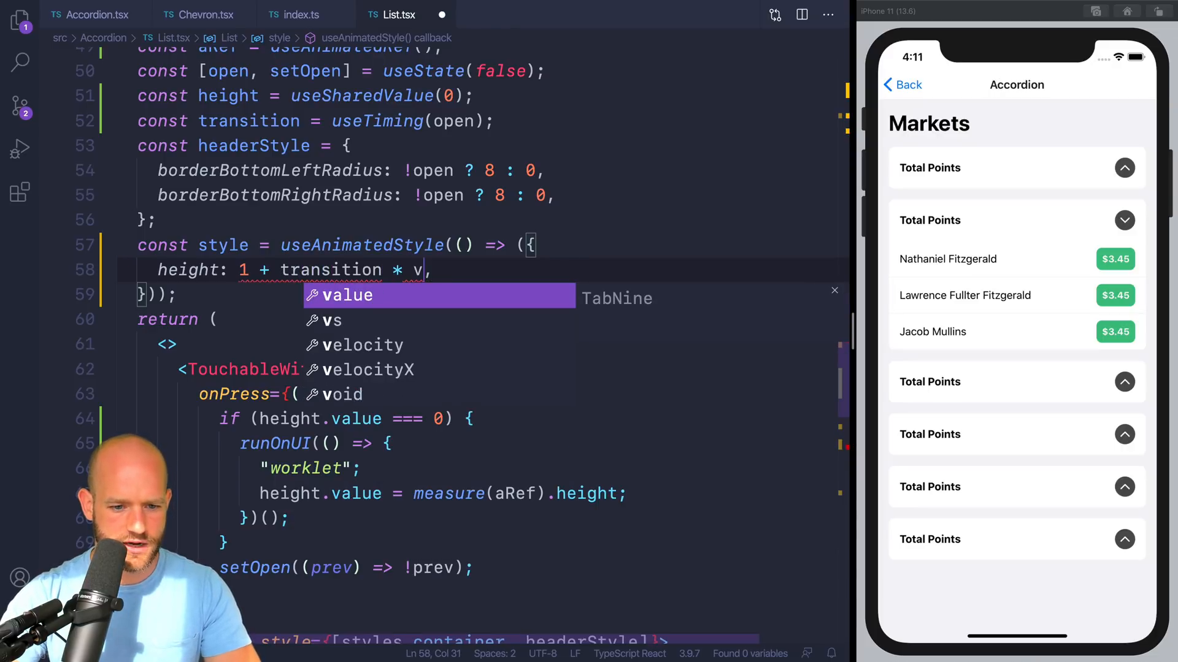
type(".value")
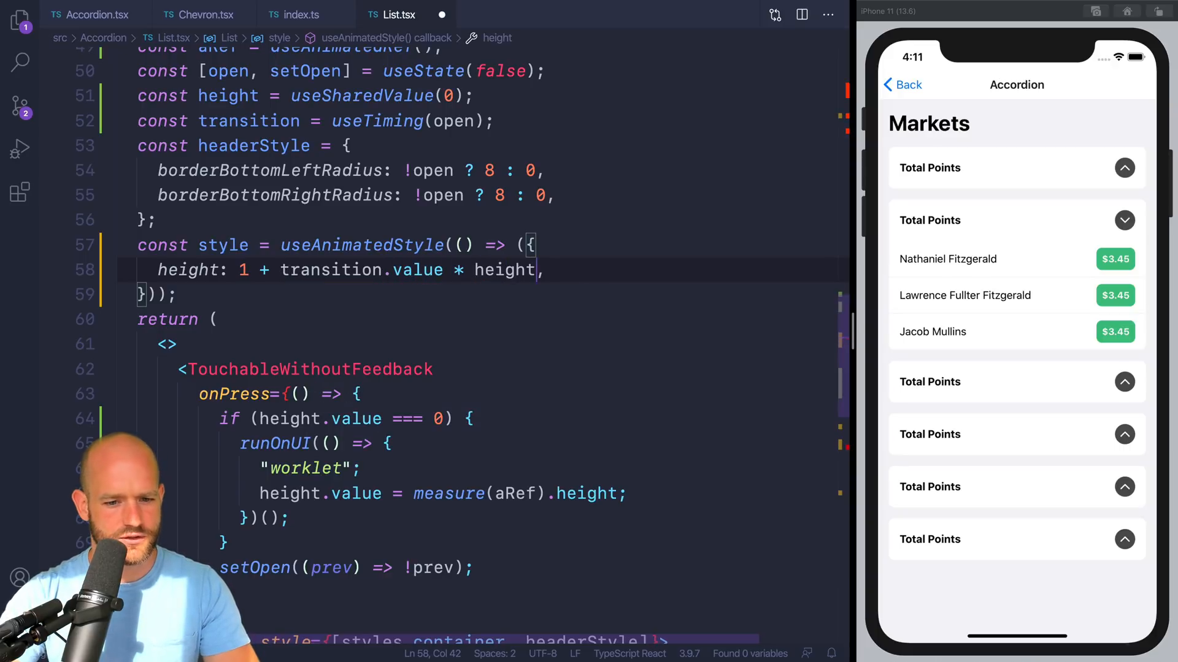
type(".value")
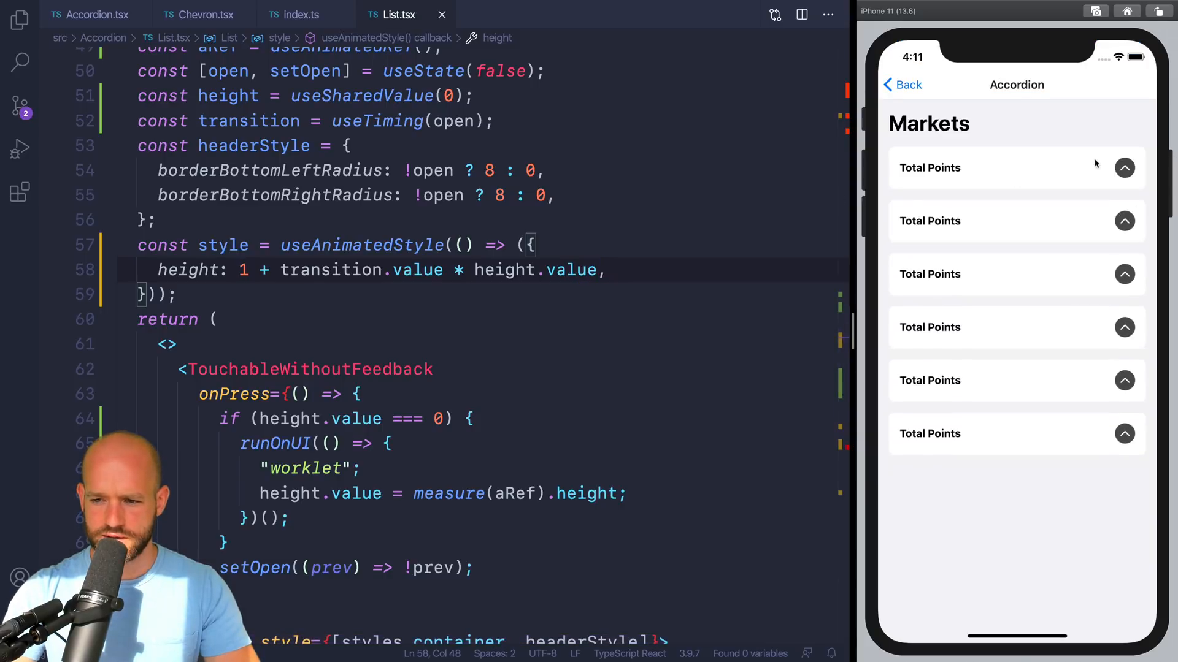
mouse_move(1079, 213)
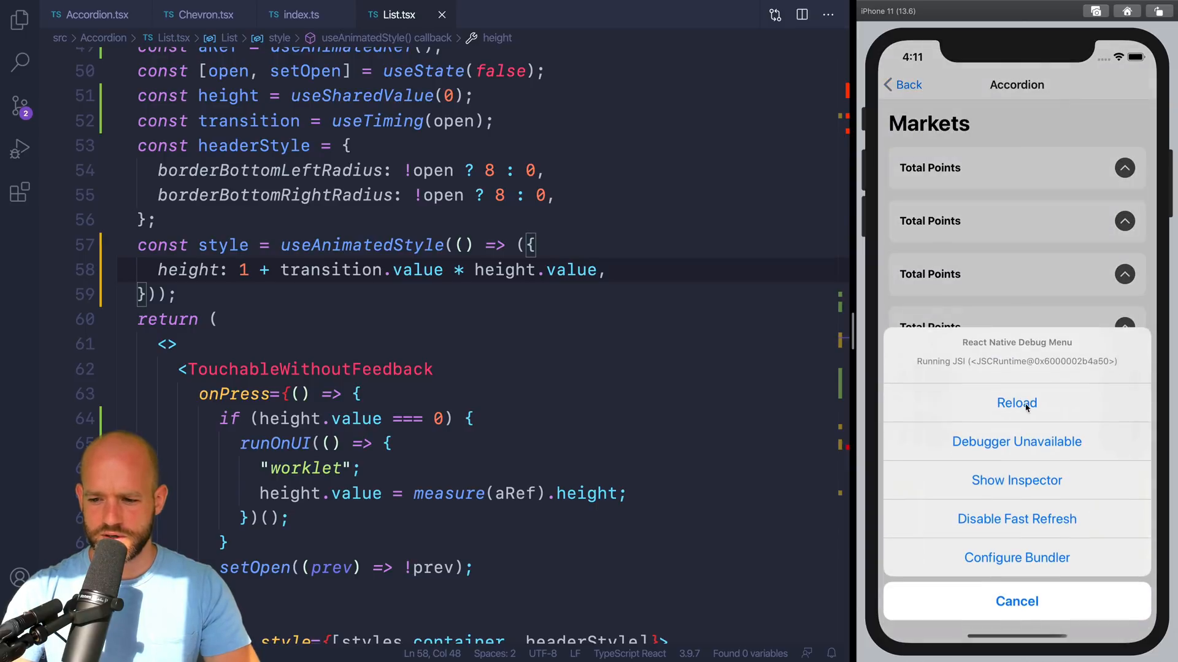
Reload the app, remove the unused LIST_ITEM_HEIGHT import, and toggle an Accordion section to test full heights.
left_click(1016, 402)
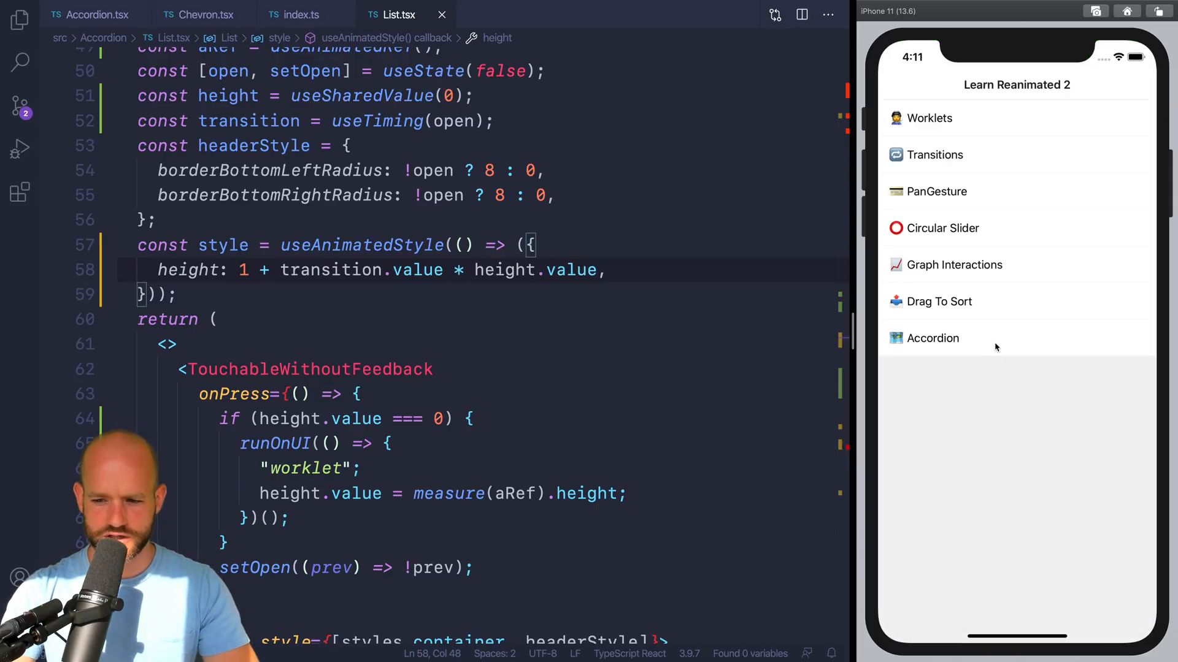
left_click(933, 339)
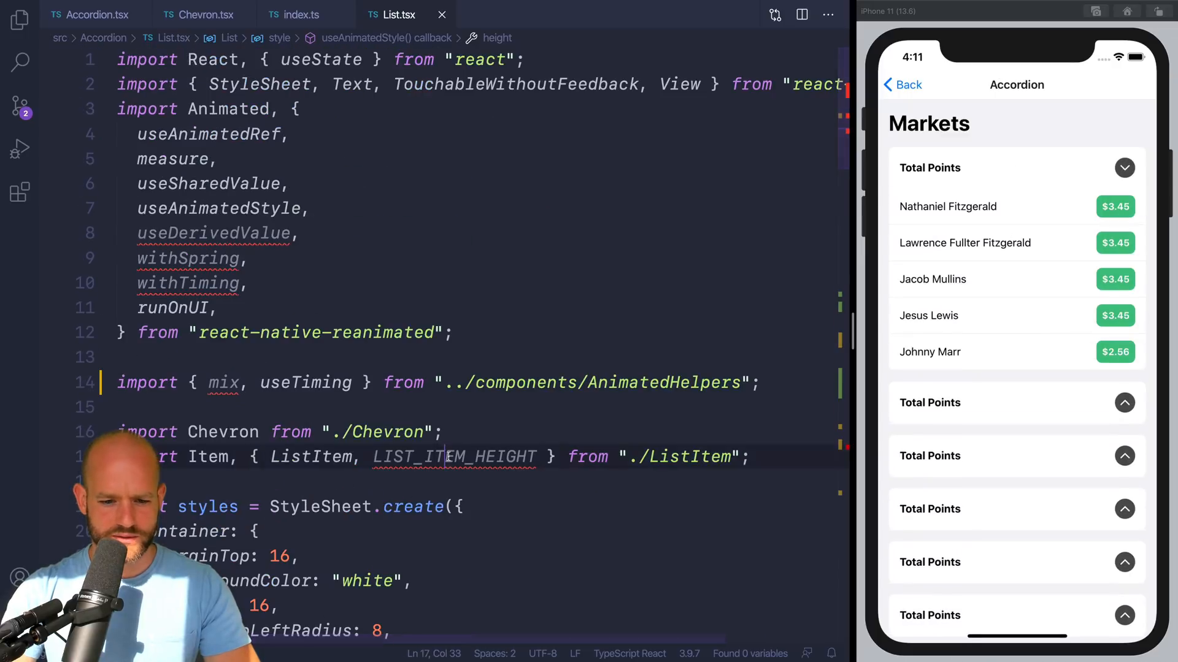
key("Backspace")
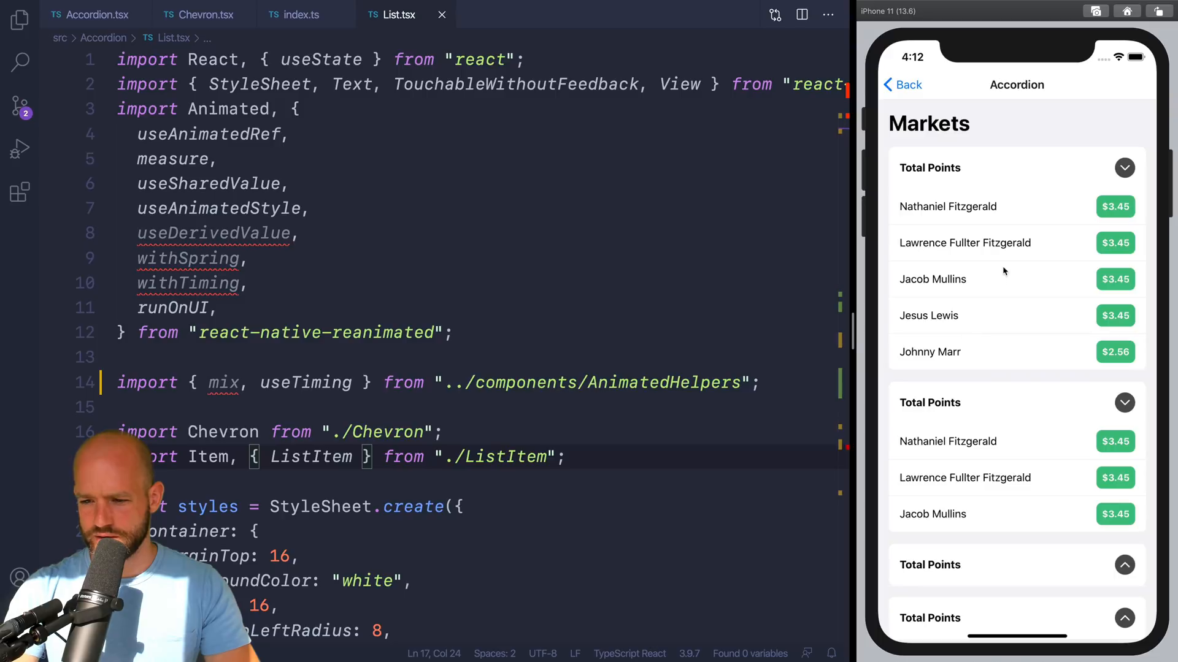
left_click(1124, 168)
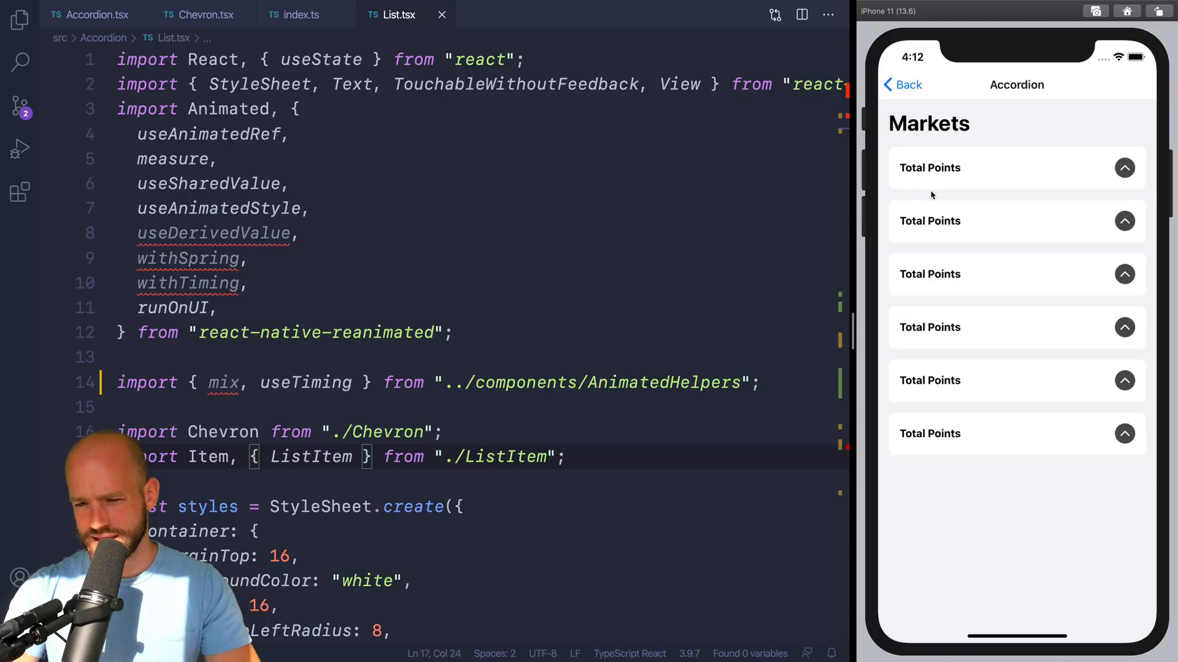
Try a stray backgroundColor 'black' in Accordion.tsx, then review Chevron and List.tsx imports and styles.
scroll("down", 3)
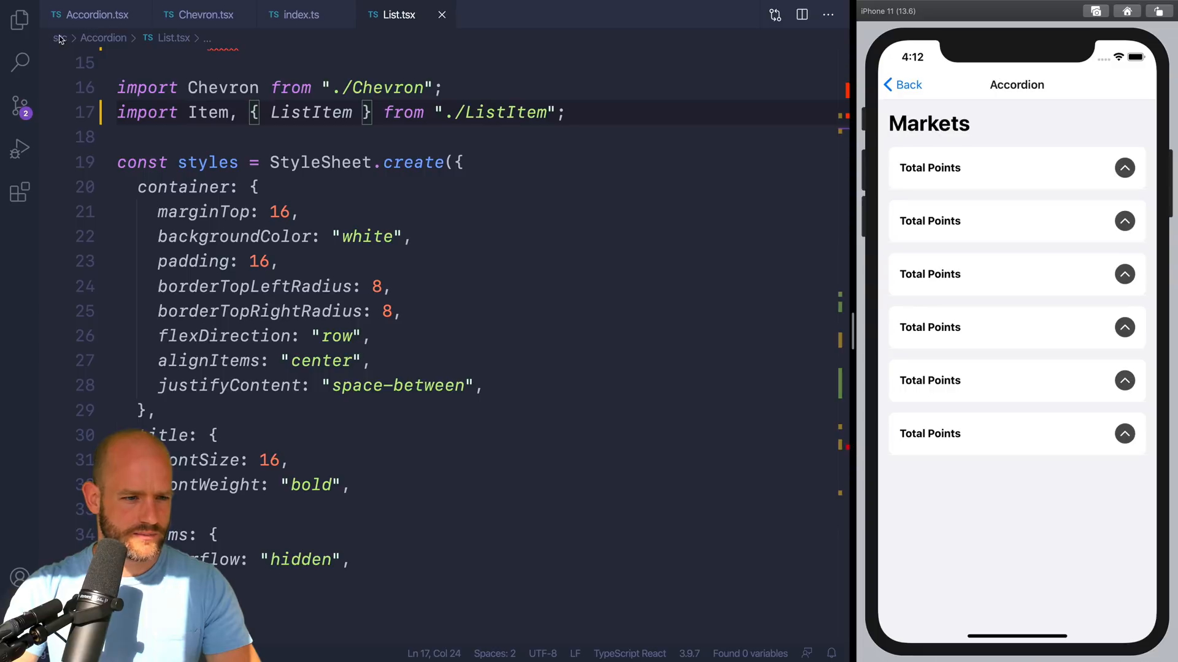
left_click(90, 14)
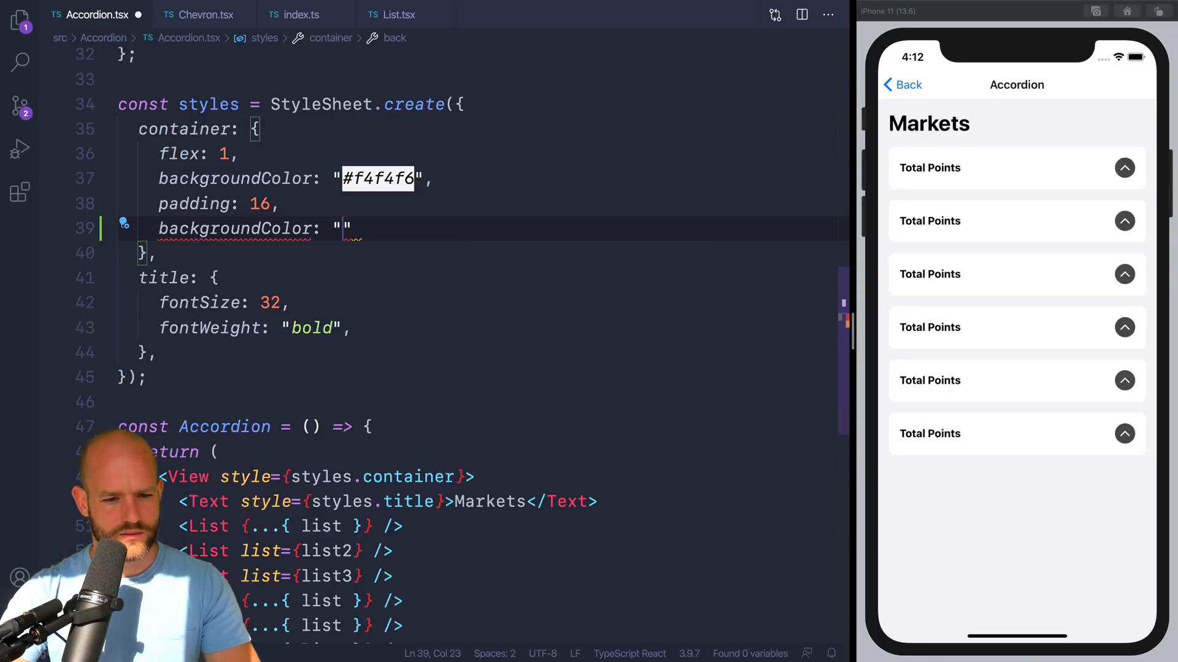
type("black")
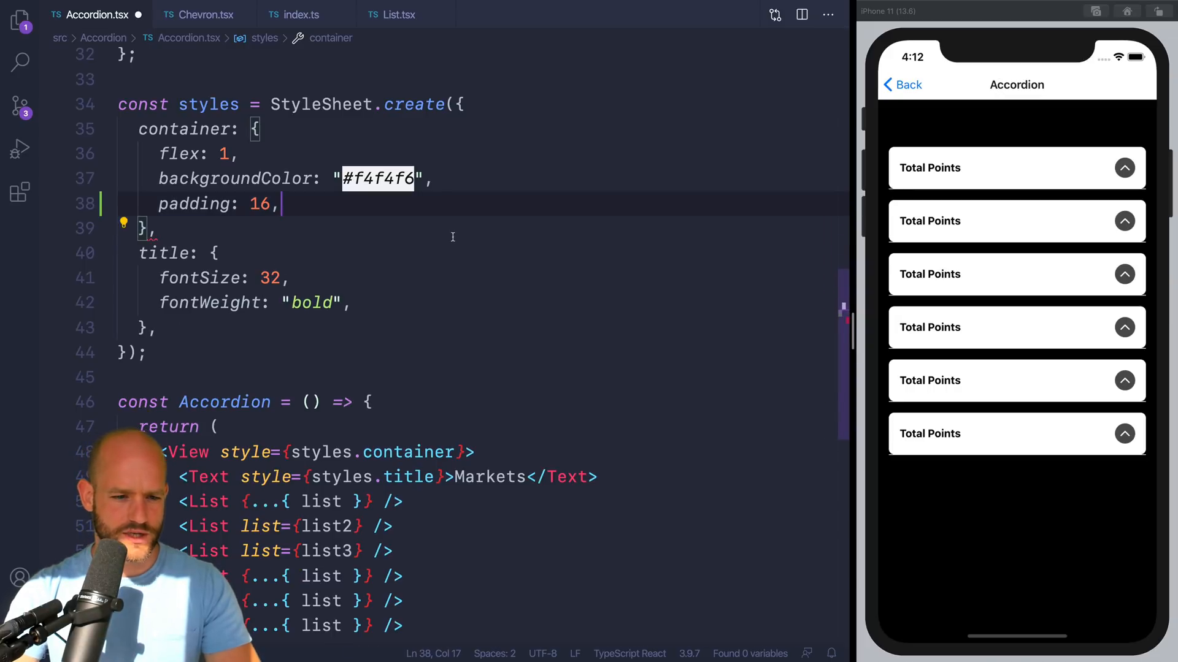
left_click(203, 15)
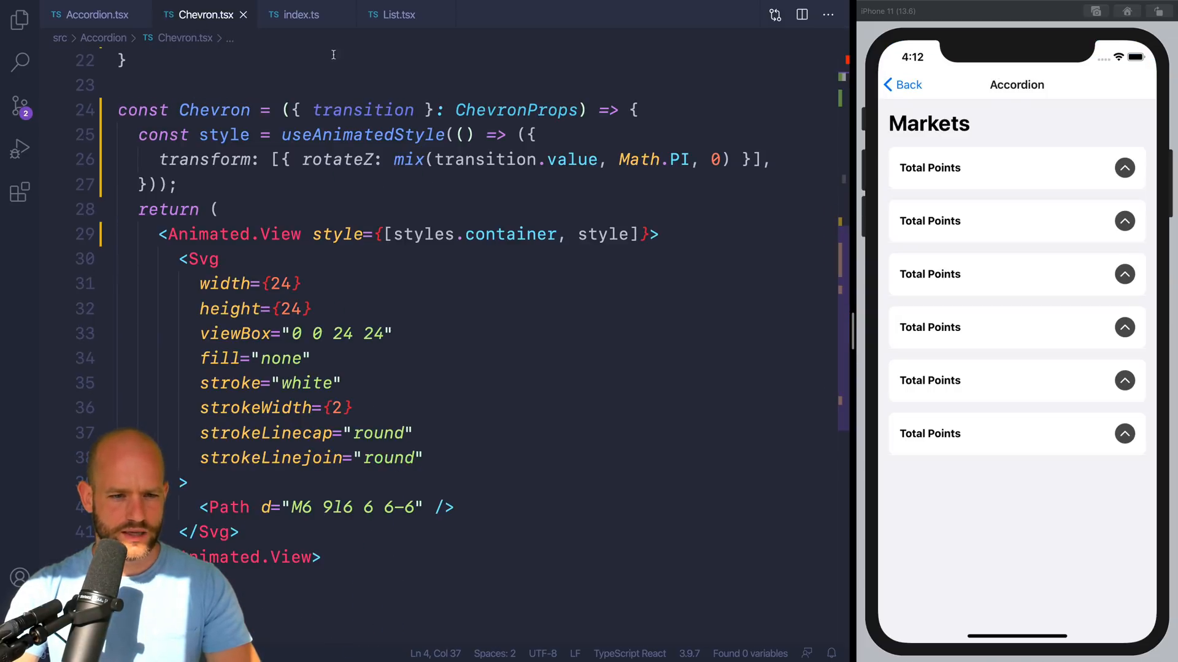
left_click(398, 15)
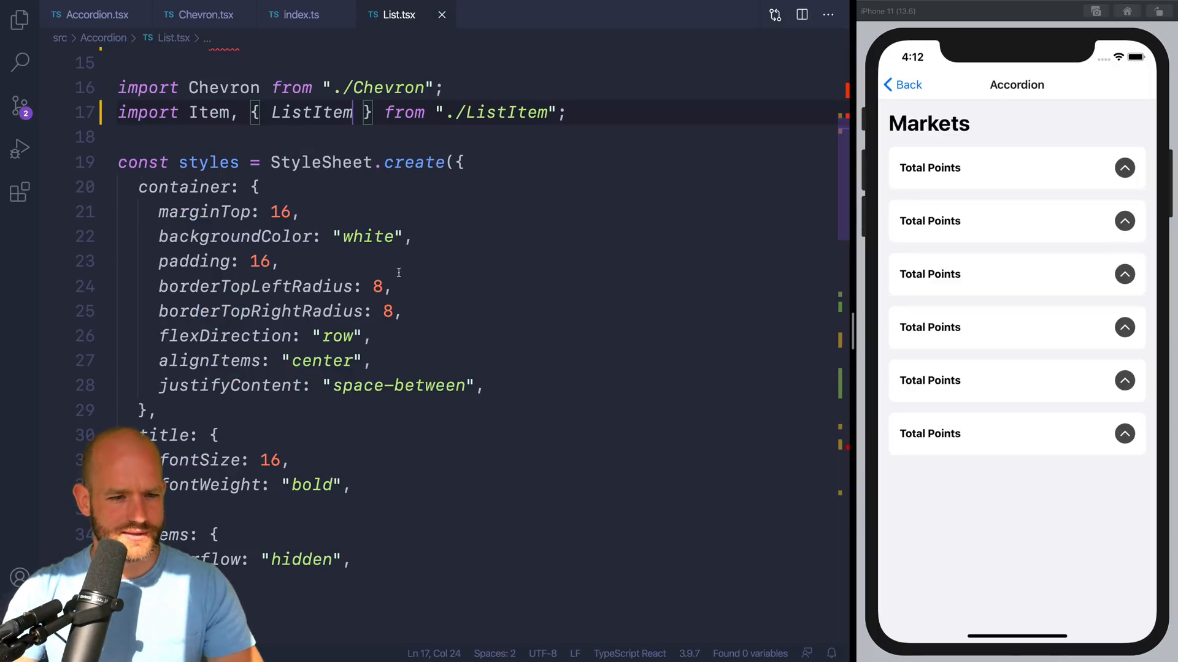
Add opacity: transition.value === 0 ? 0 : 1 to the animated style and test the fade in the simulator.
scroll("down", 3)
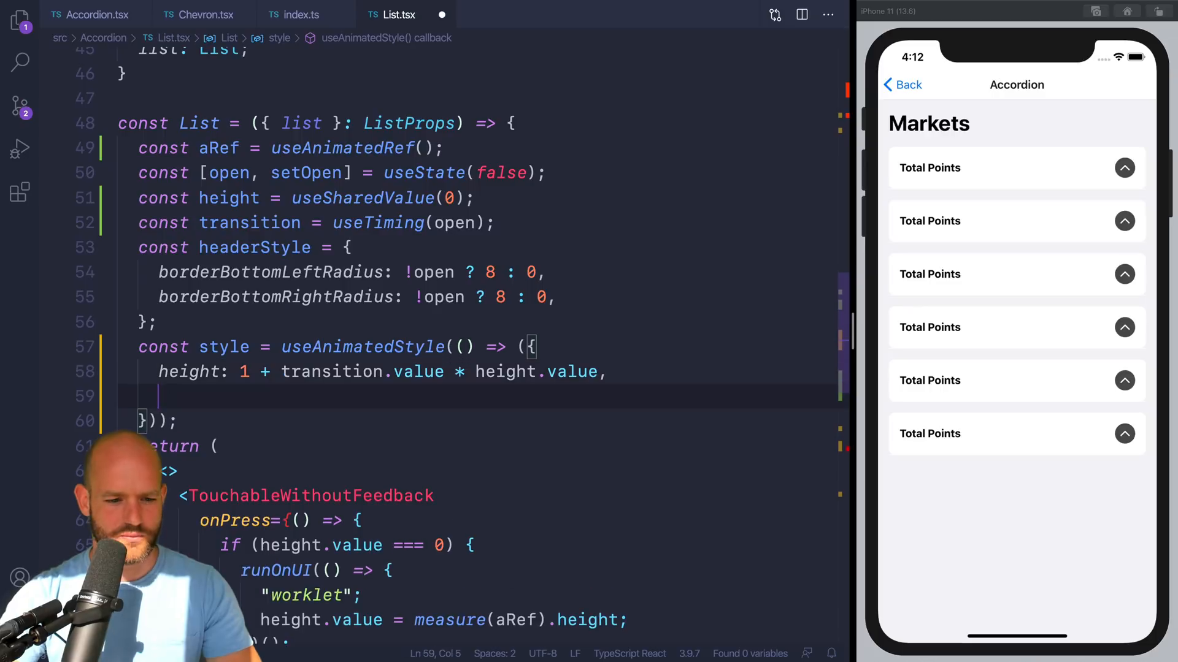
type("opacity")
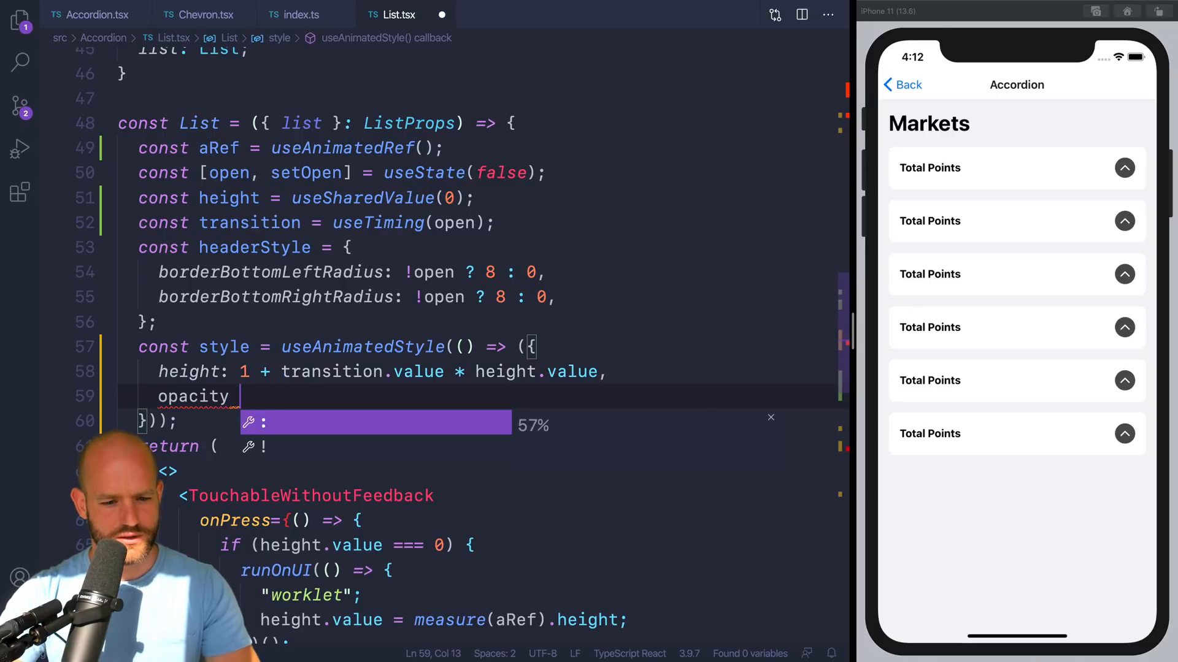
type(":")
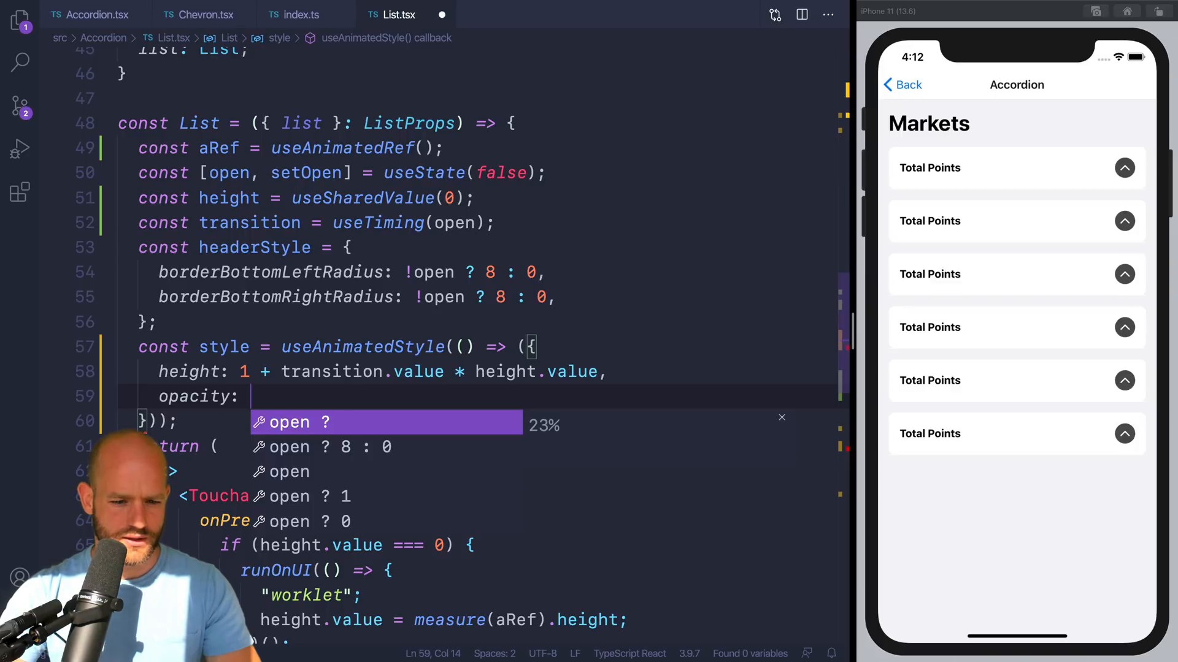
type("transition.value.val")
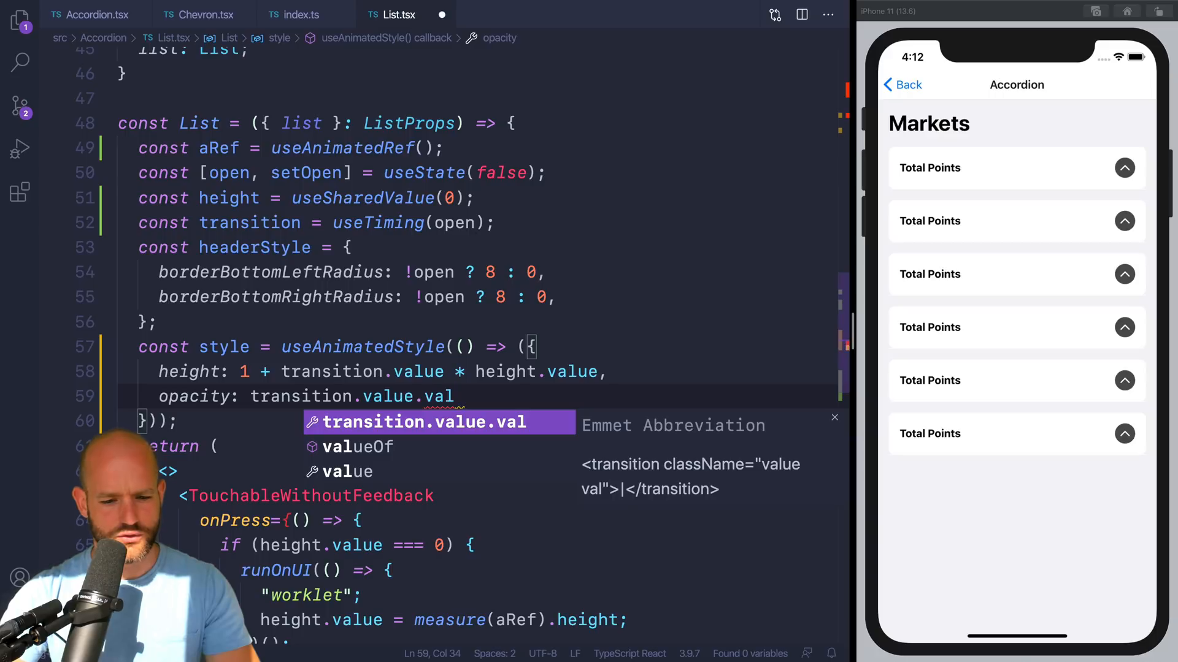
type("=")
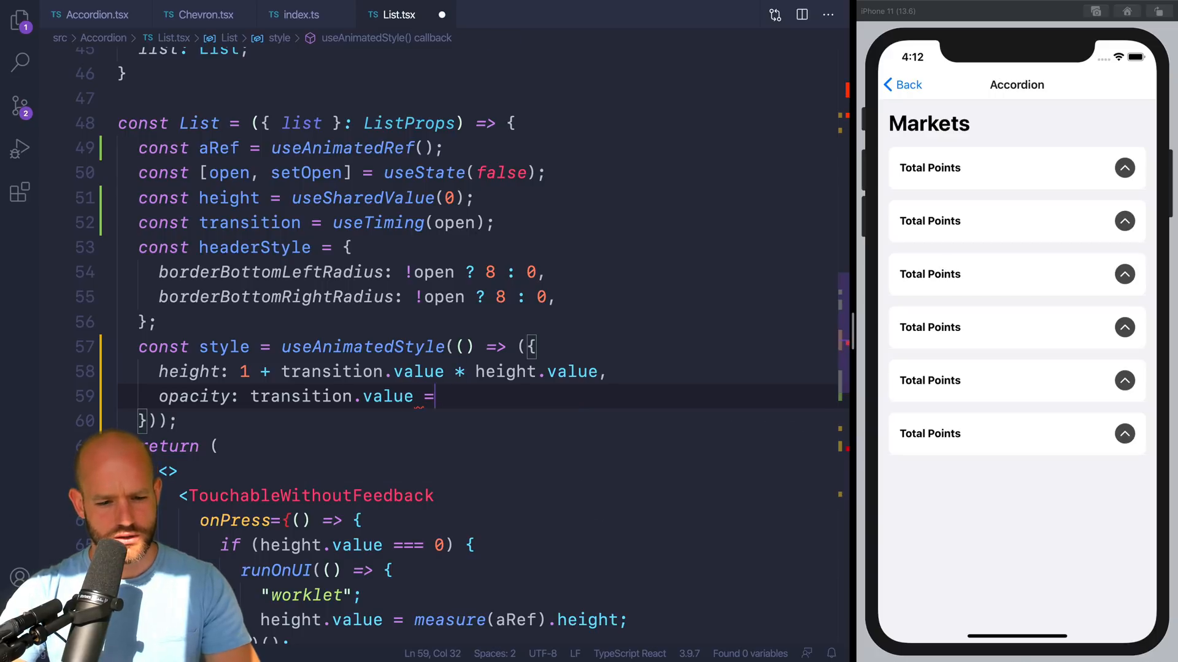
type("== 0")
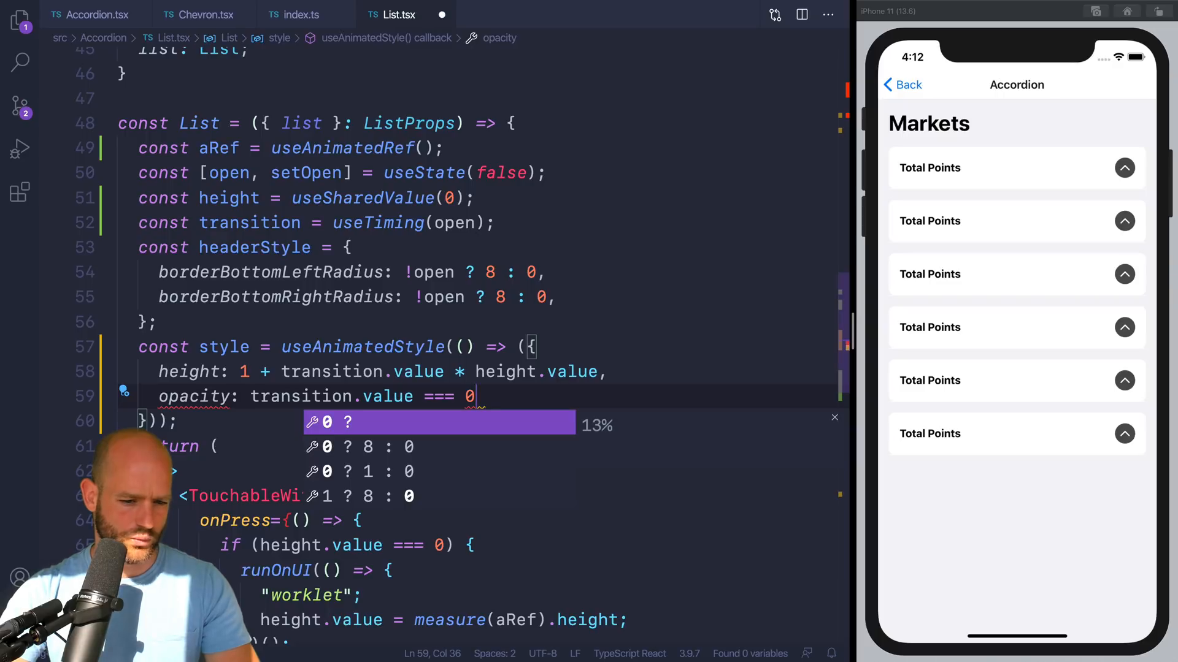
type("? 0 :")
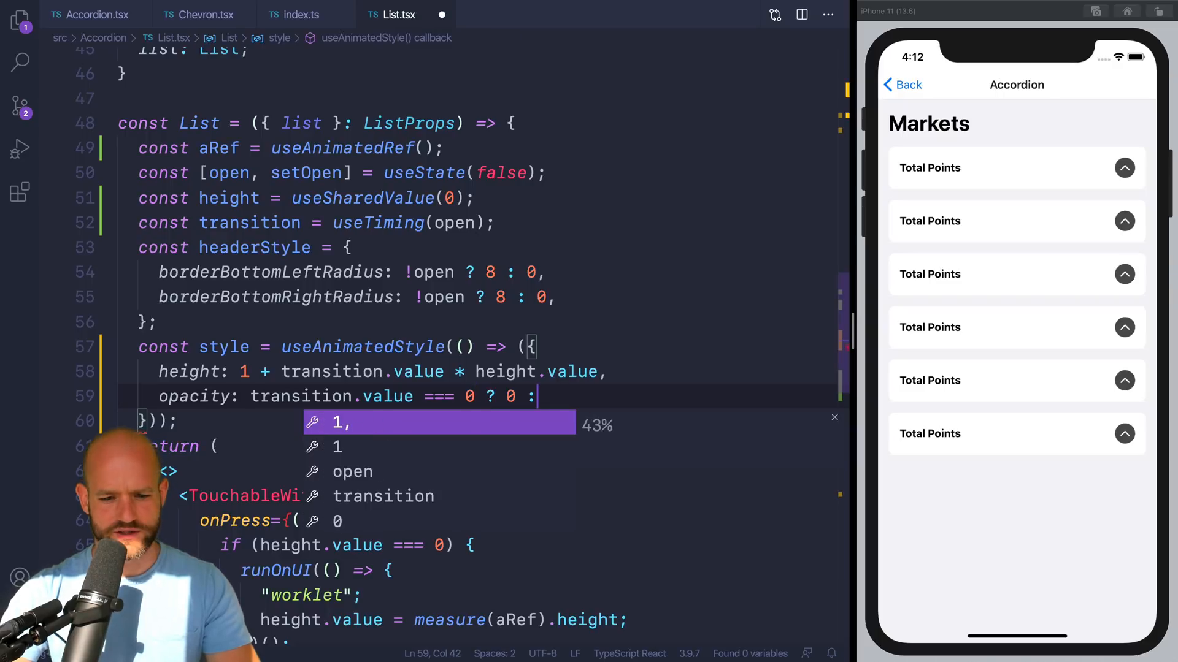
type("1,")
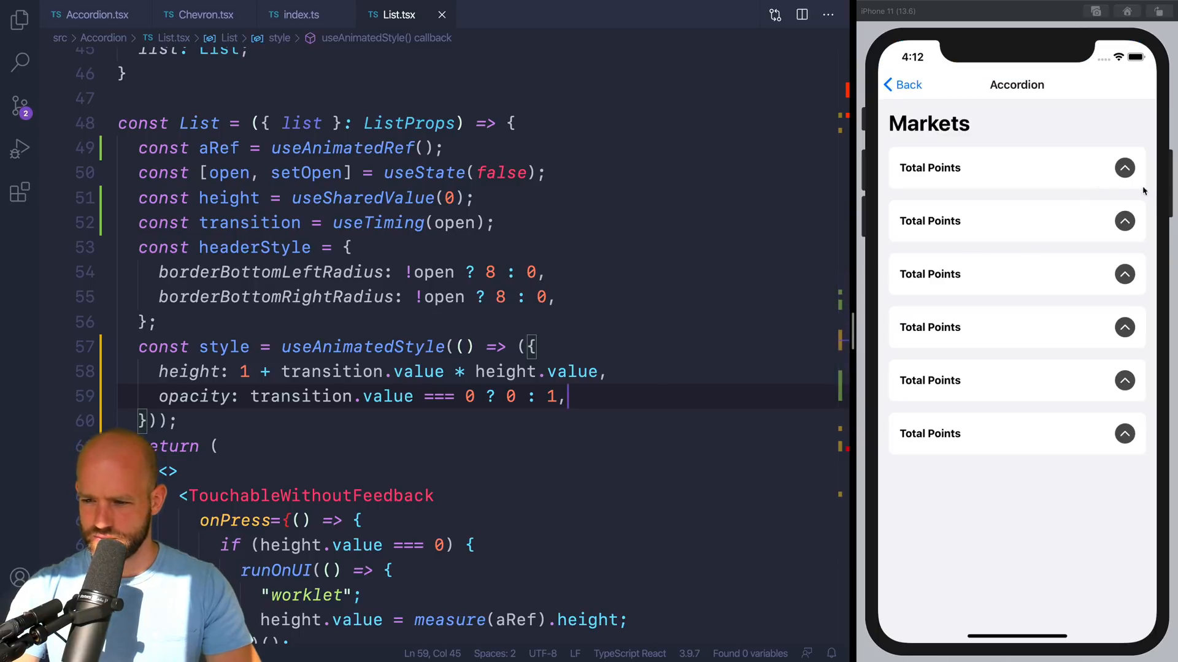
left_click(1125, 168)
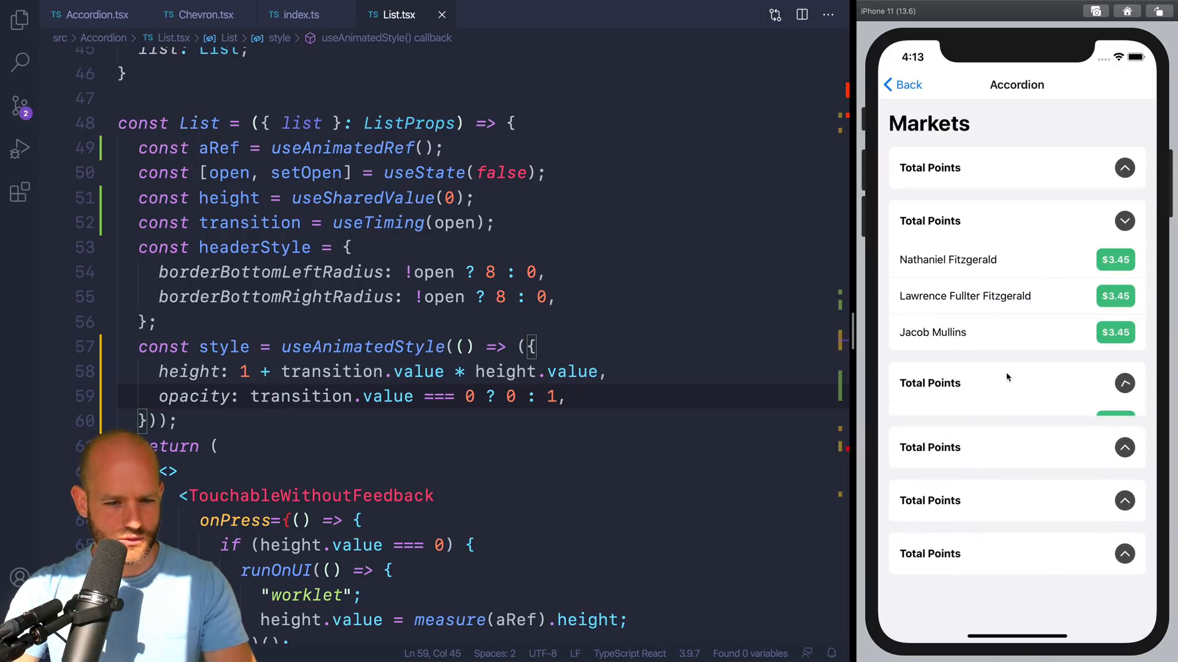
Declare const open = useSharedValue(false) and flip open.value = !open.value in the press handler.
left_click(550, 173)
type("const open =")
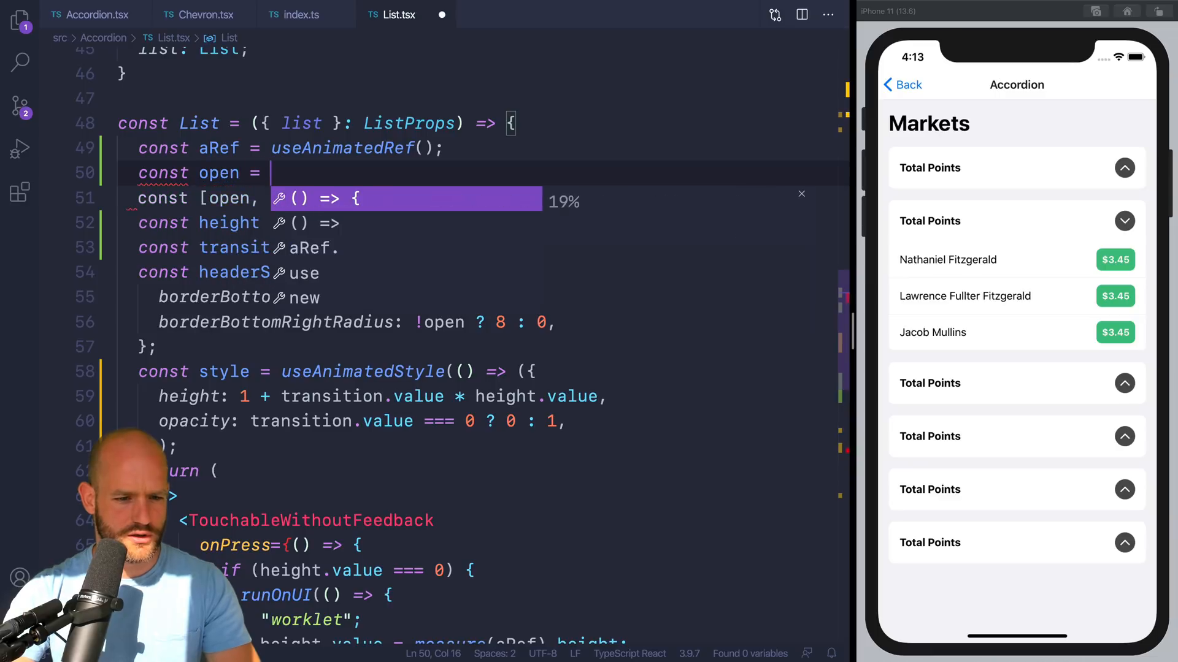
type("useSharedValue")
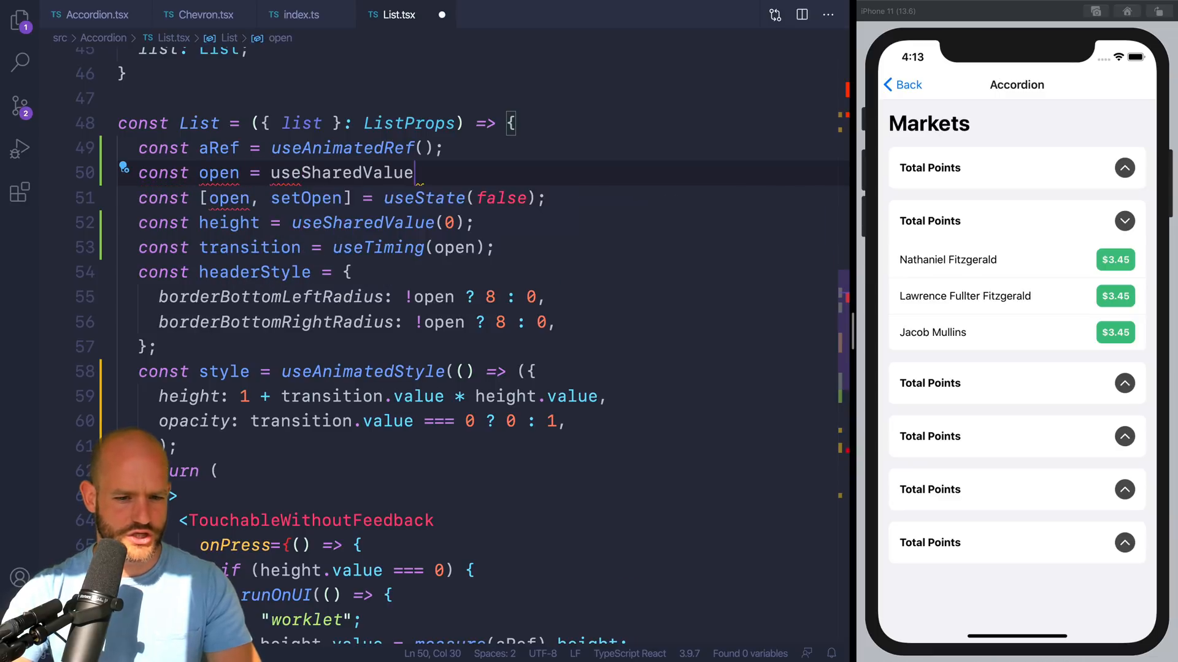
type("(")
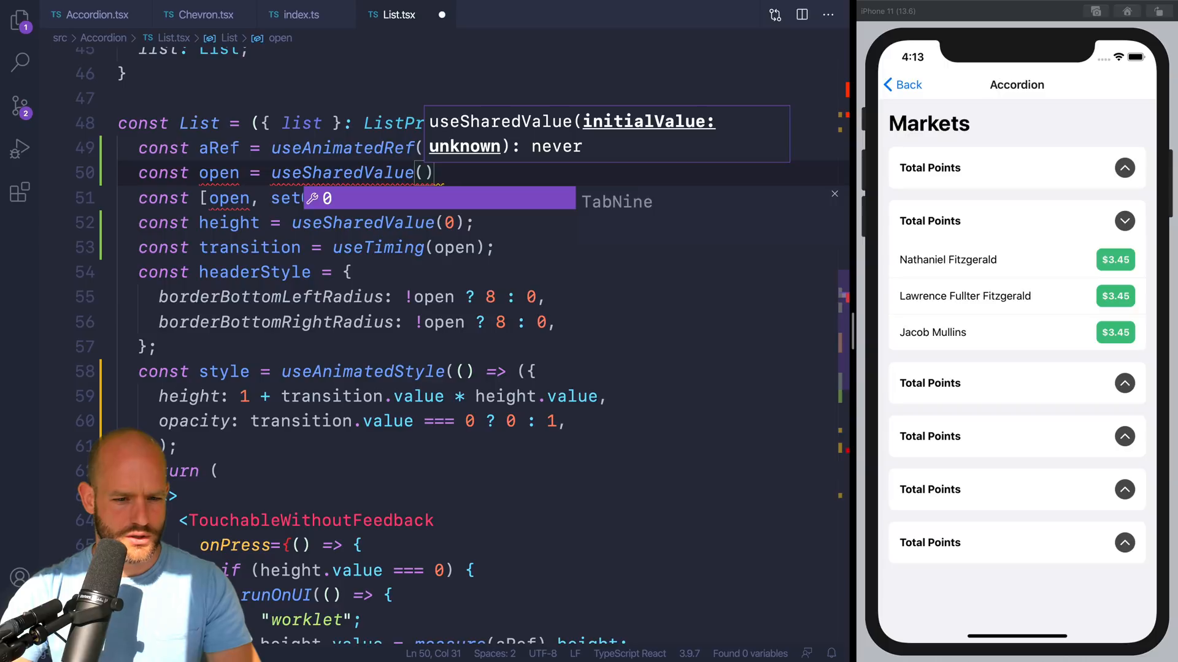
type("f")
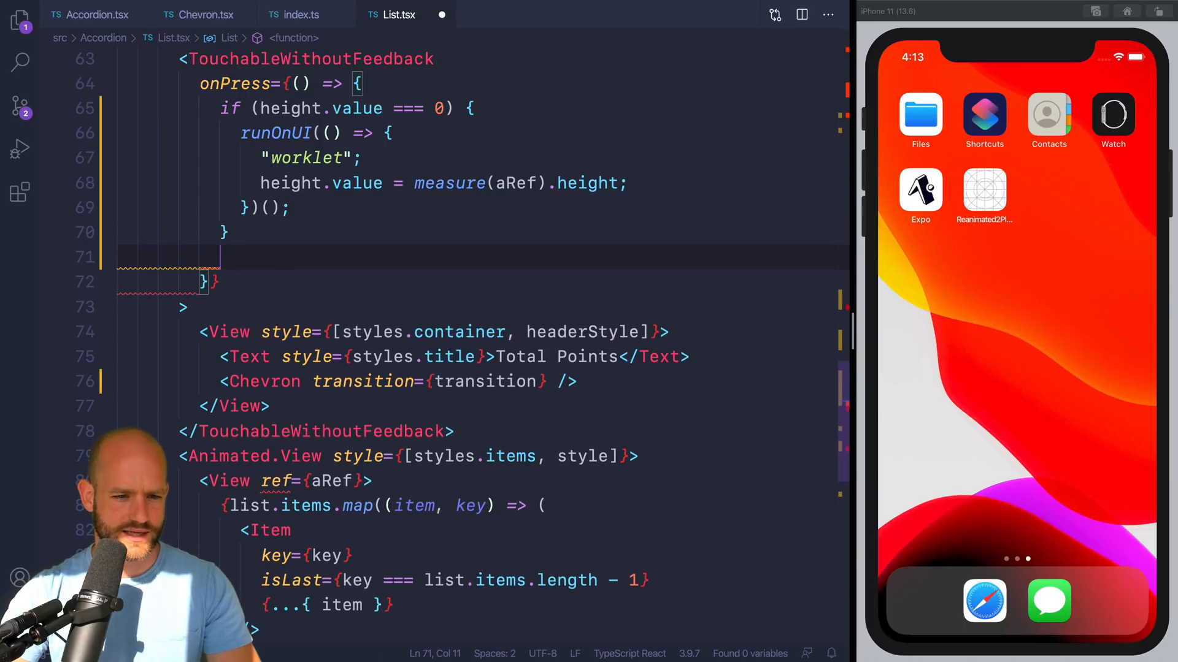
type("open.value = !")
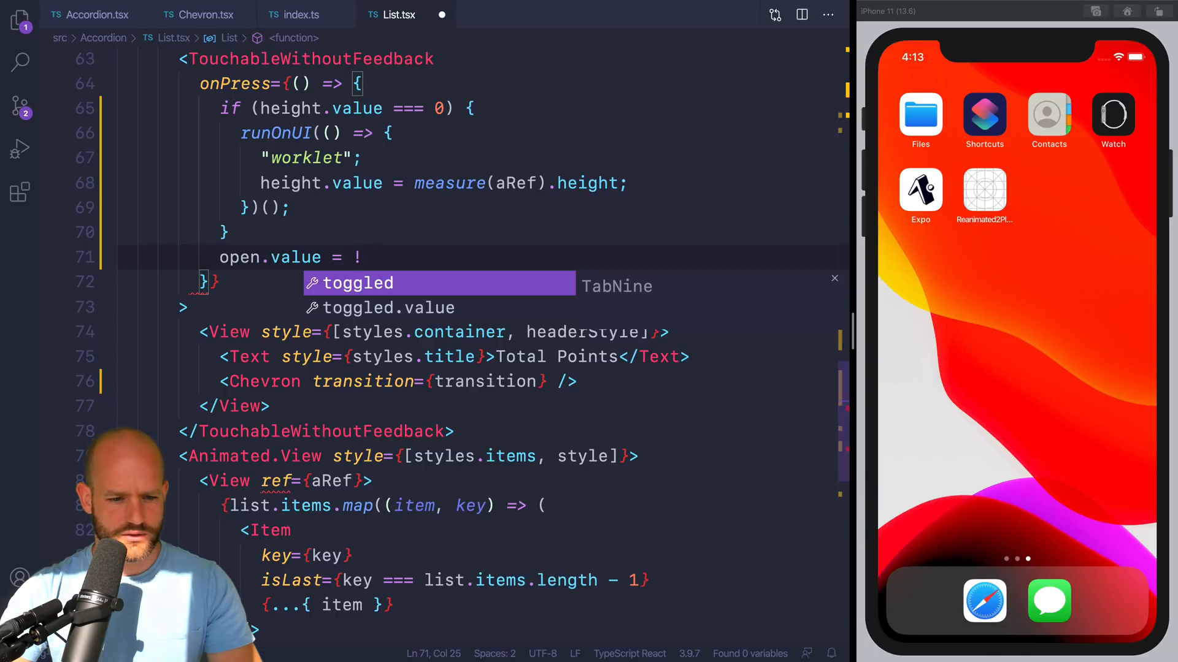
type("open.value;")
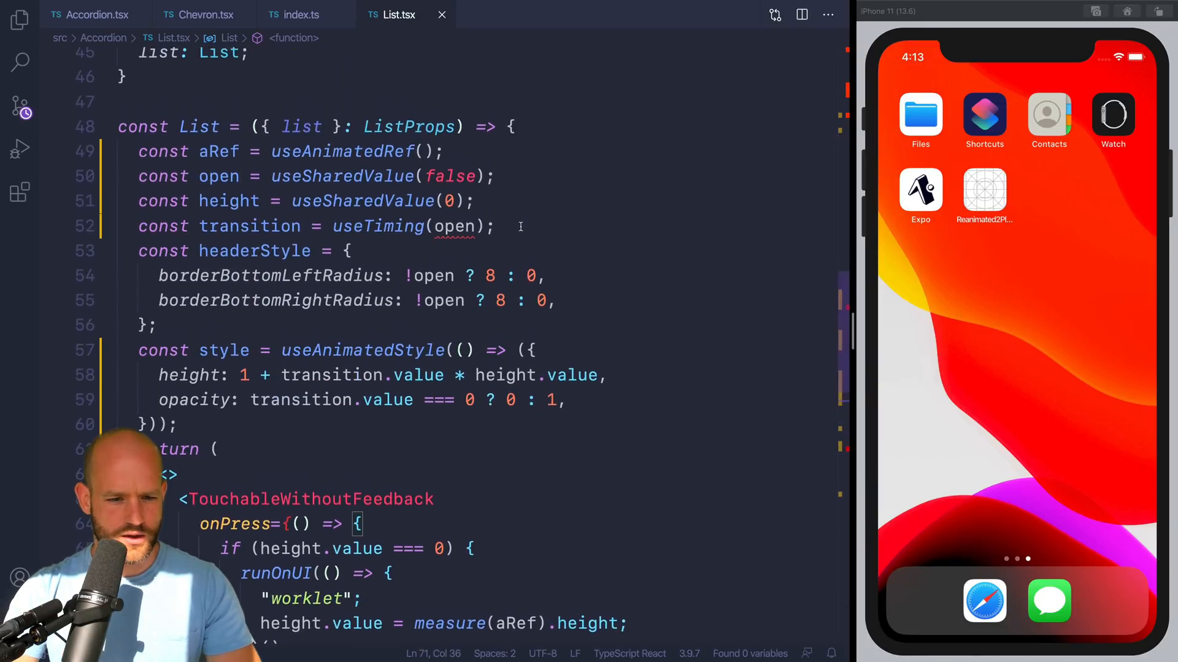
Make transition a derived value returning withSpring(1) when open.value, else withTiming(0), and relaunch the app.
double_click(378, 228)
type("return open.value ")
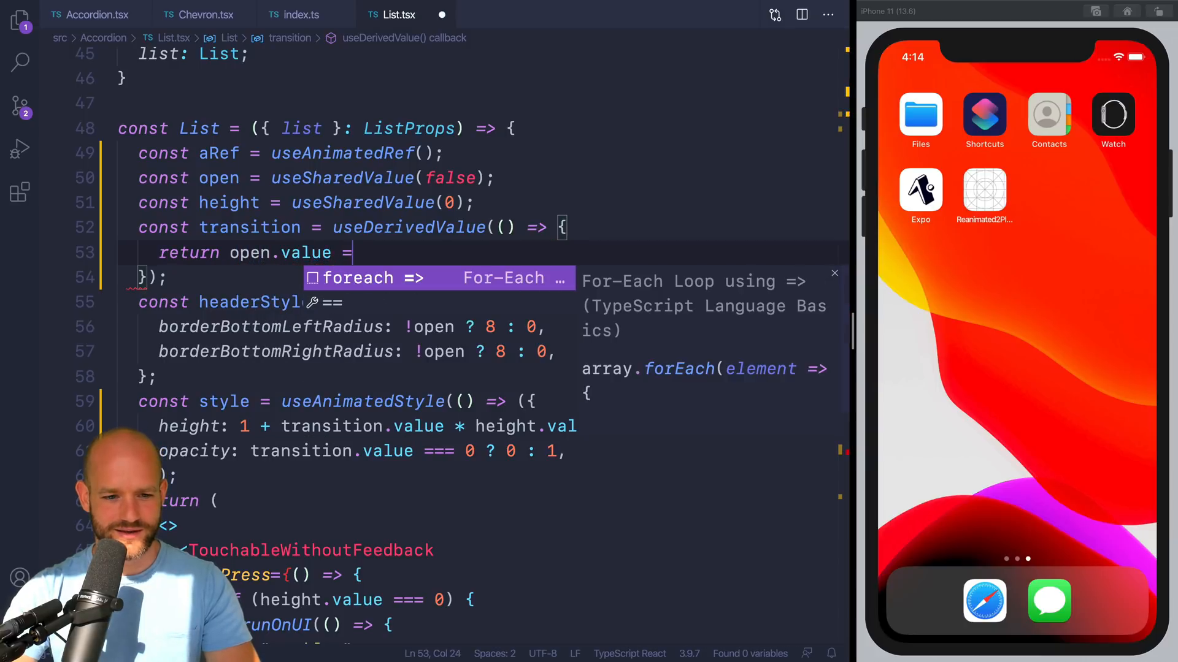
type("== 1 ? w")
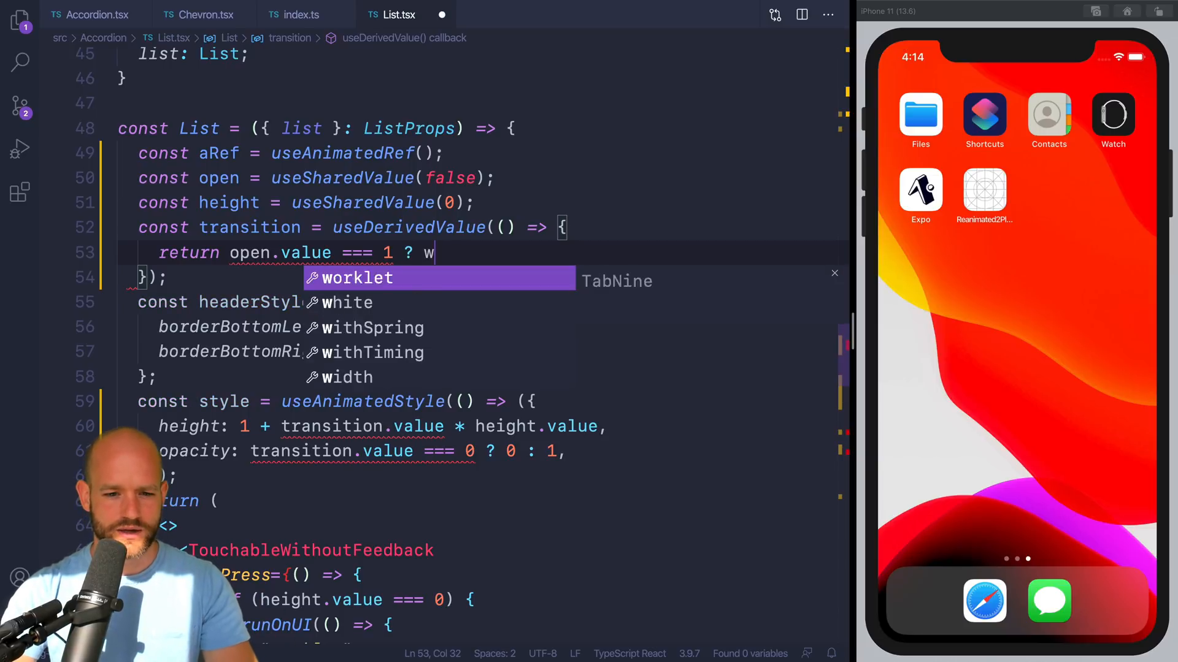
type("ithSPr")
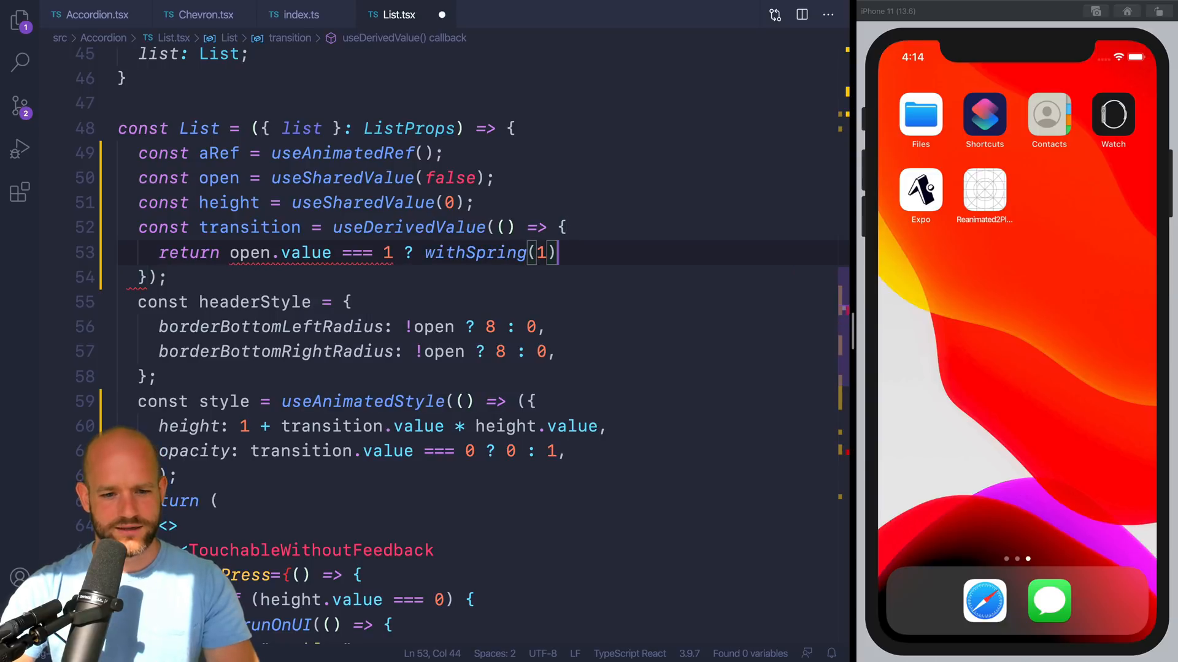
type(": withTiming(0);")
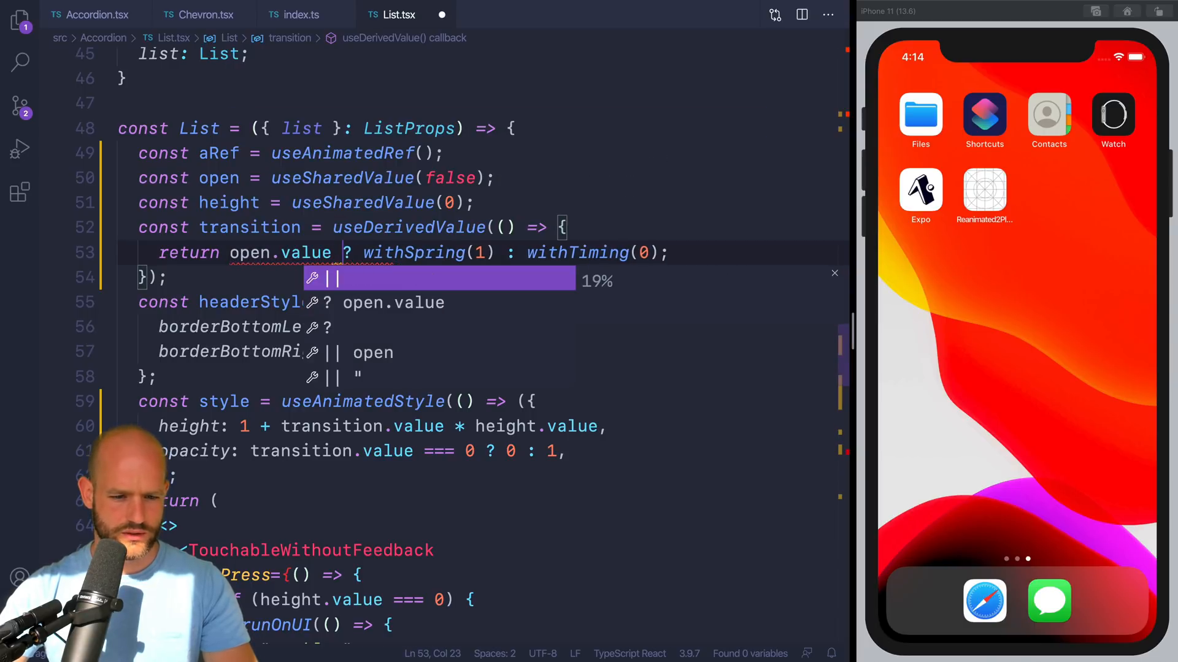
left_click(985, 189)
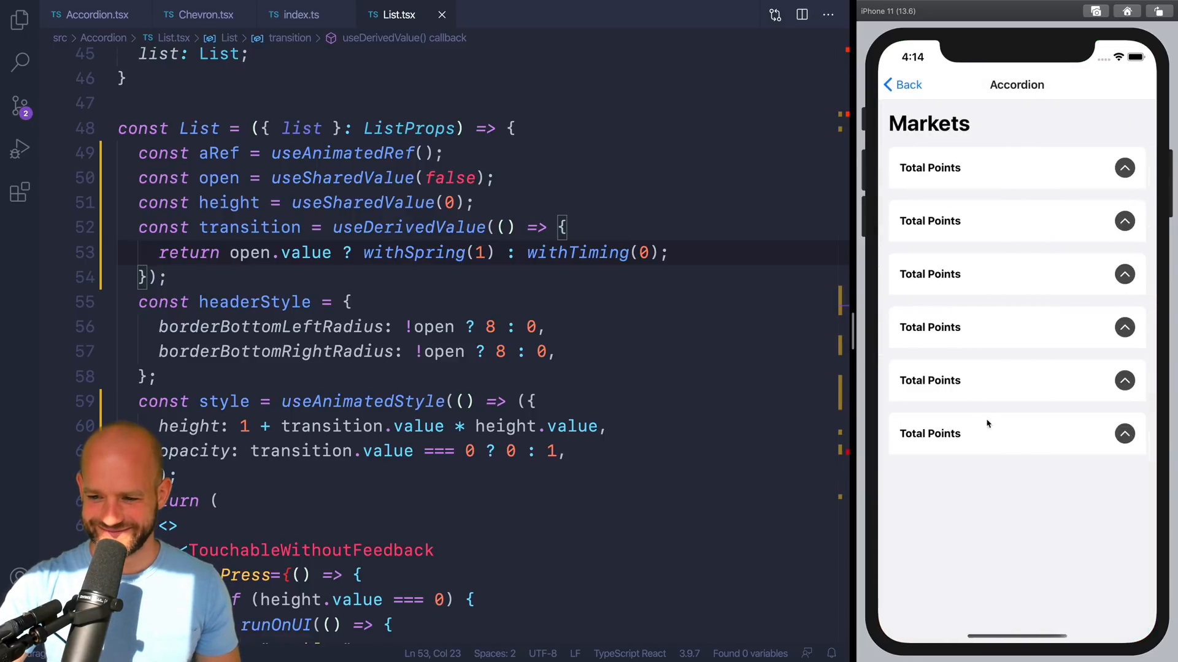
Wrap headerStyle in useAnimatedStyle and read !open.value for both bottom corner radii.
left_click(928, 168)
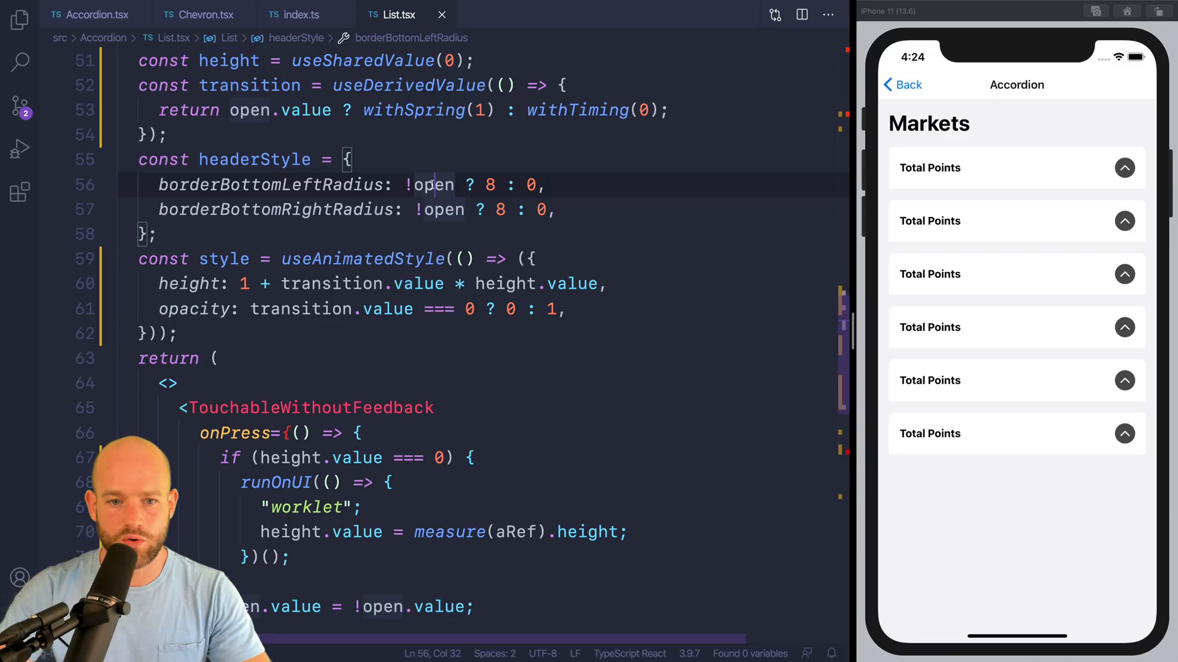
type(".value")
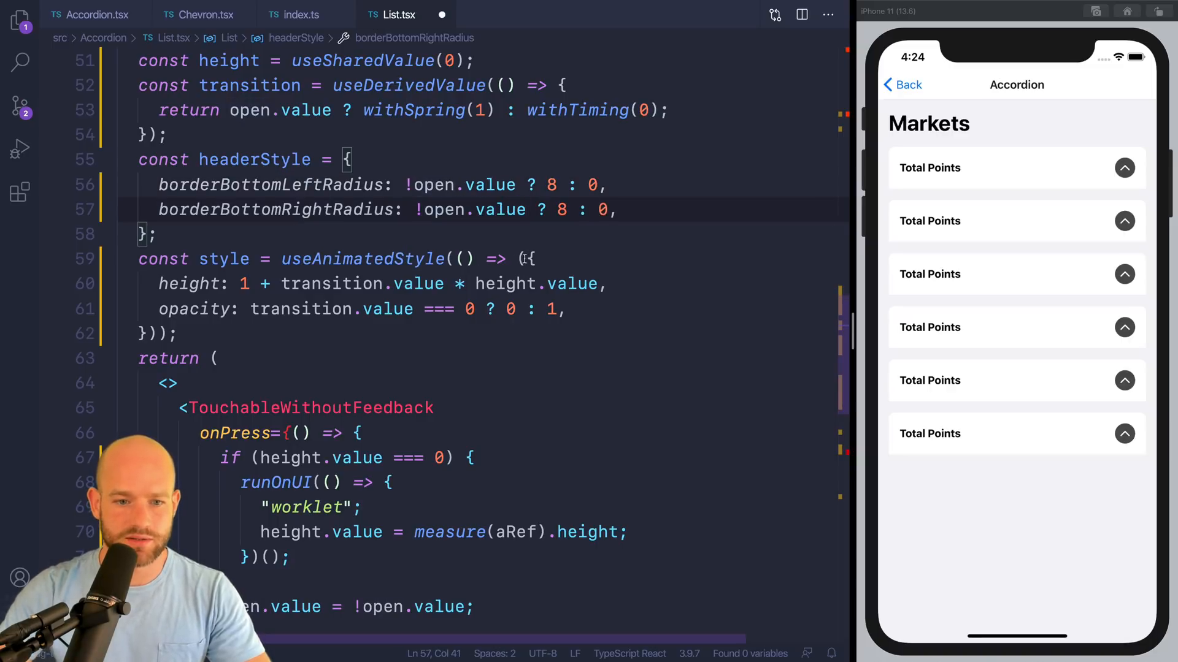
type("useAnimatedStyle(() => (")
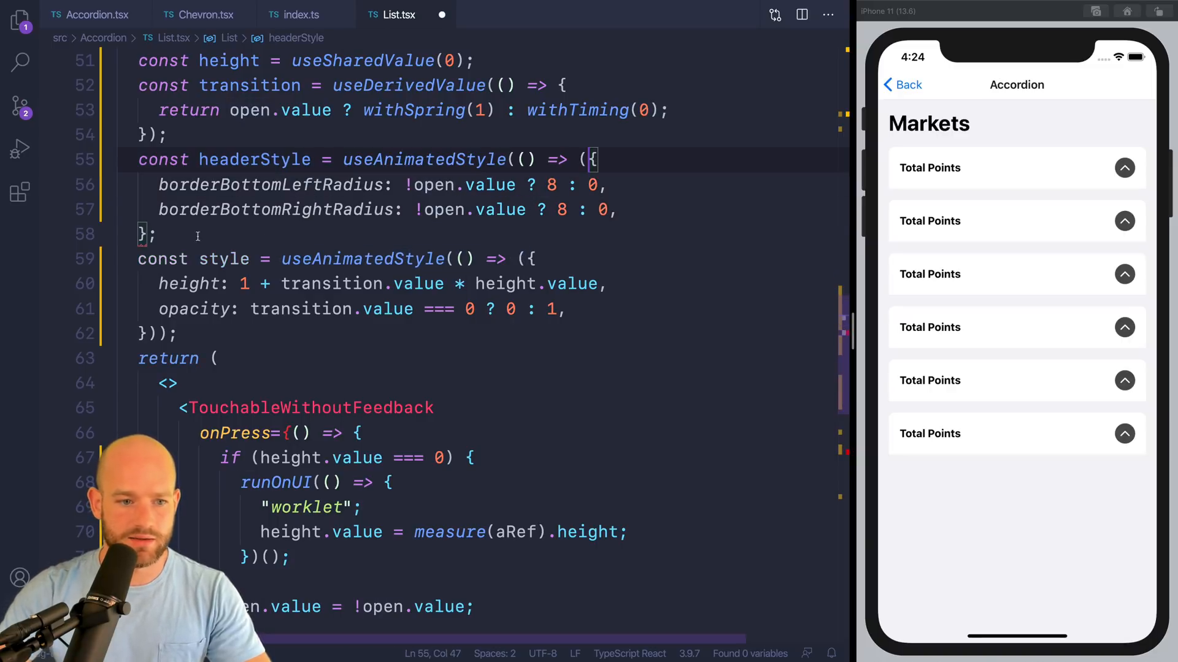
left_click(159, 233)
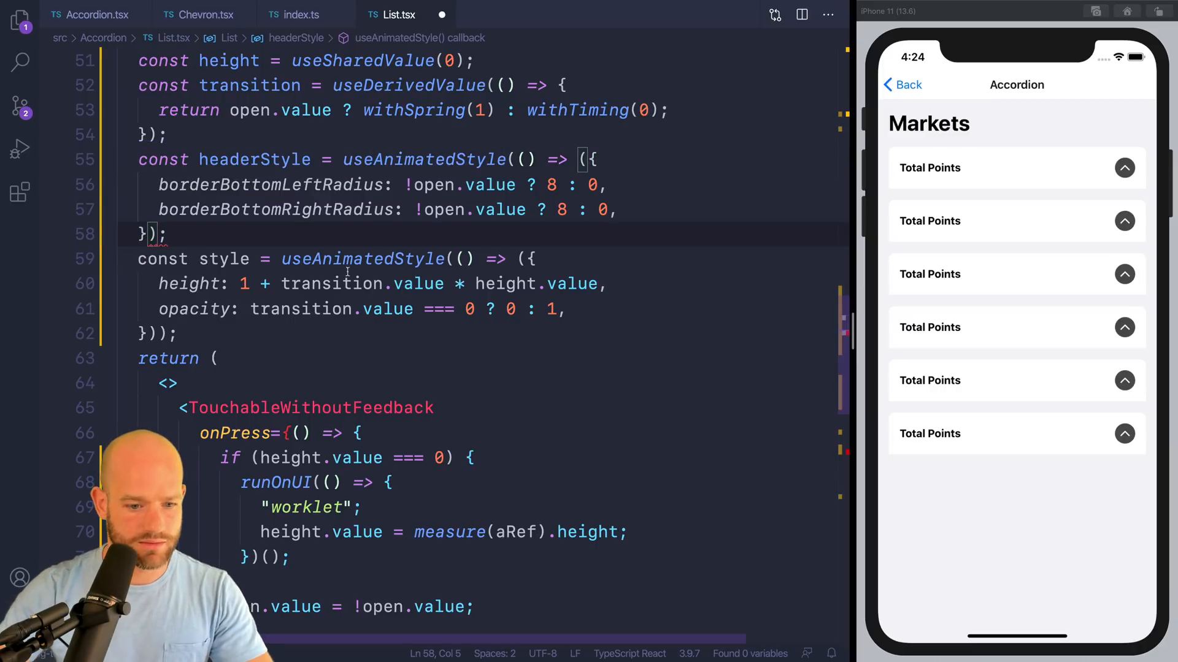
scroll("down", 3)
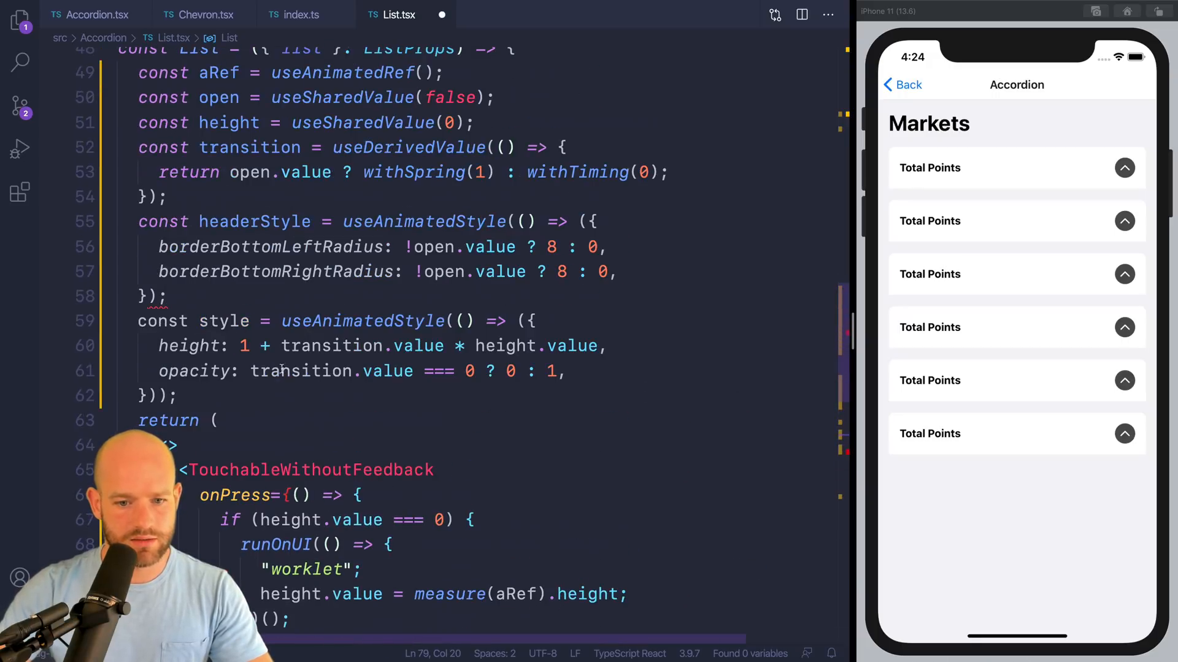
Set both borderBottom radii to transition.value === 0 ? 8 : 0 and reload the app.
left_click(195, 320)
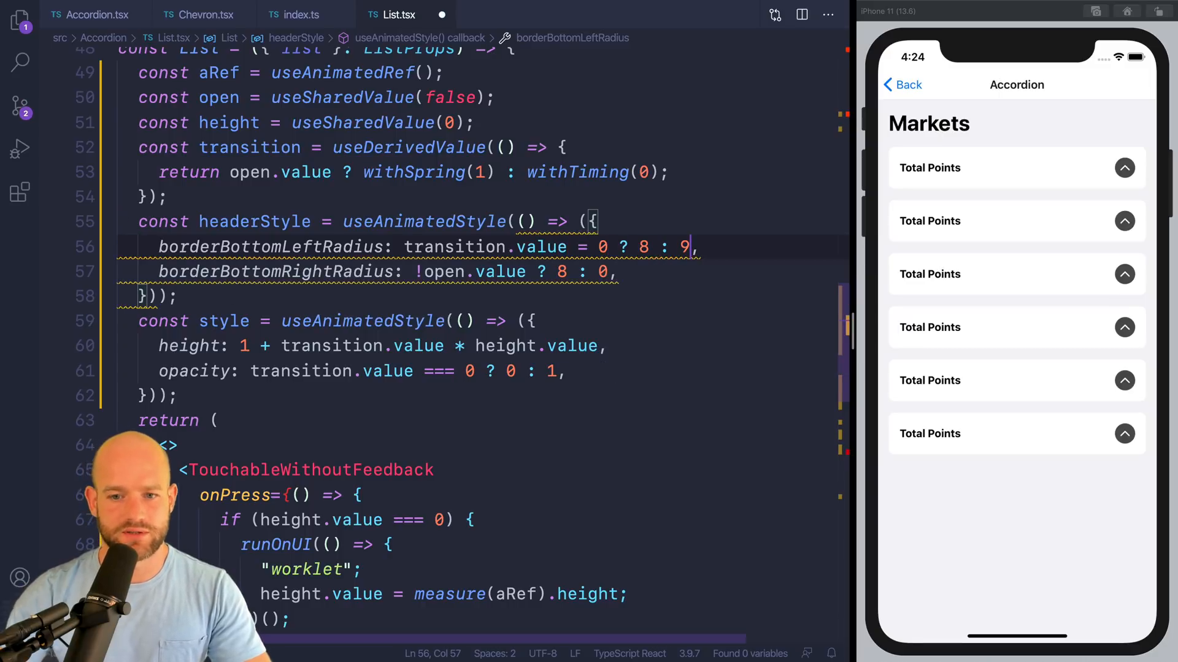
type("0")
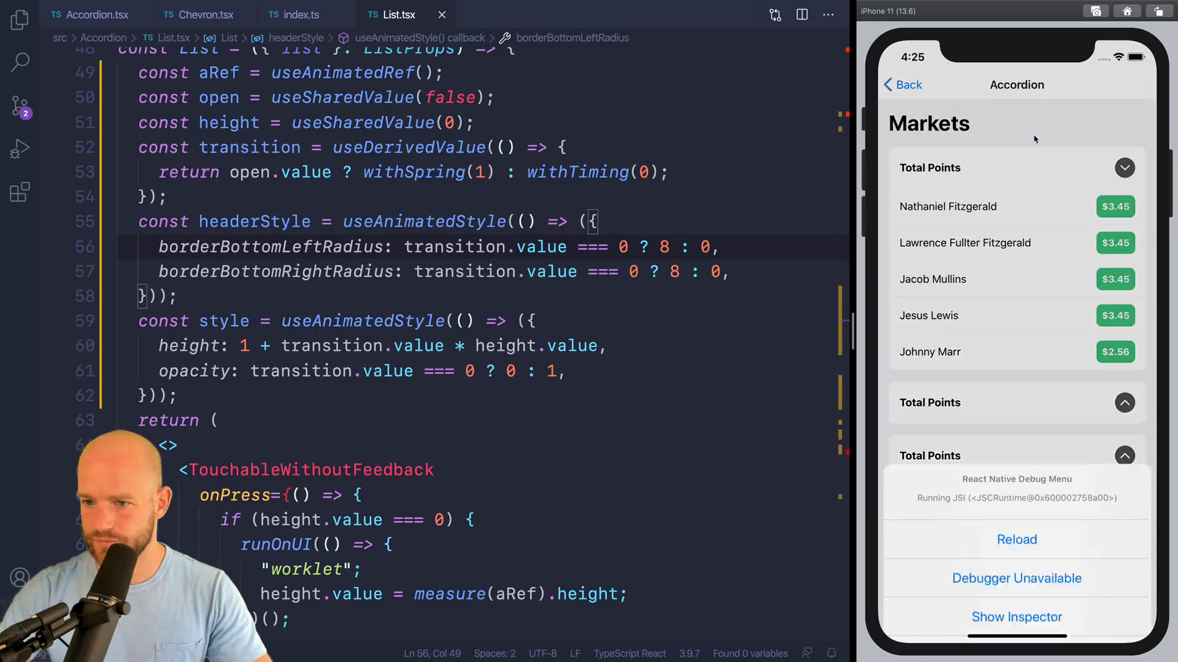
left_click(1016, 540)
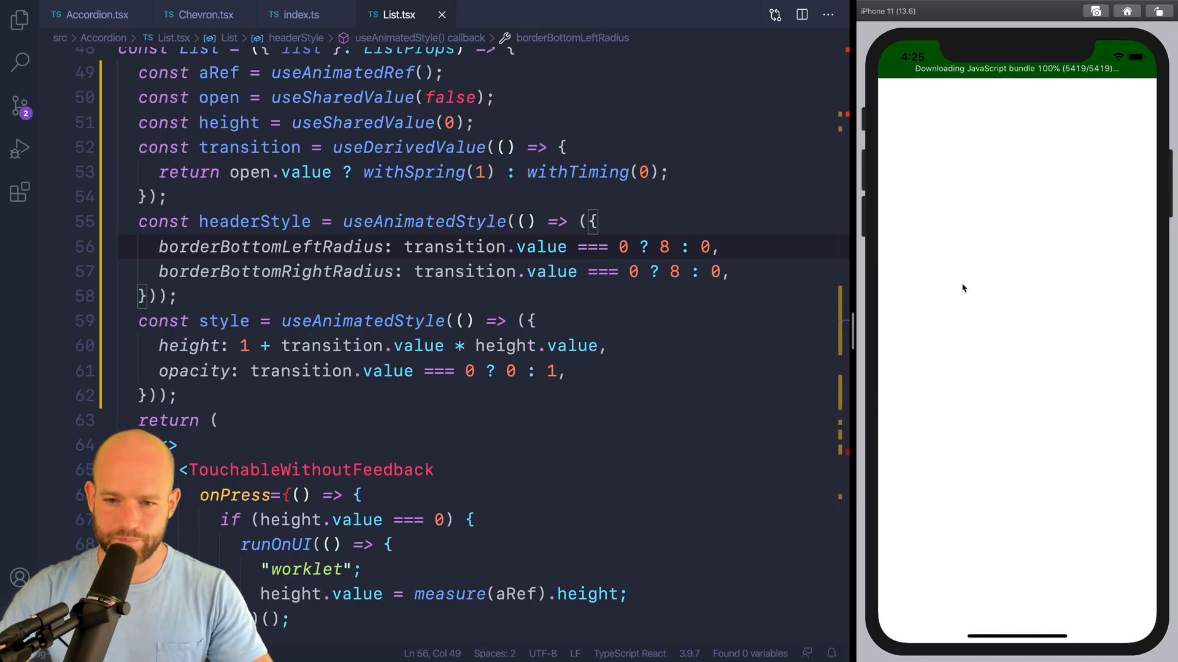